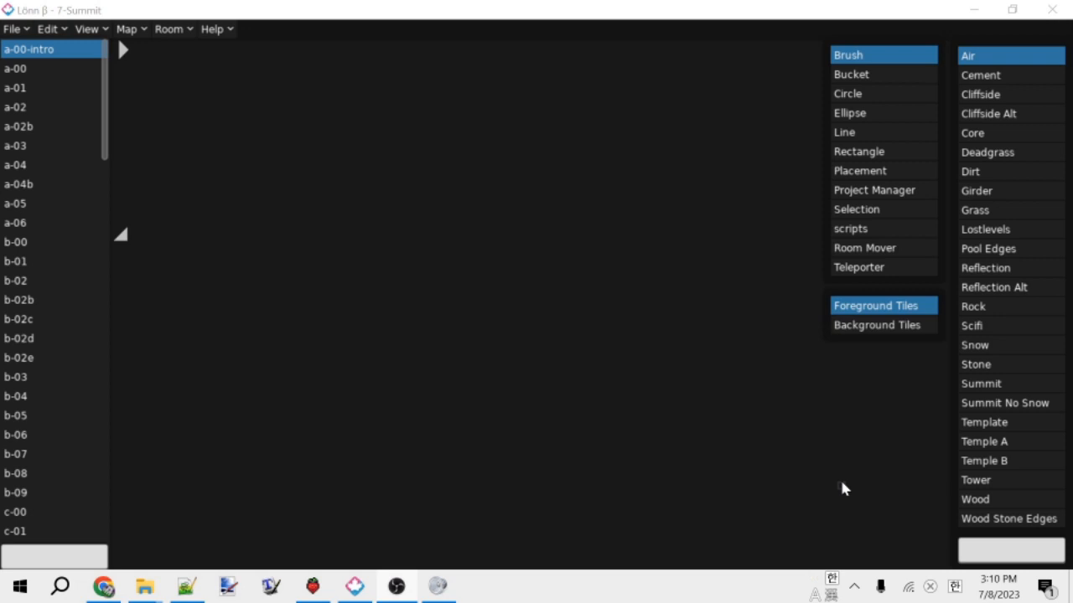
mouse_move(849, 486)
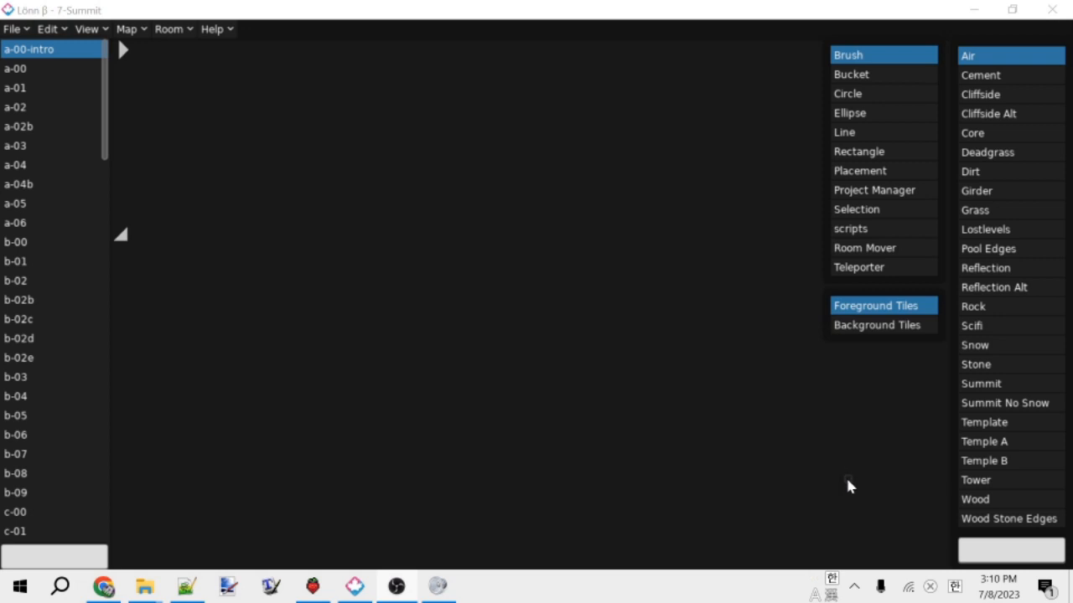
mouse_move(662, 382)
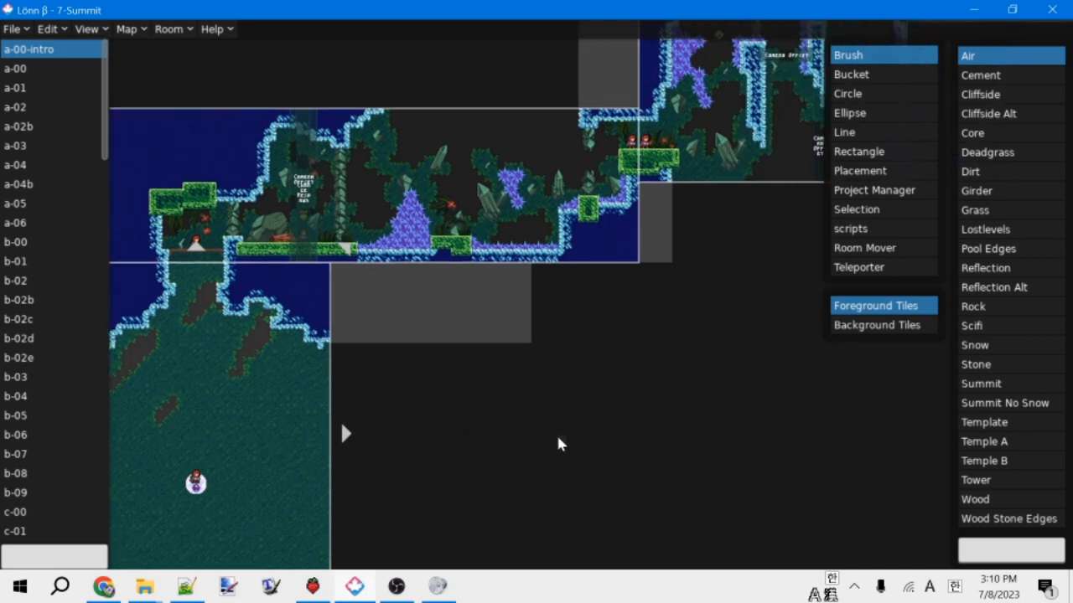
mouse_move(494, 380)
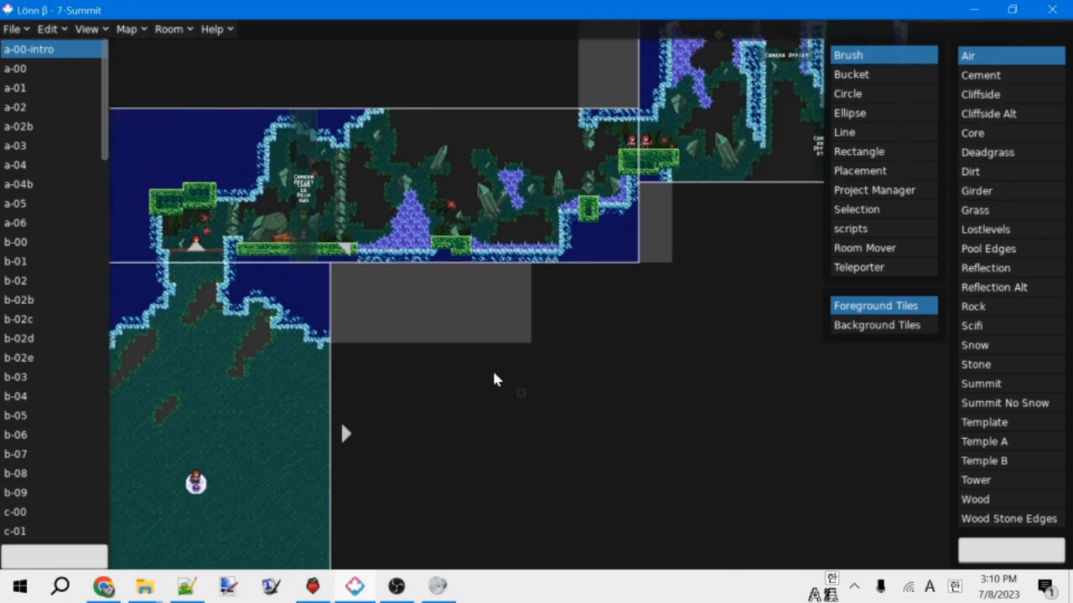
Wait for the 7-Summit map to finish loading so its rooms render in the main view.
click(14, 28)
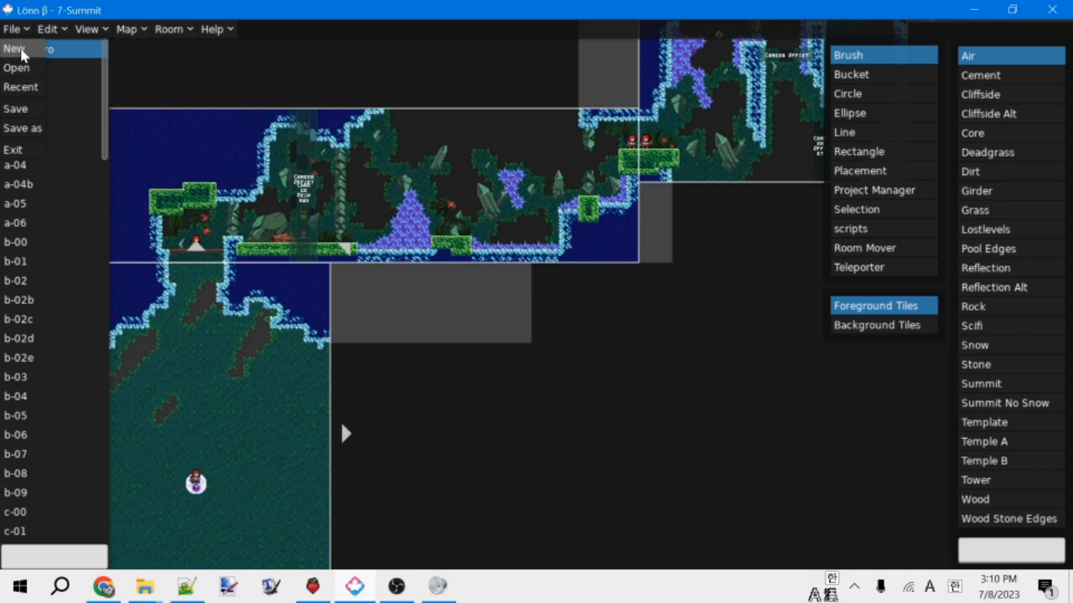
mouse_move(76, 47)
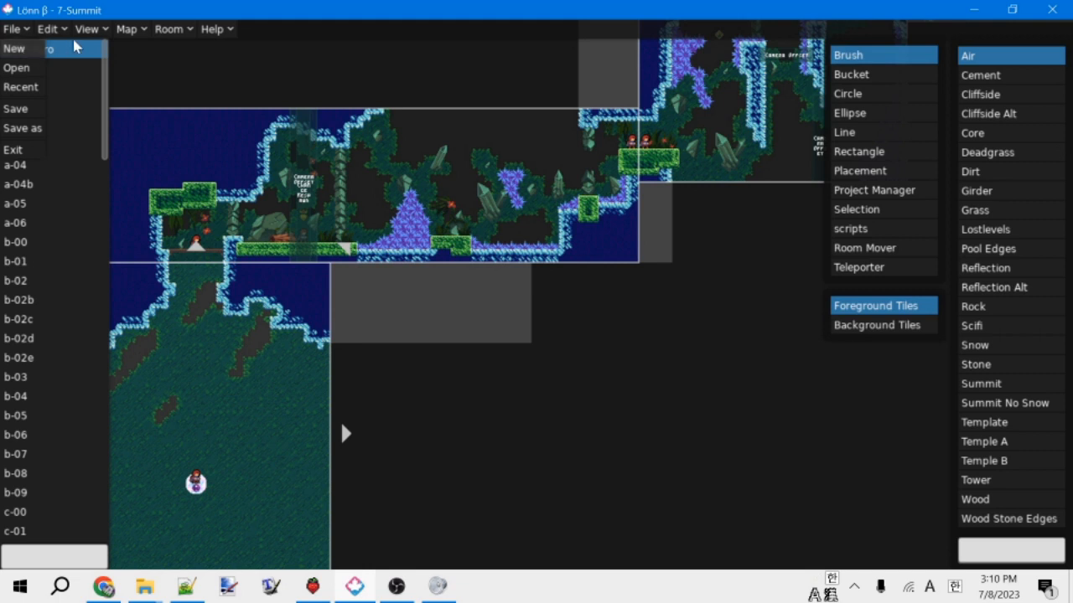
mouse_move(216, 17)
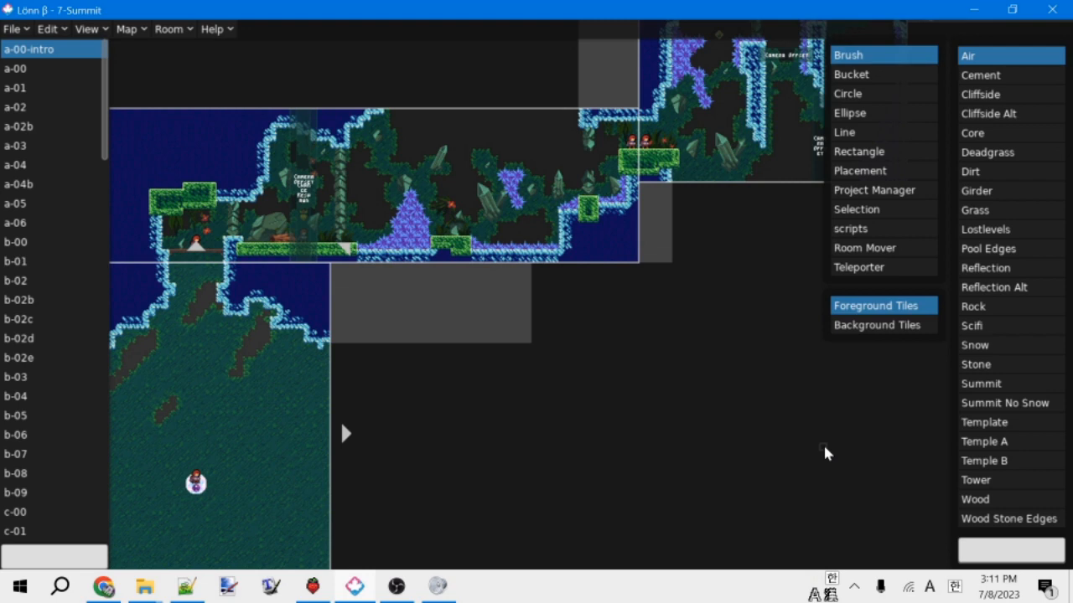
Bring up GameBanana's Lönn Project Manager page and scroll toward its Files section.
click(103, 586)
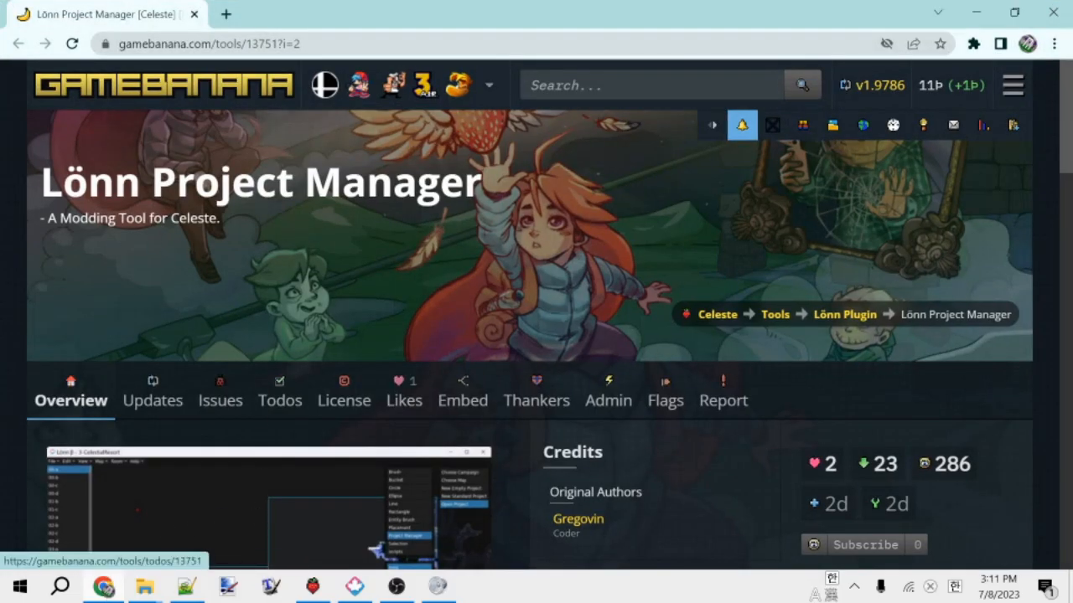
scroll(down, 3)
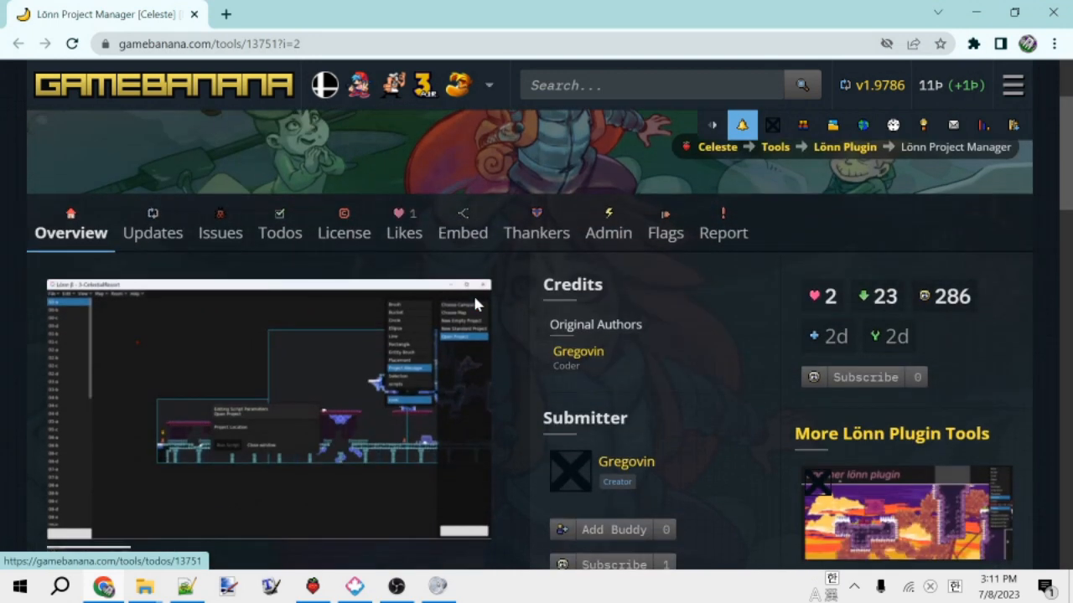
scroll(down, 3)
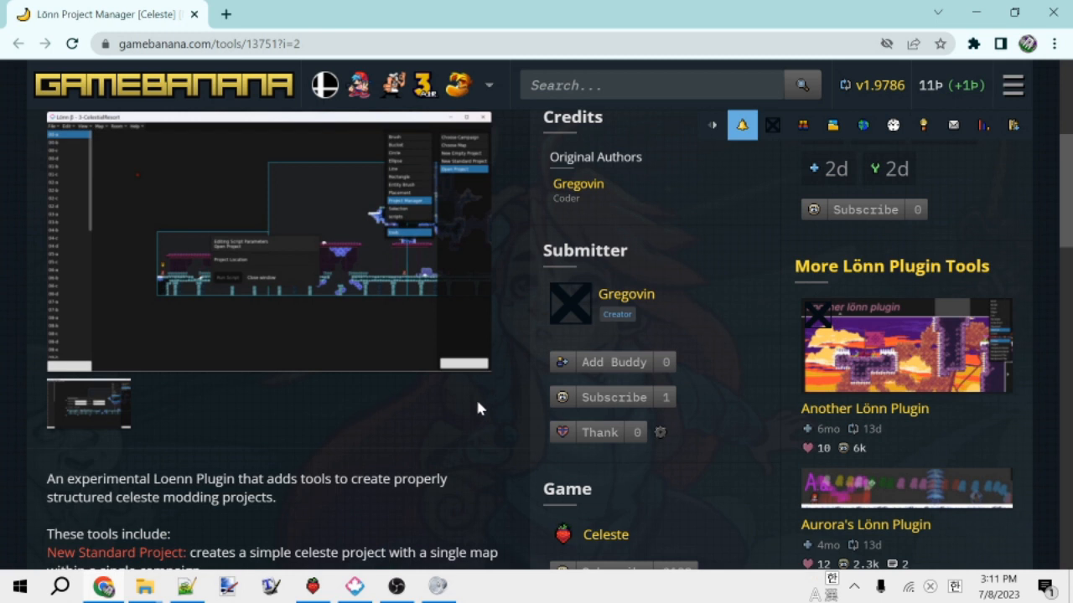
mouse_move(471, 394)
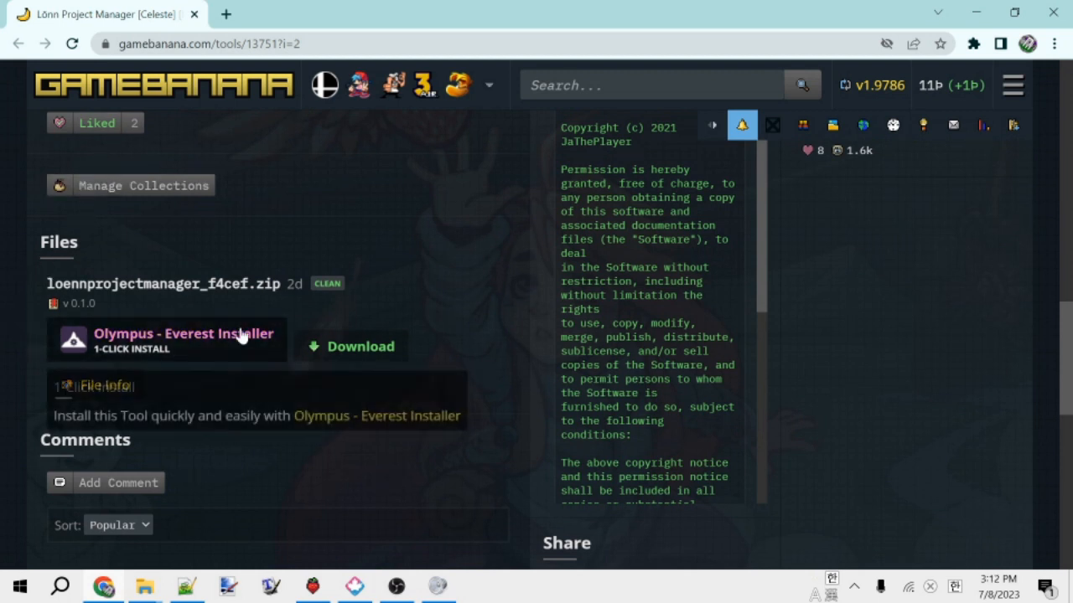
mouse_move(443, 253)
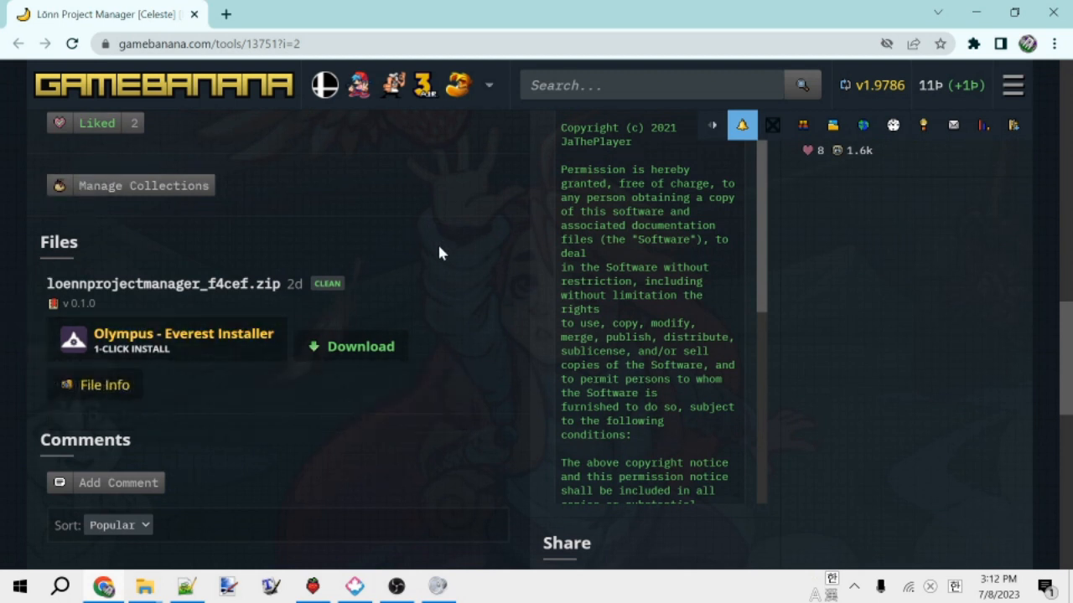
mouse_move(203, 350)
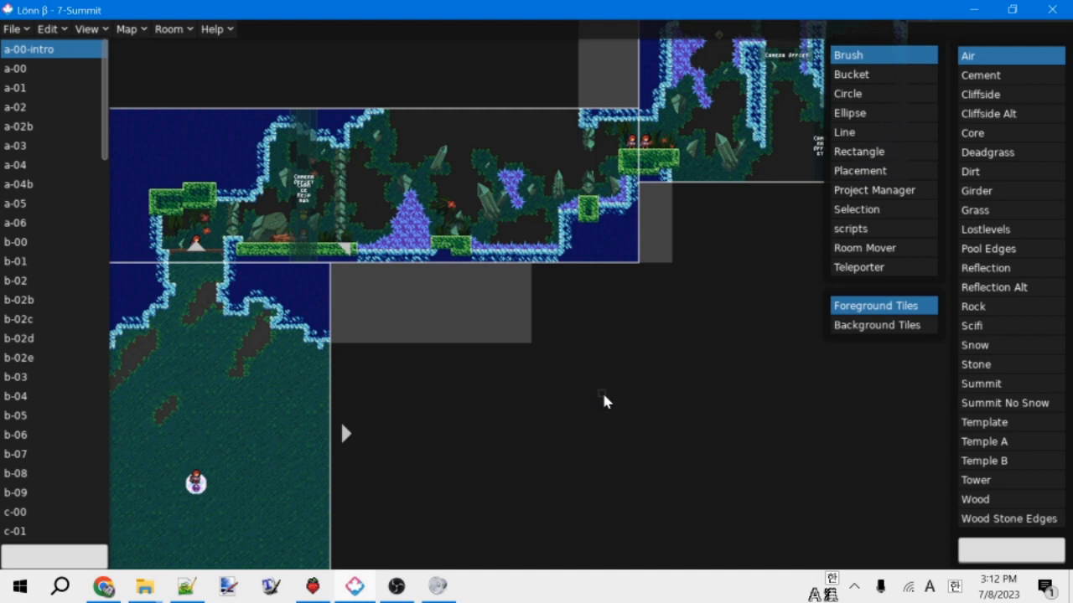
mouse_move(801, 205)
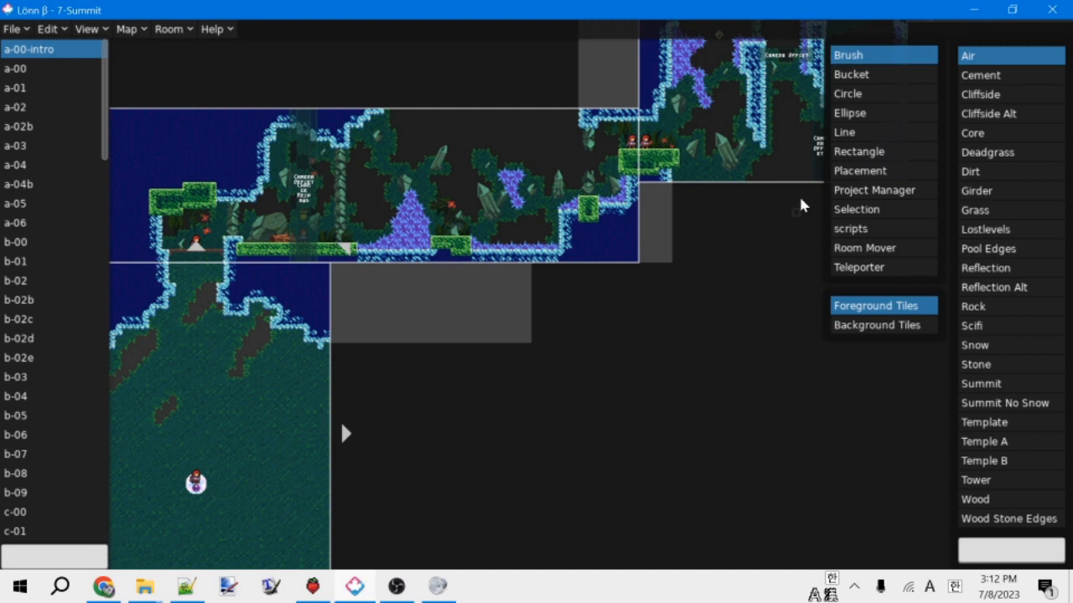
mouse_move(874, 189)
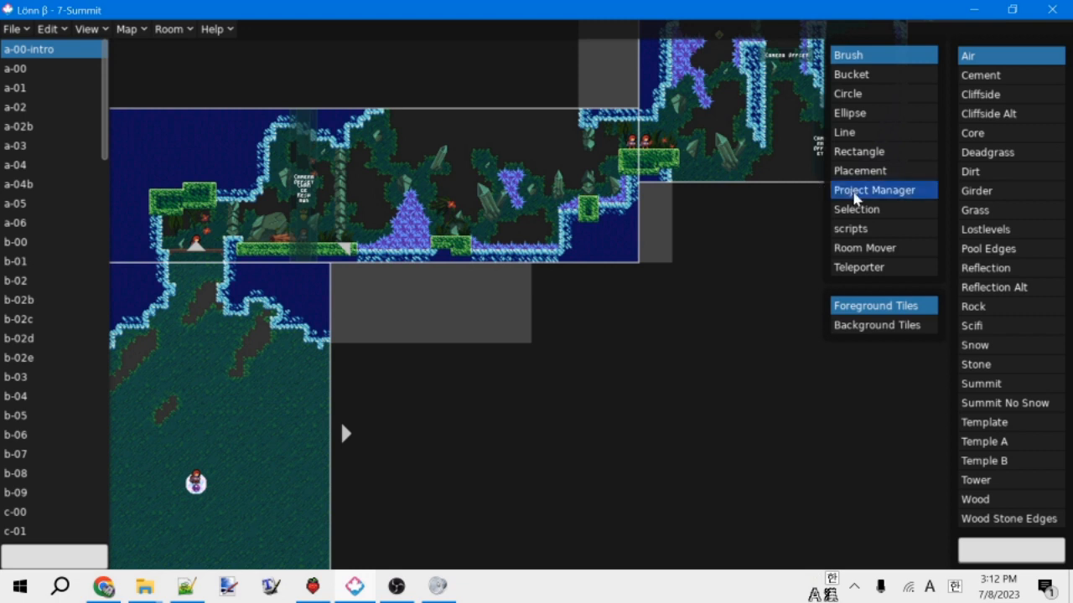
Activate the Project Manager tool in Lönn's tool list.
click(874, 190)
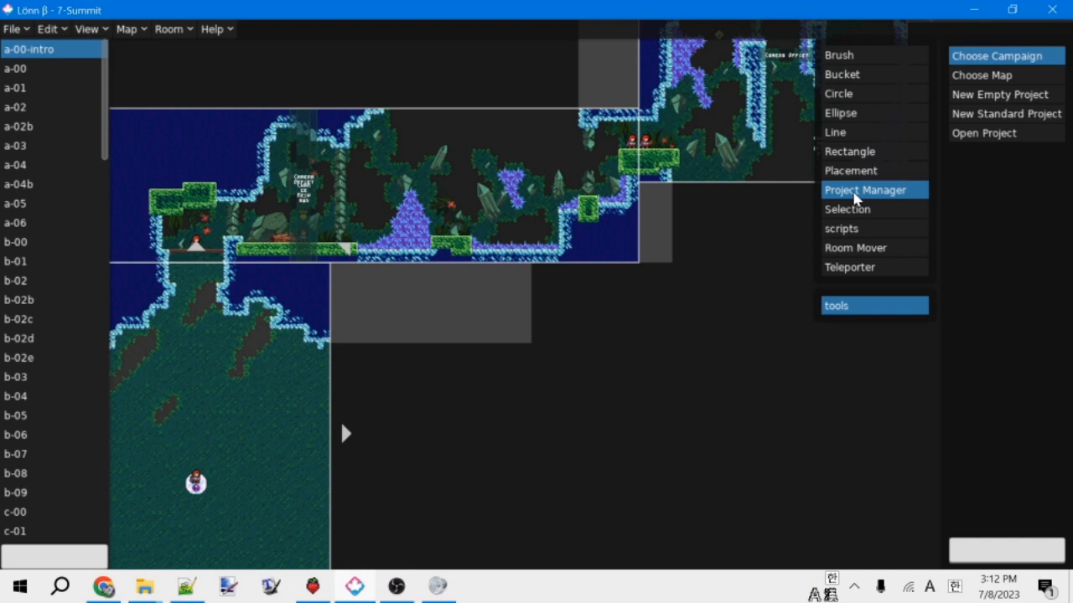
mouse_move(859, 196)
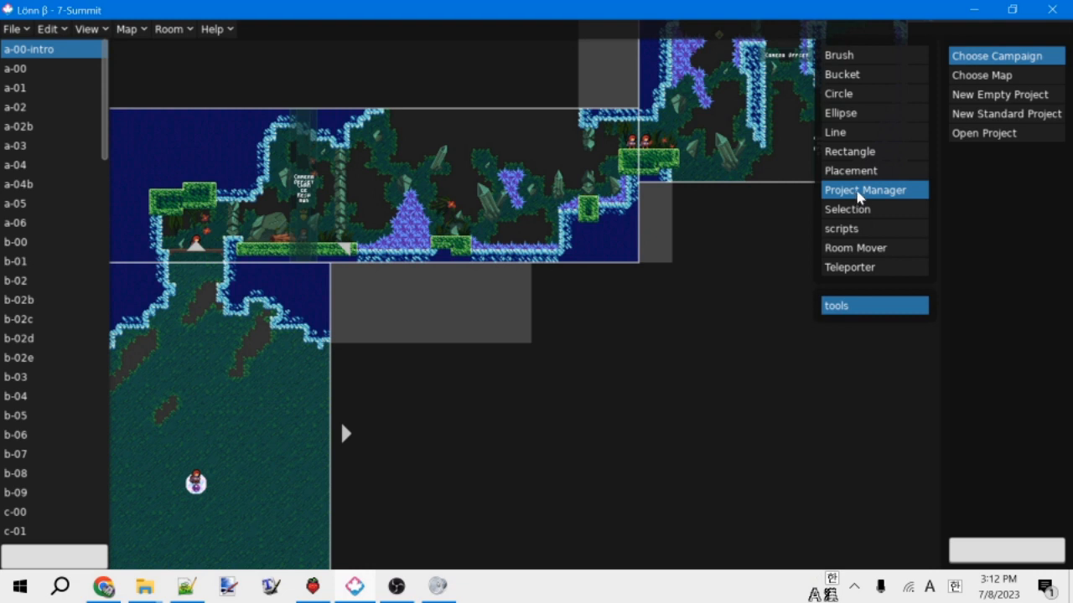
mouse_move(888, 220)
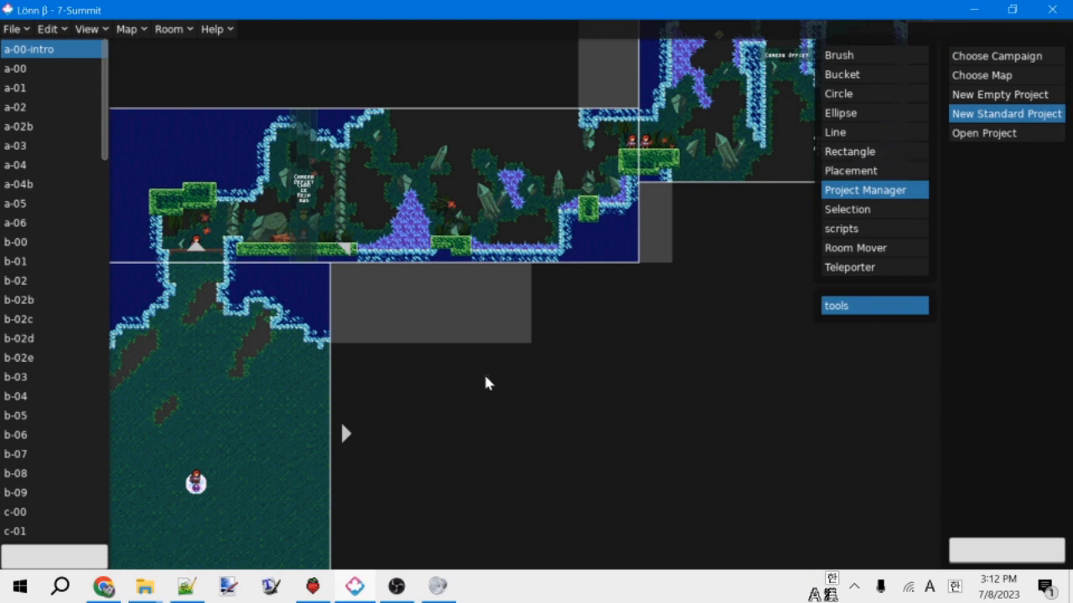
Fill New Standard Project with campaign Loenn101, map 1-example and mod identifier Loenn101.
click(1005, 114)
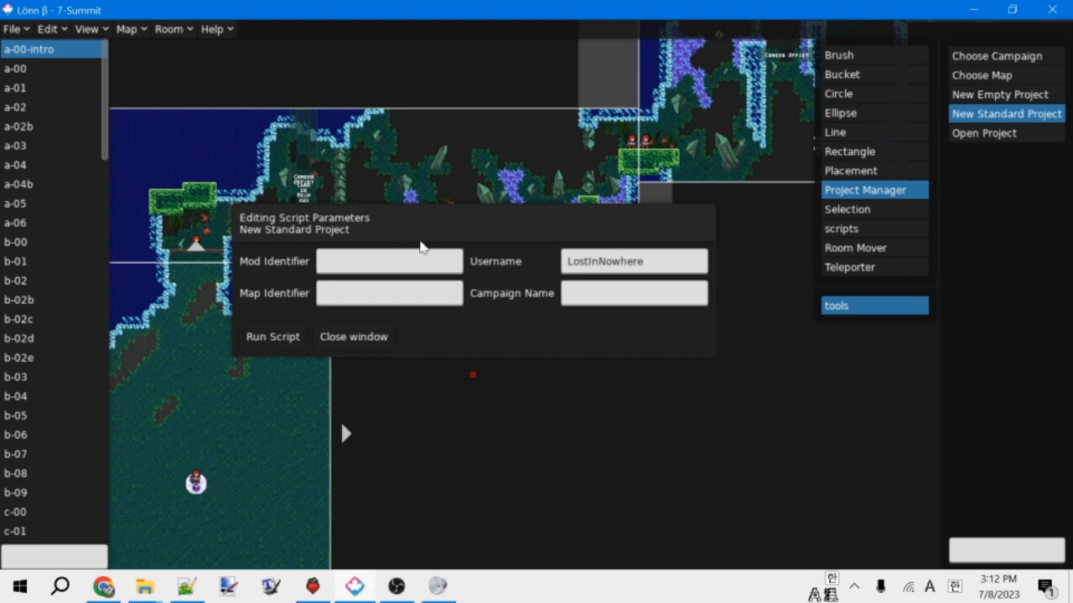
mouse_move(428, 243)
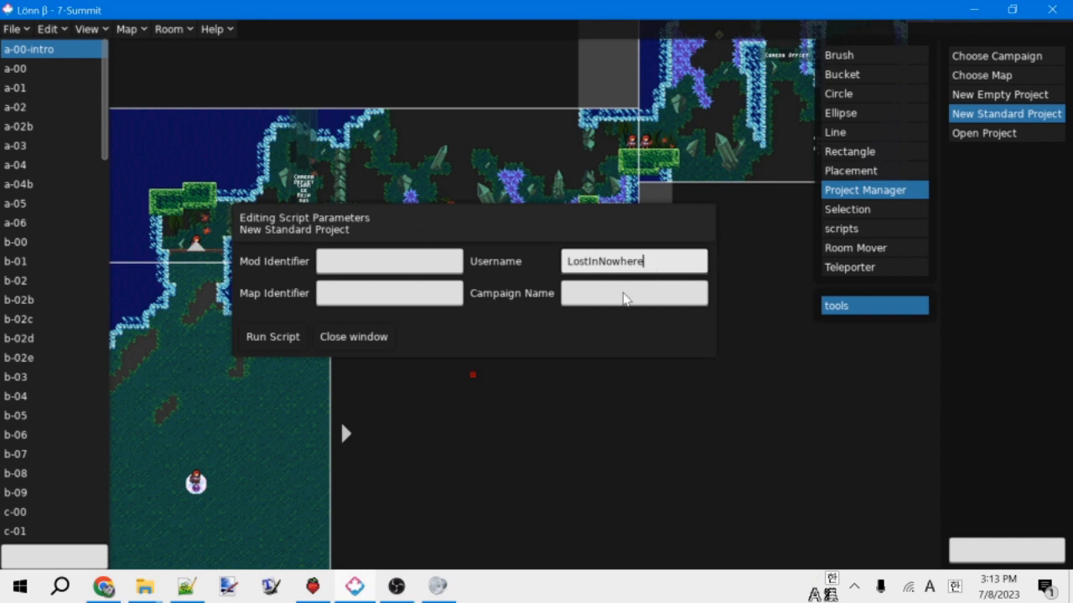
mouse_move(639, 272)
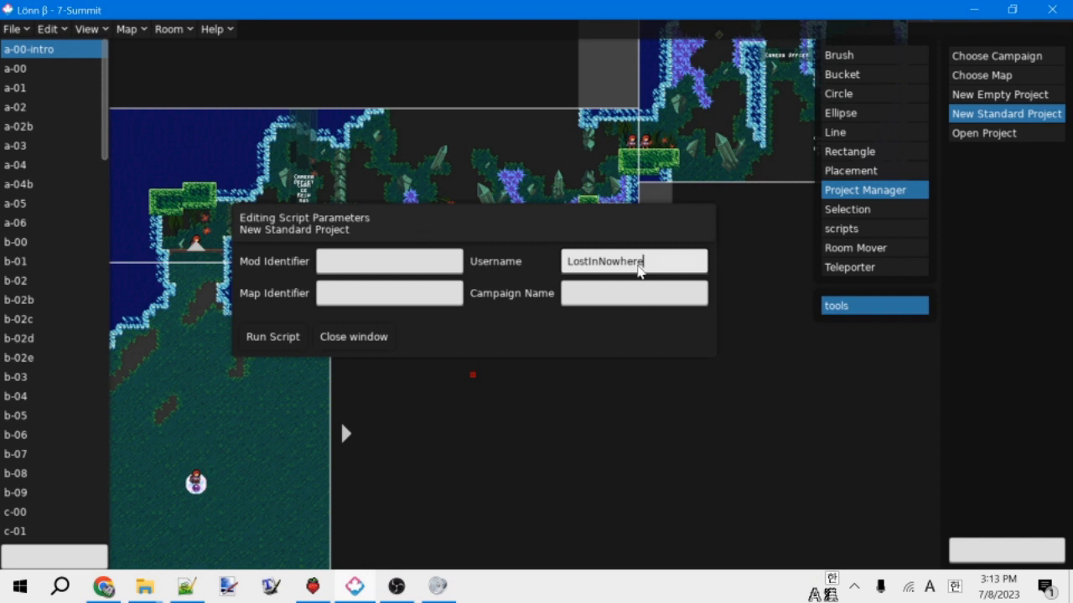
mouse_move(660, 275)
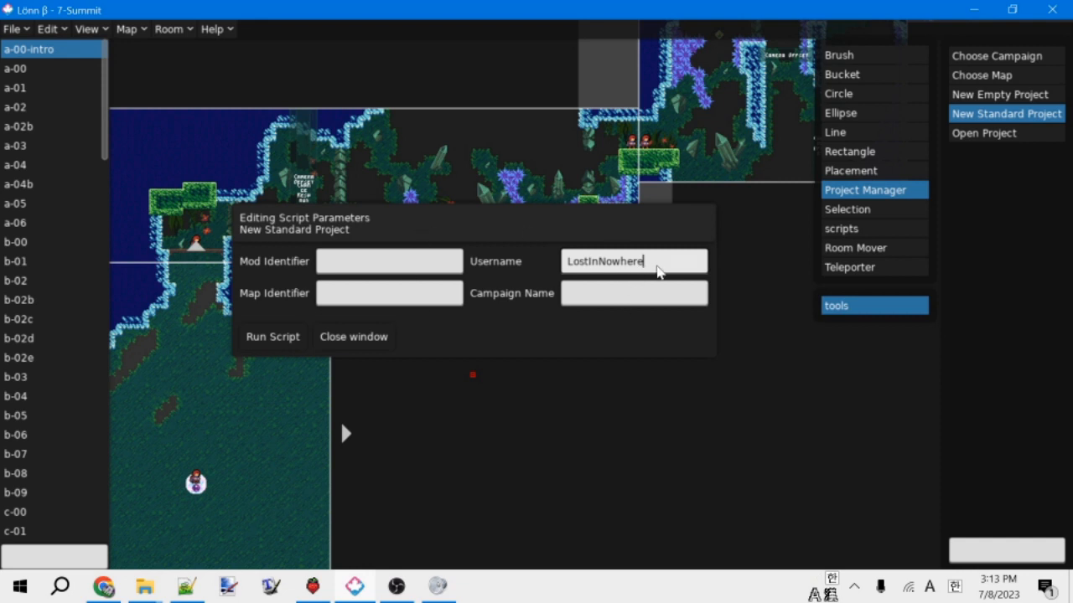
mouse_move(636, 278)
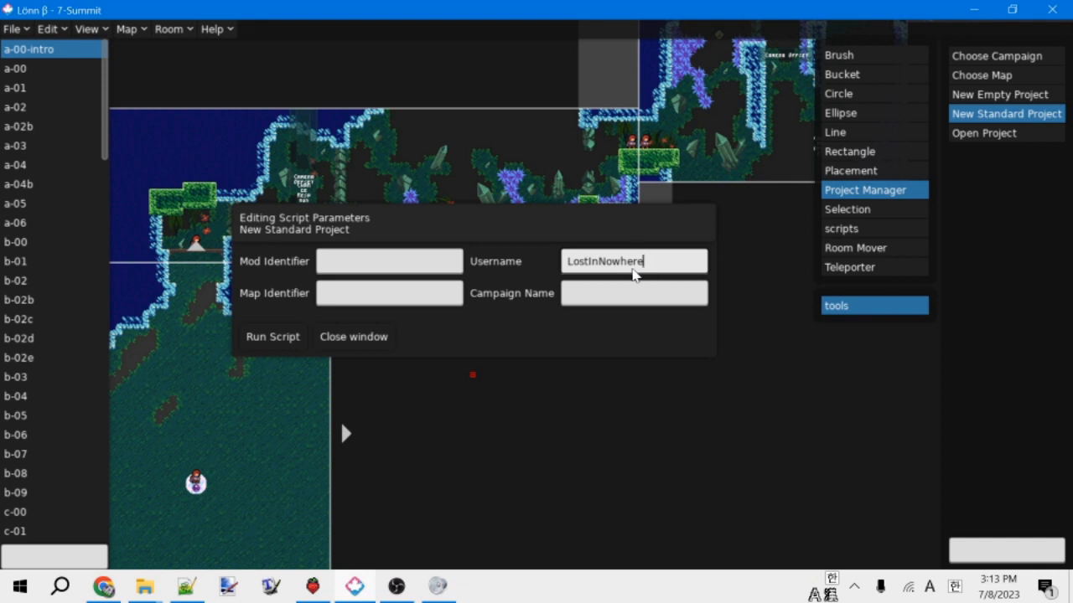
mouse_move(522, 272)
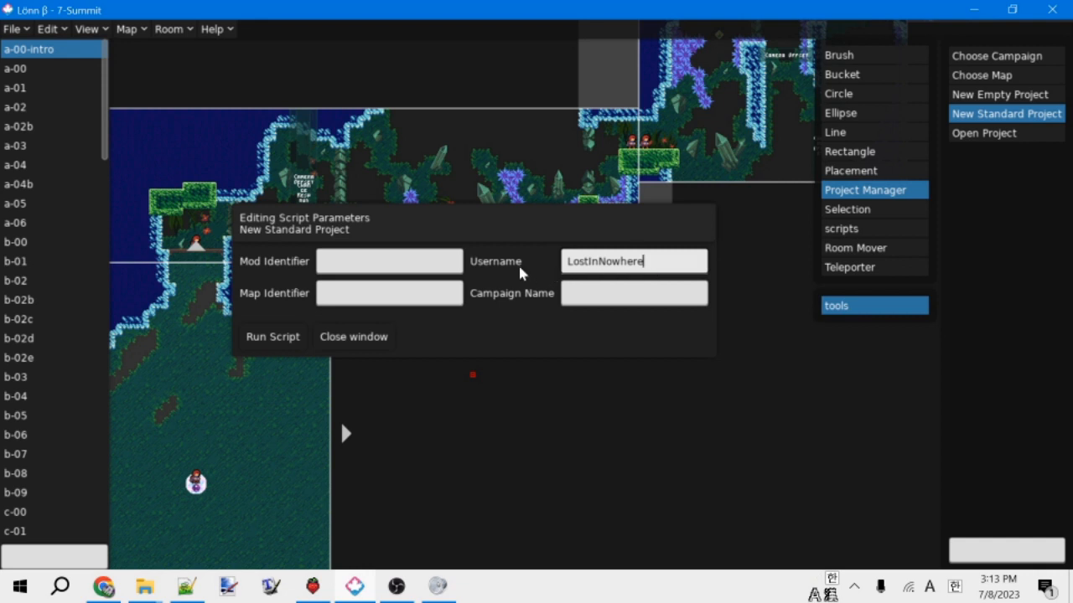
click(632, 292)
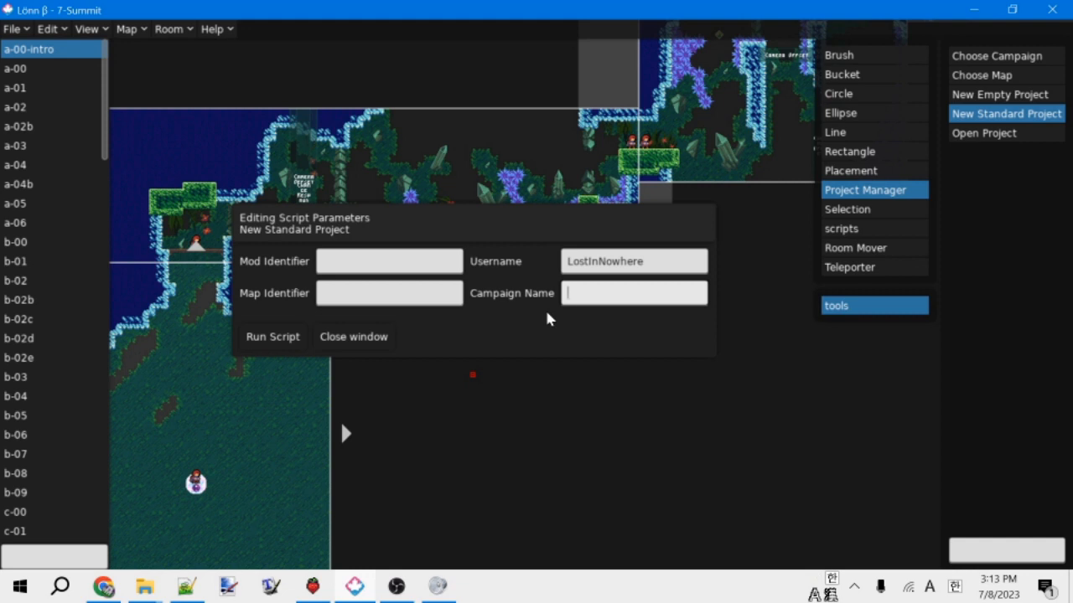
text(Loenn101)
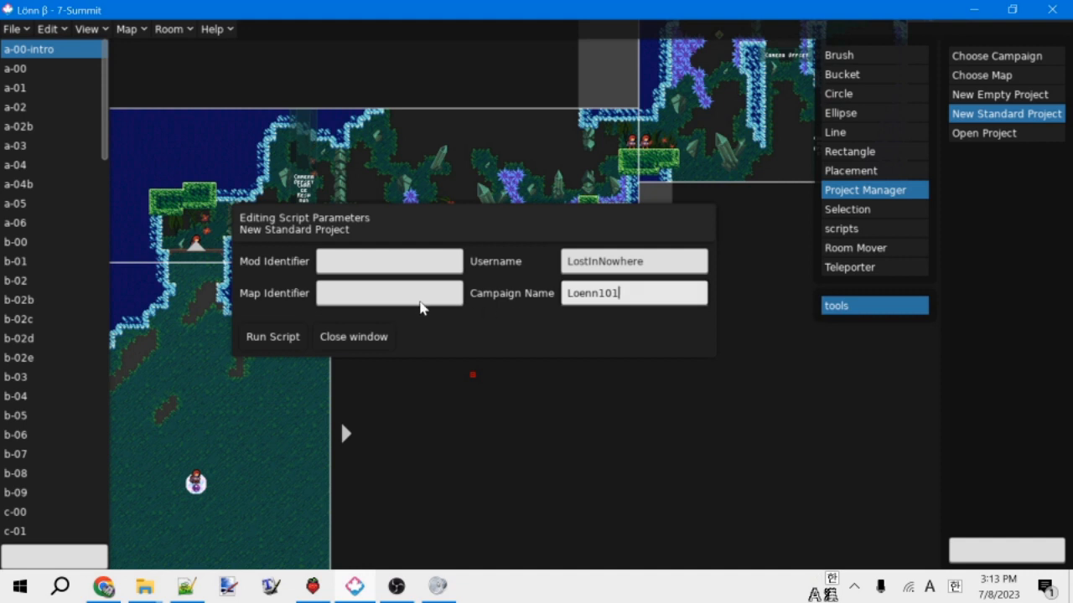
click(388, 293)
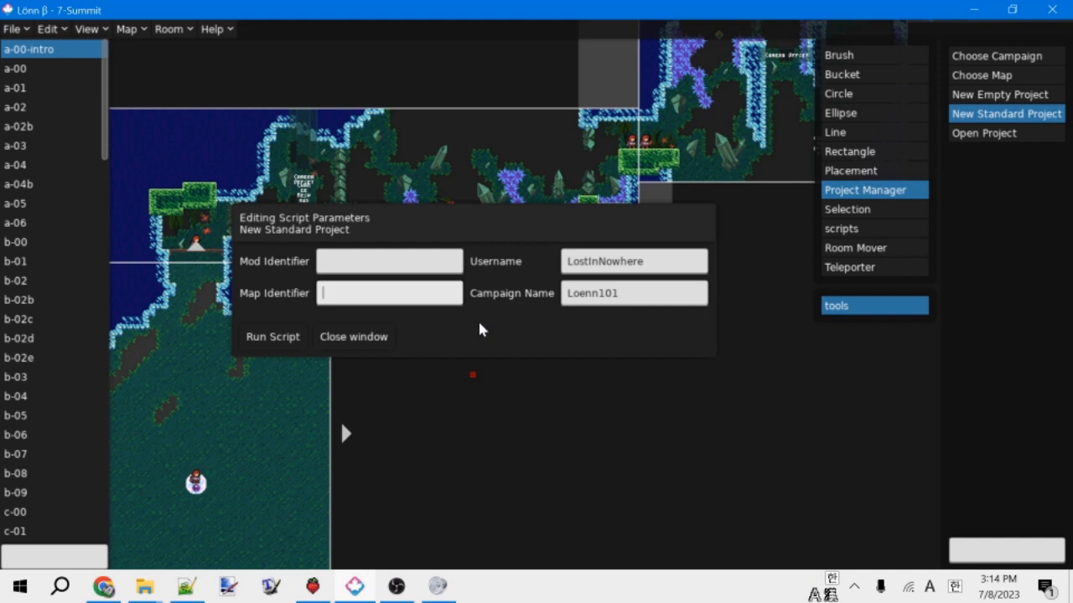
text(1-example)
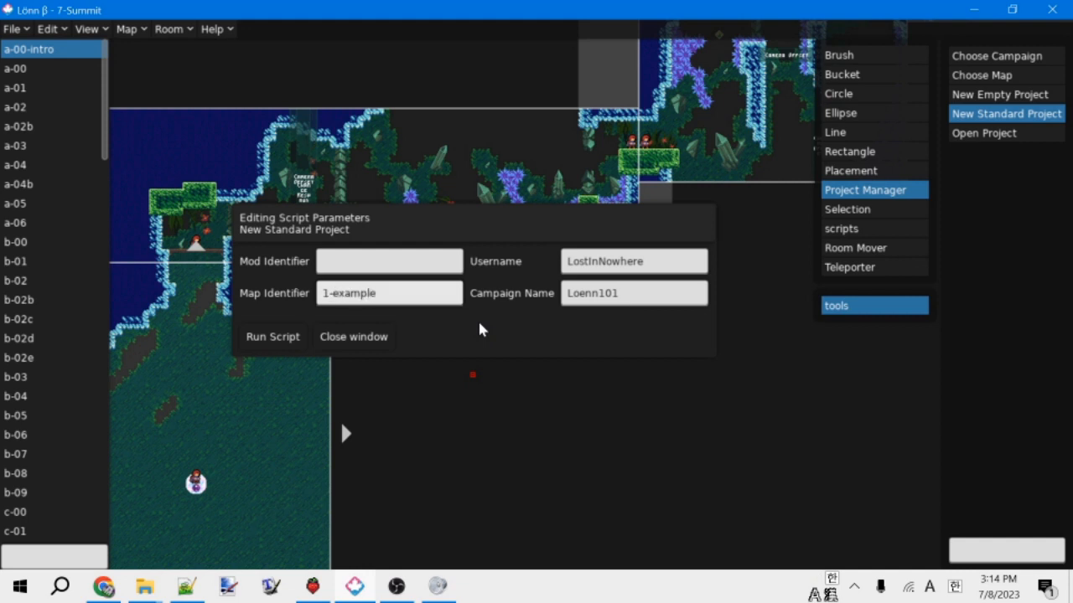
click(388, 293)
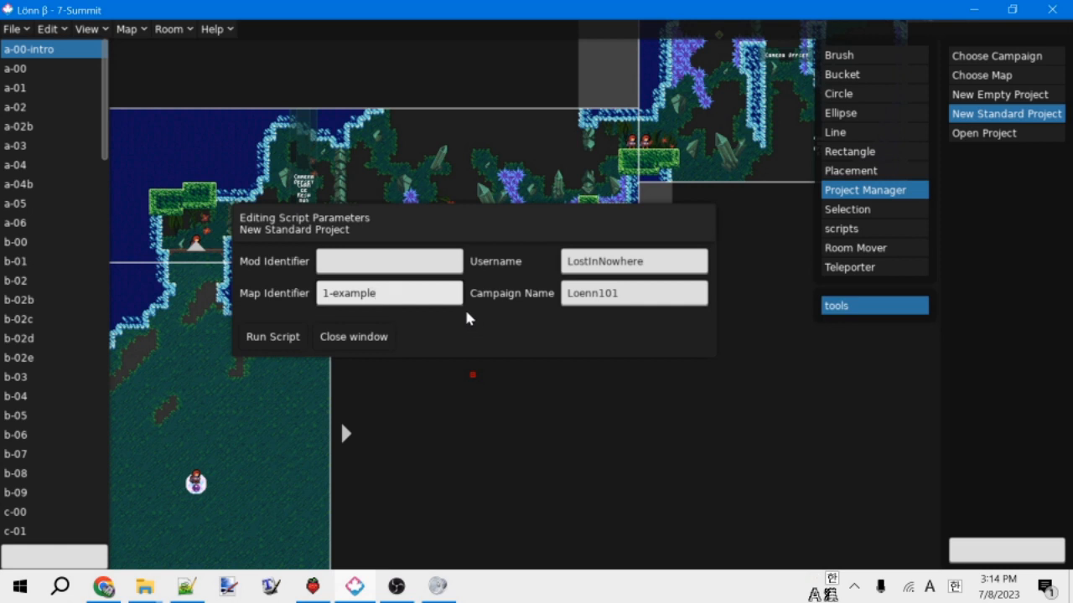
click(389, 260)
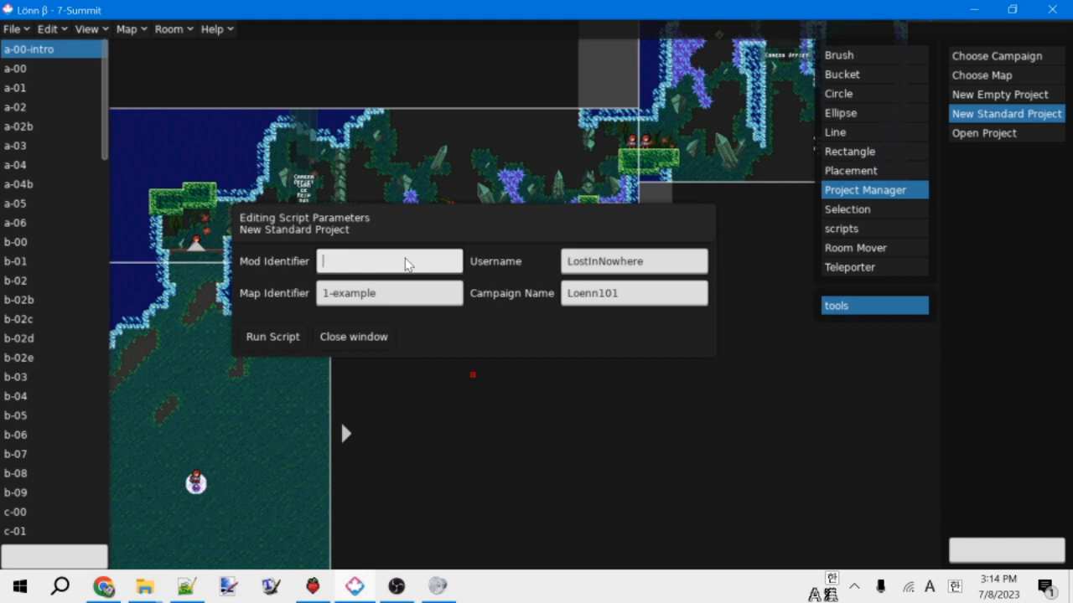
text(Loenn1)
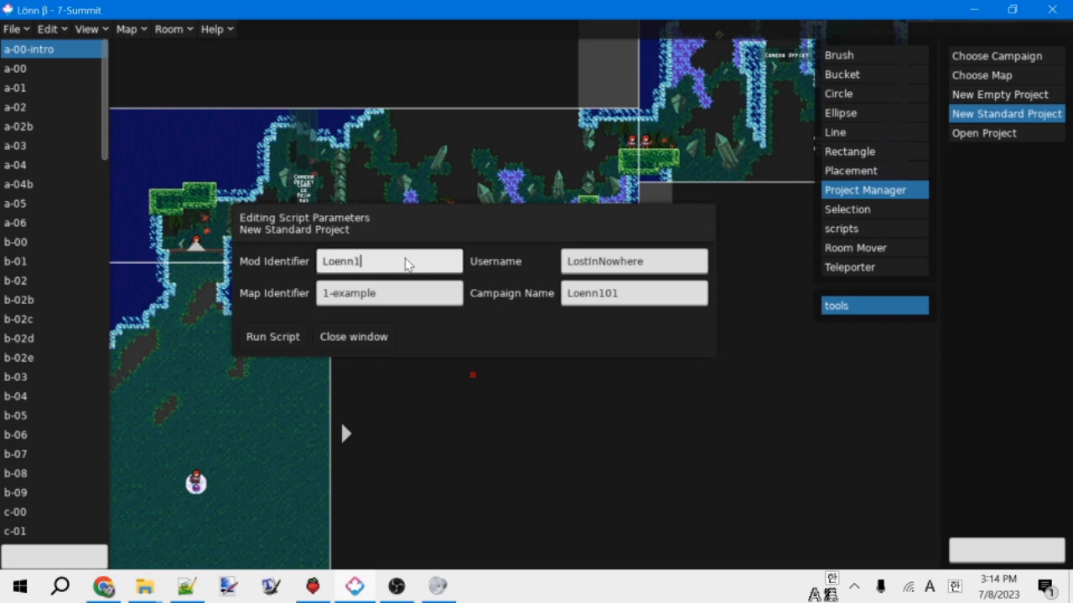
text(01)
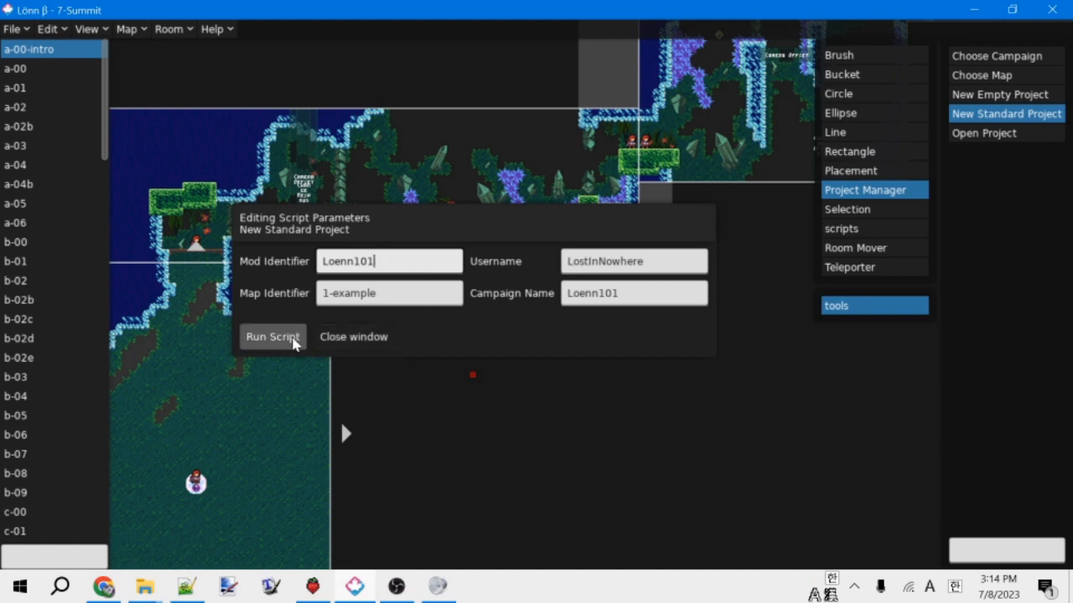
Run the script to create project Loenn101, then close the parameters window.
click(272, 336)
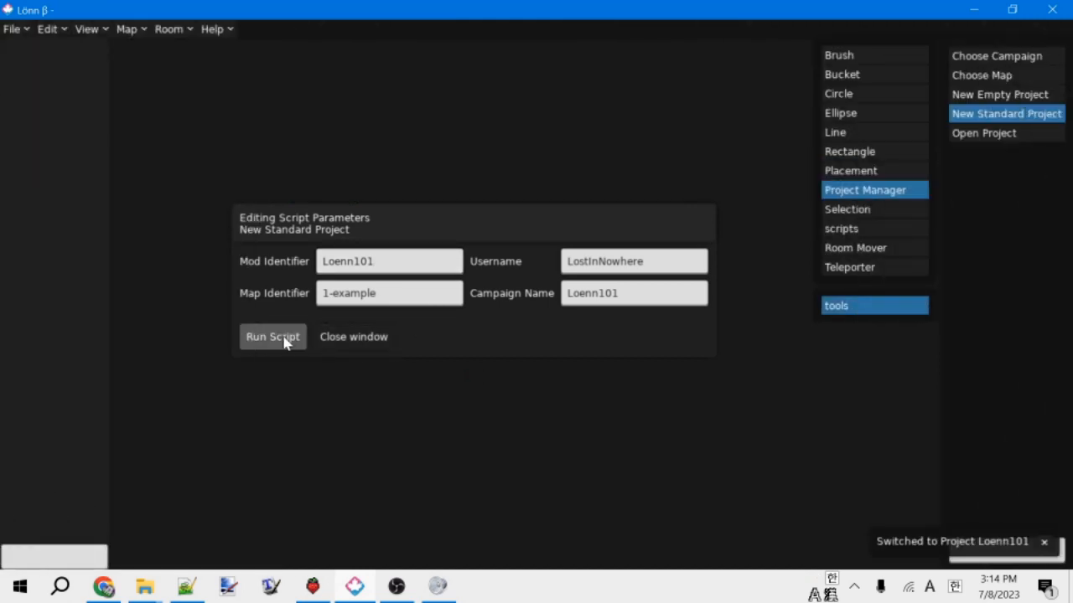
click(273, 336)
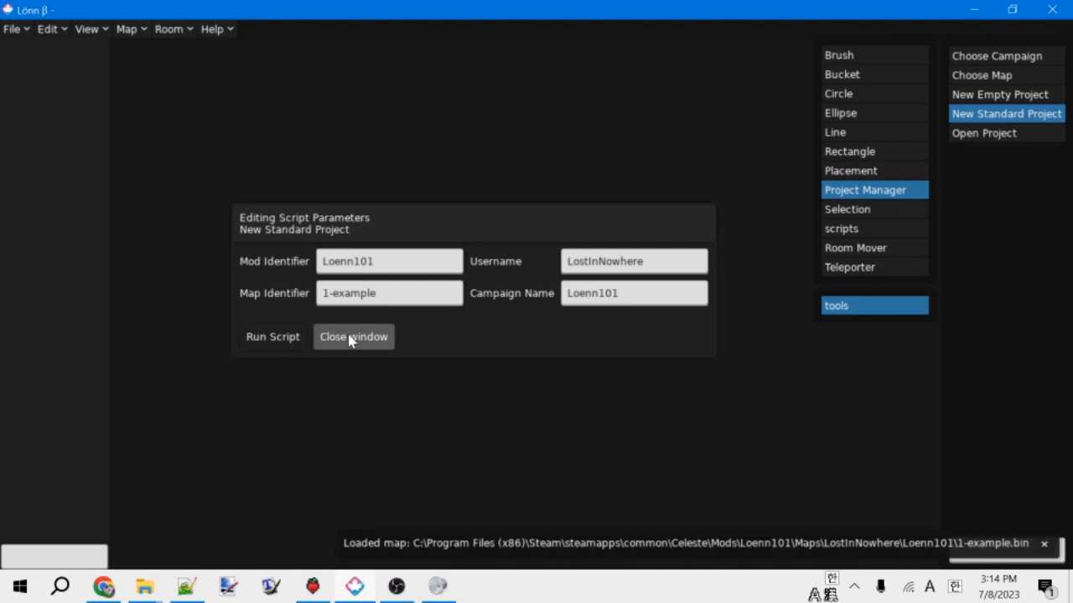
click(353, 336)
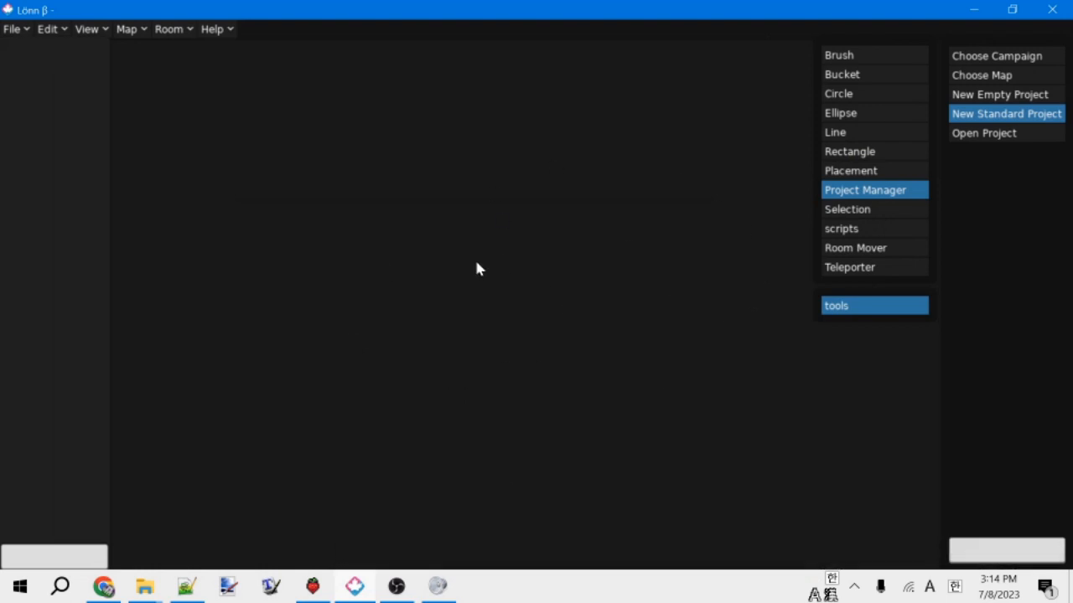
mouse_move(543, 232)
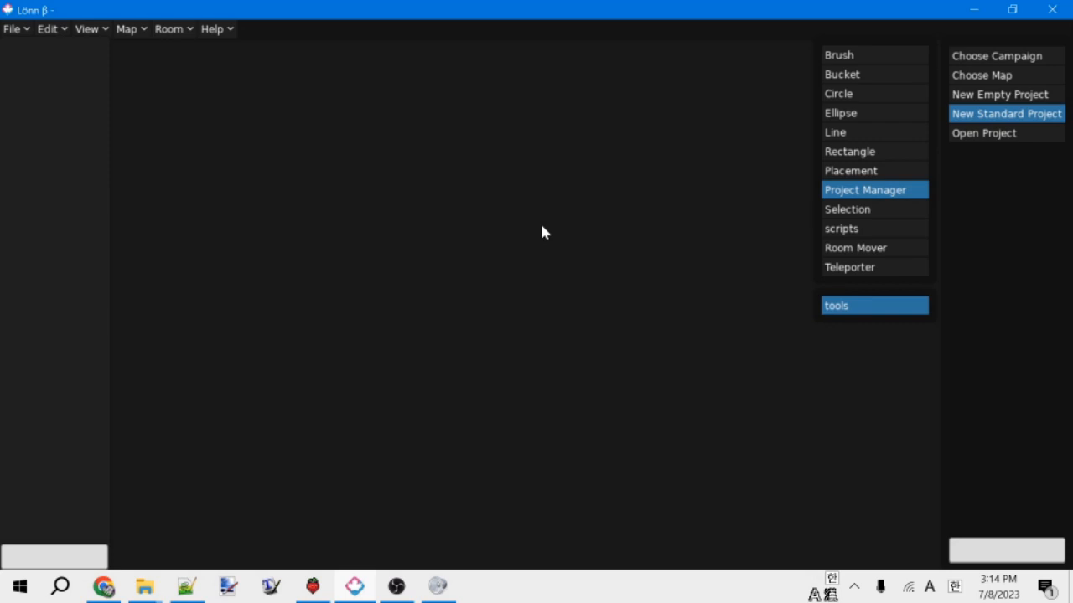
mouse_move(161, 546)
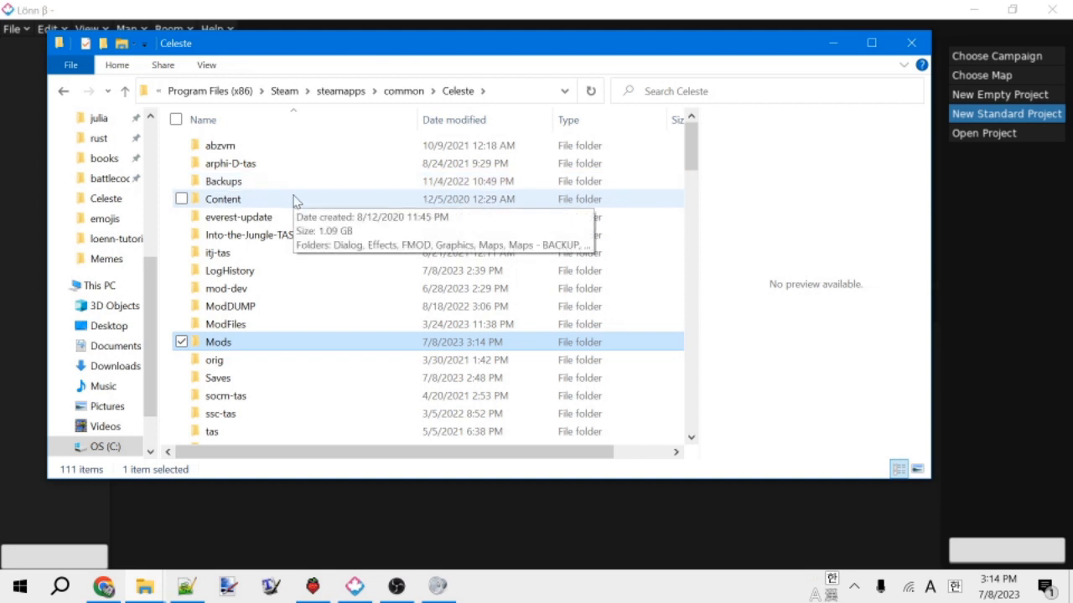
mouse_move(726, 341)
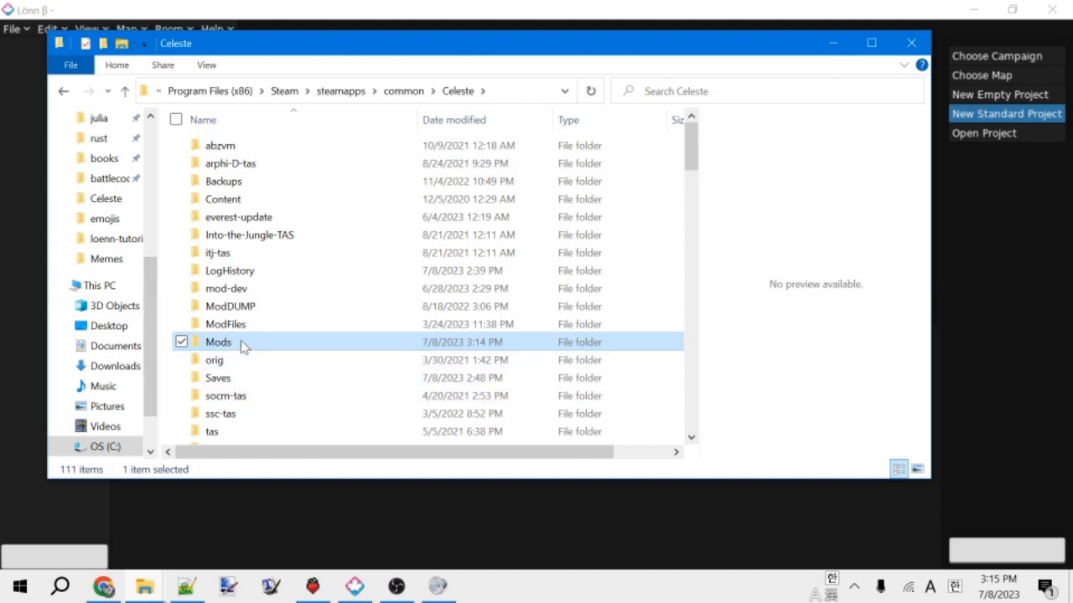
Navigate Explorer through Mods, Loenn101, Maps and LostInNowhere into the Loenn101 map folder.
double_click(218, 342)
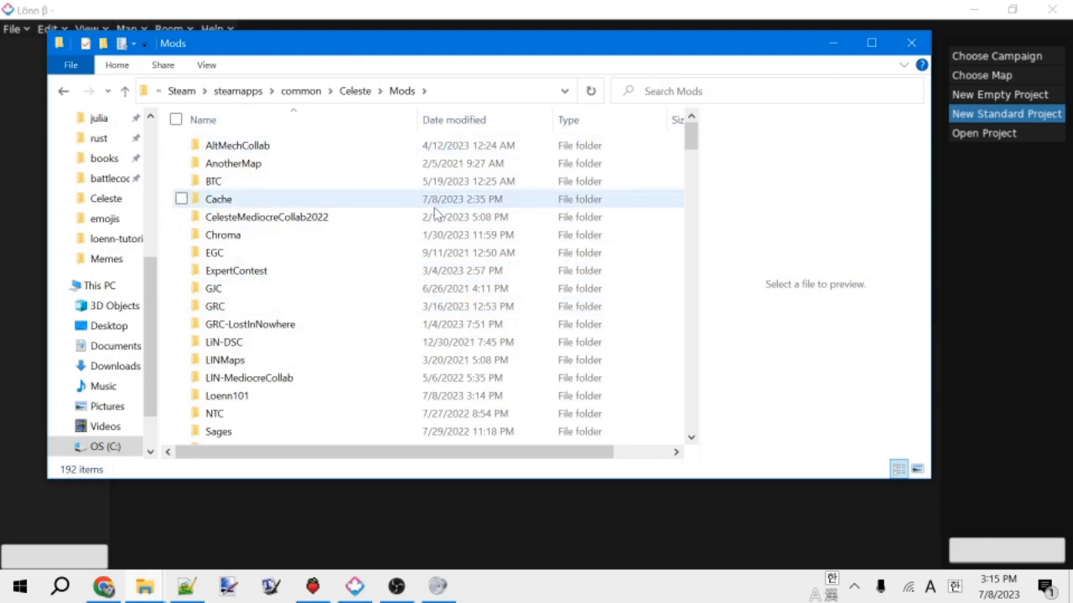
scroll(down, 3)
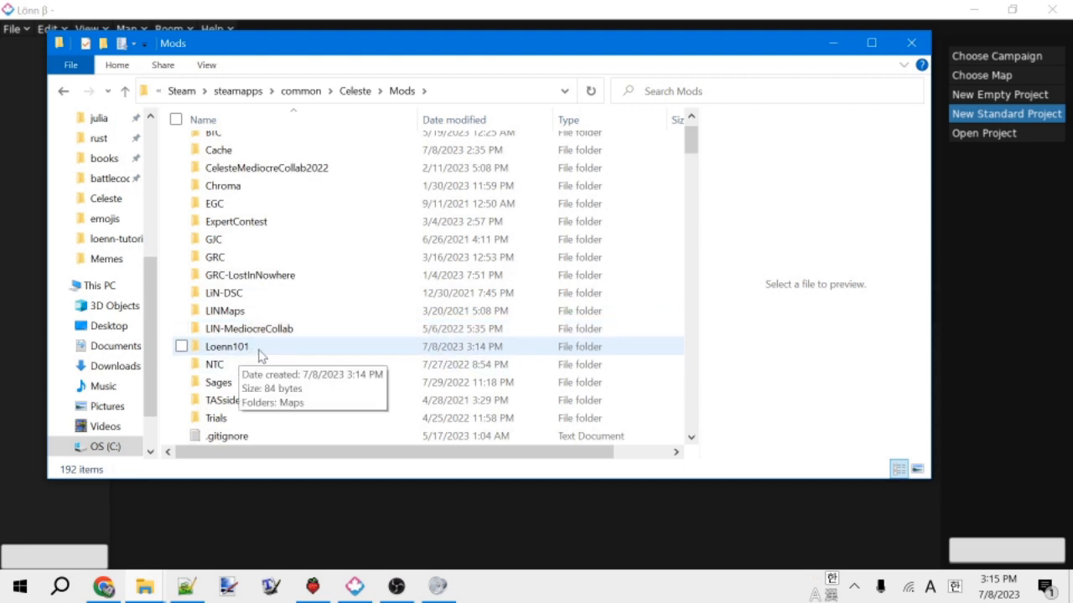
click(182, 346)
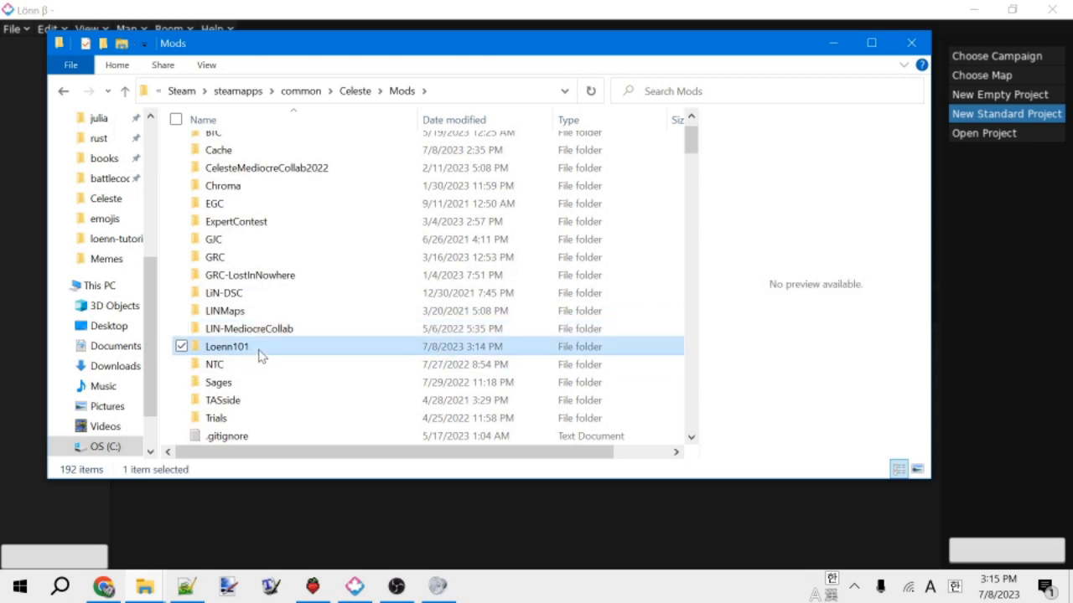
double_click(226, 346)
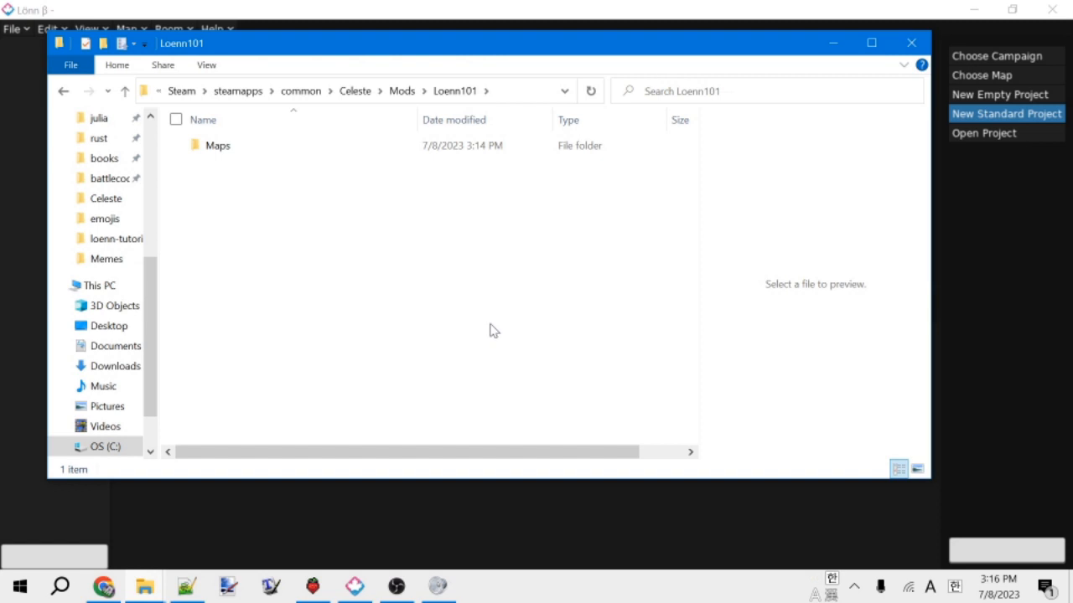
mouse_move(417, 263)
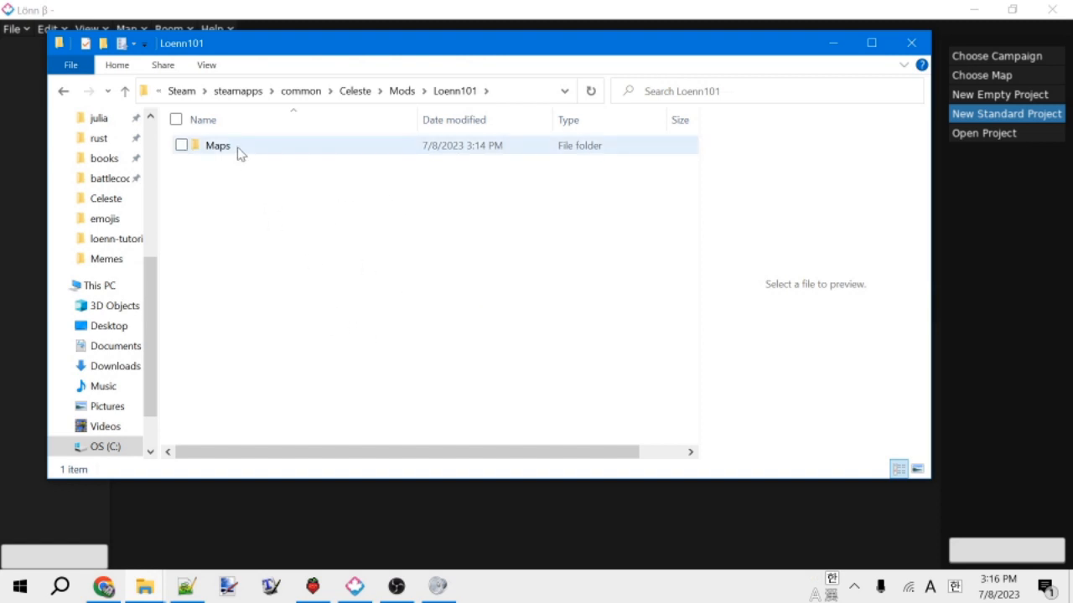
mouse_move(218, 145)
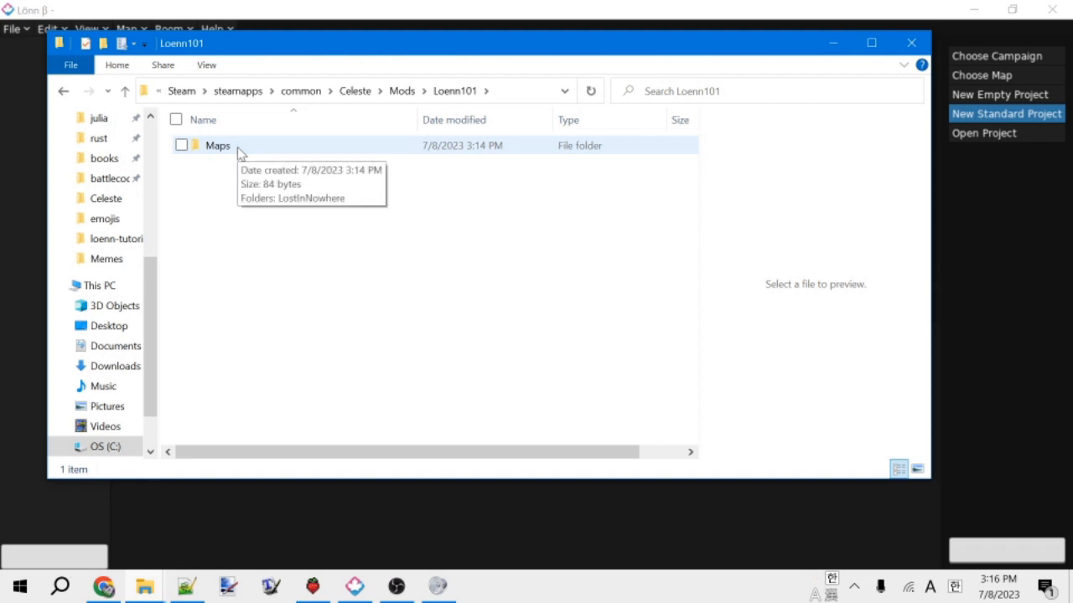
double_click(218, 145)
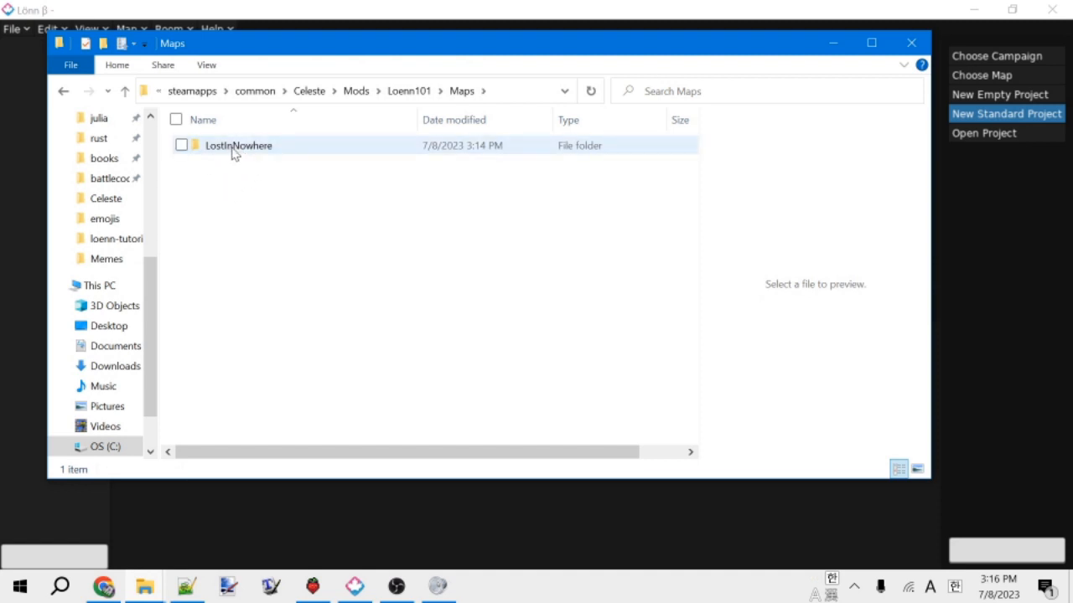
double_click(238, 145)
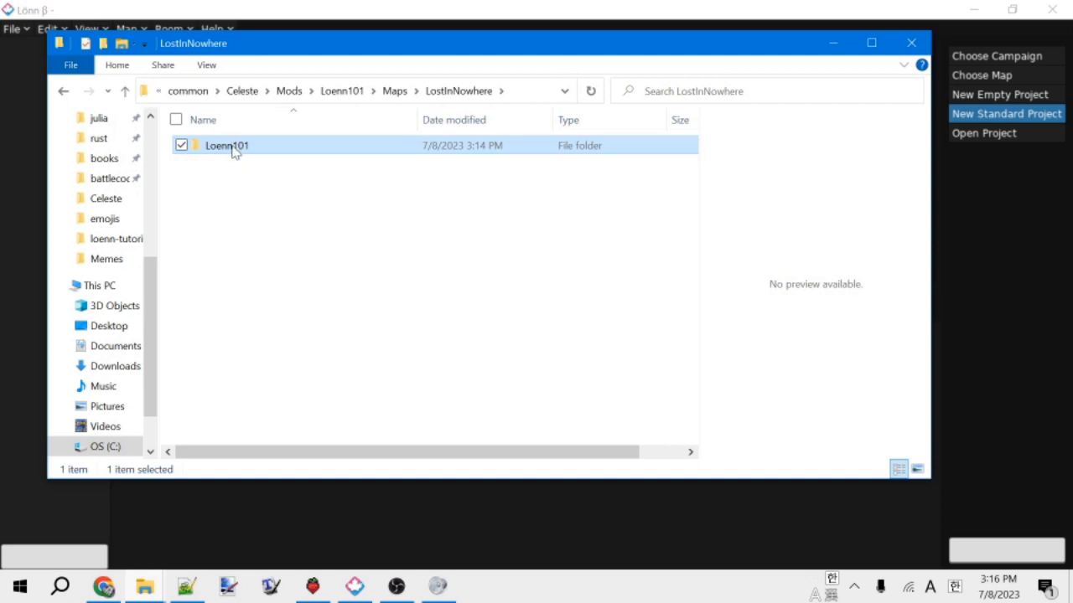
double_click(227, 145)
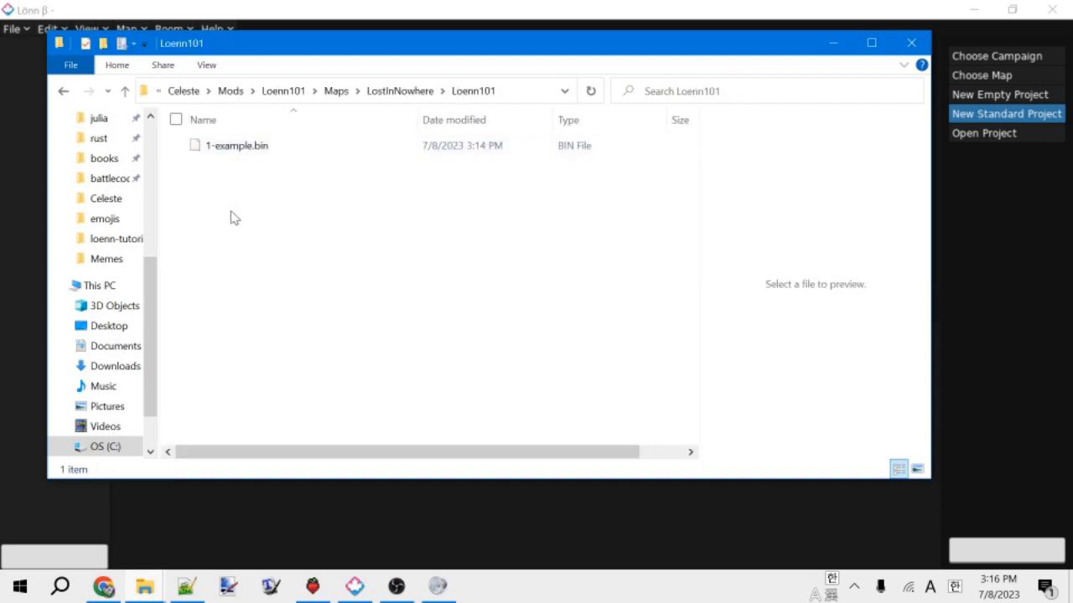
mouse_move(254, 167)
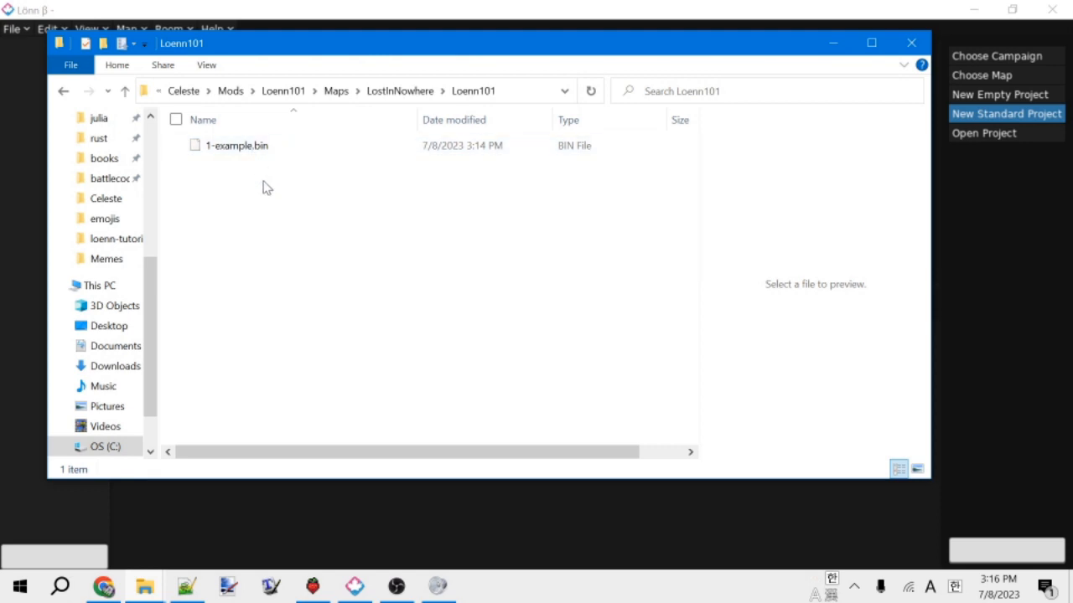
mouse_move(239, 203)
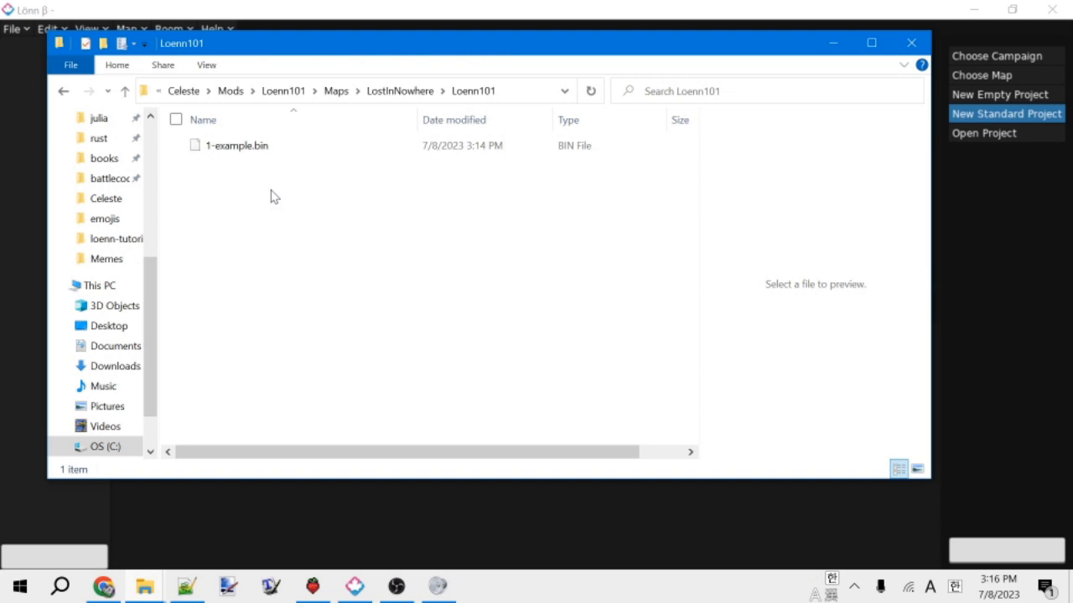
mouse_move(270, 208)
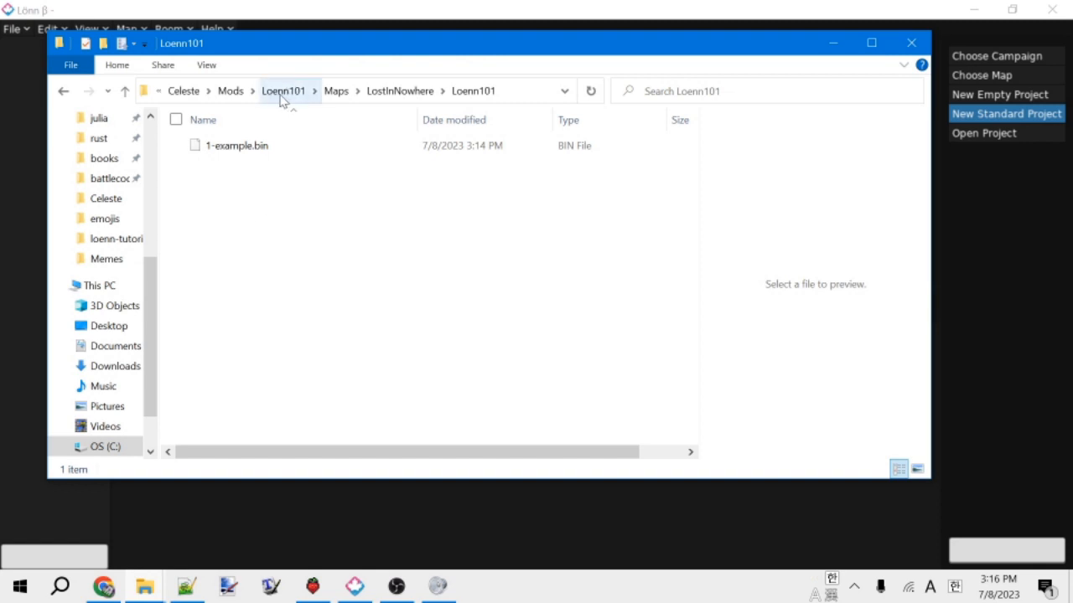
mouse_move(400, 91)
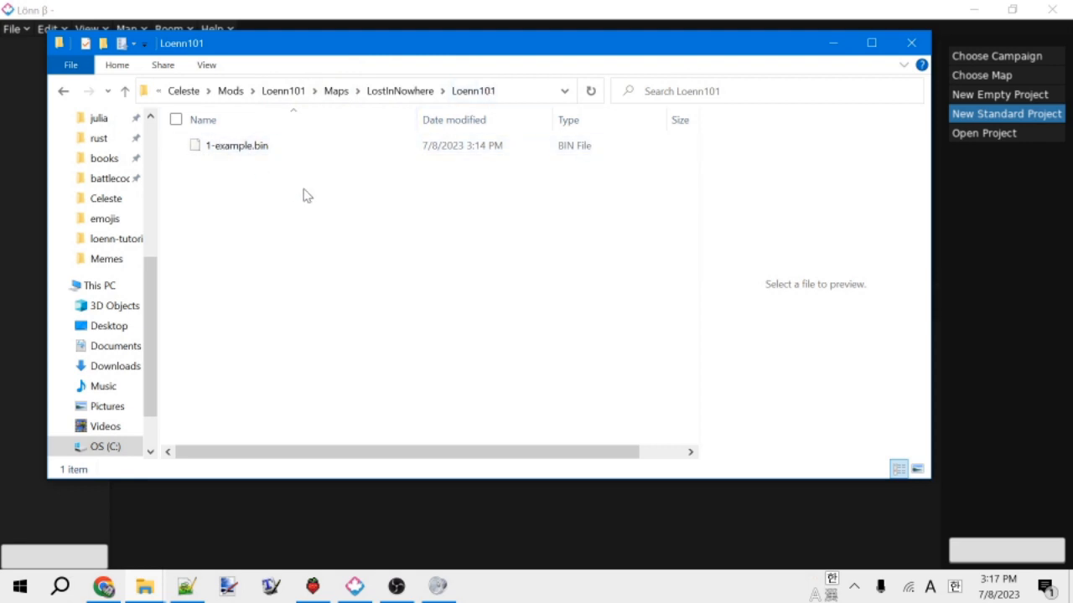
mouse_move(427, 223)
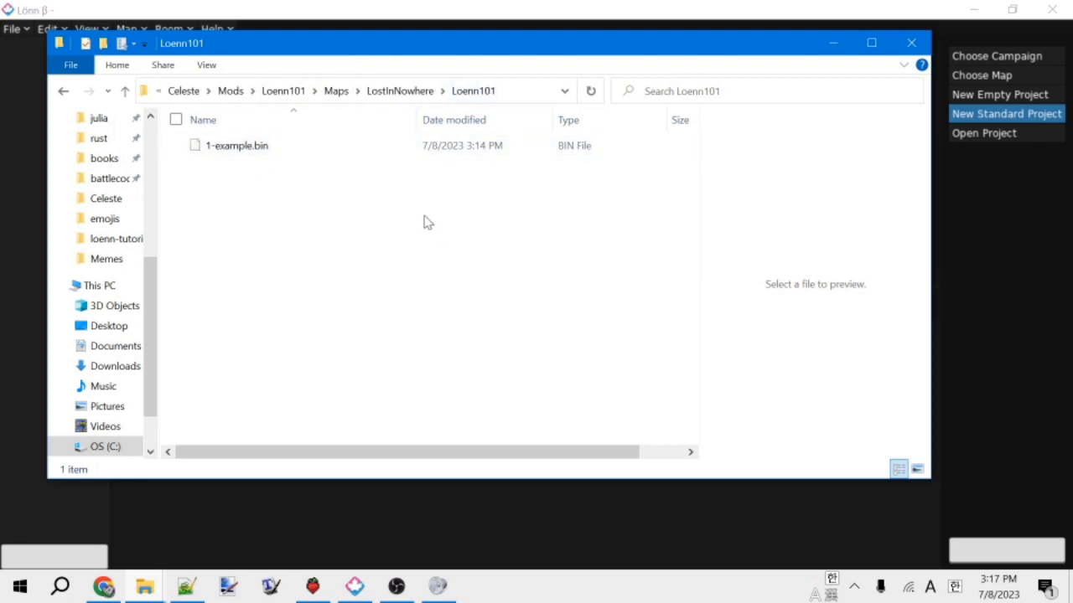
mouse_move(400, 91)
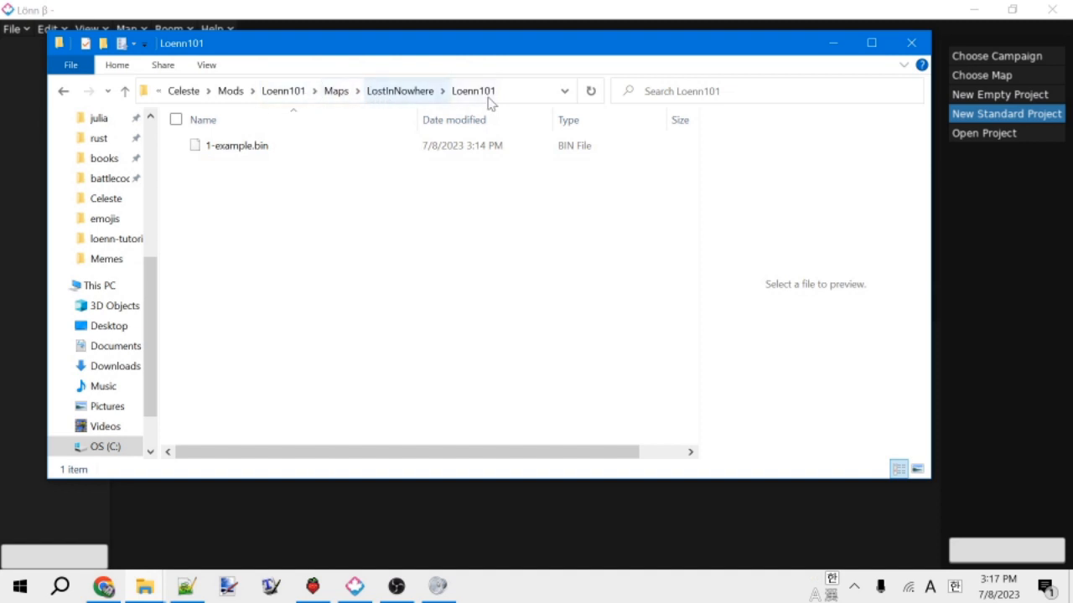
mouse_move(369, 294)
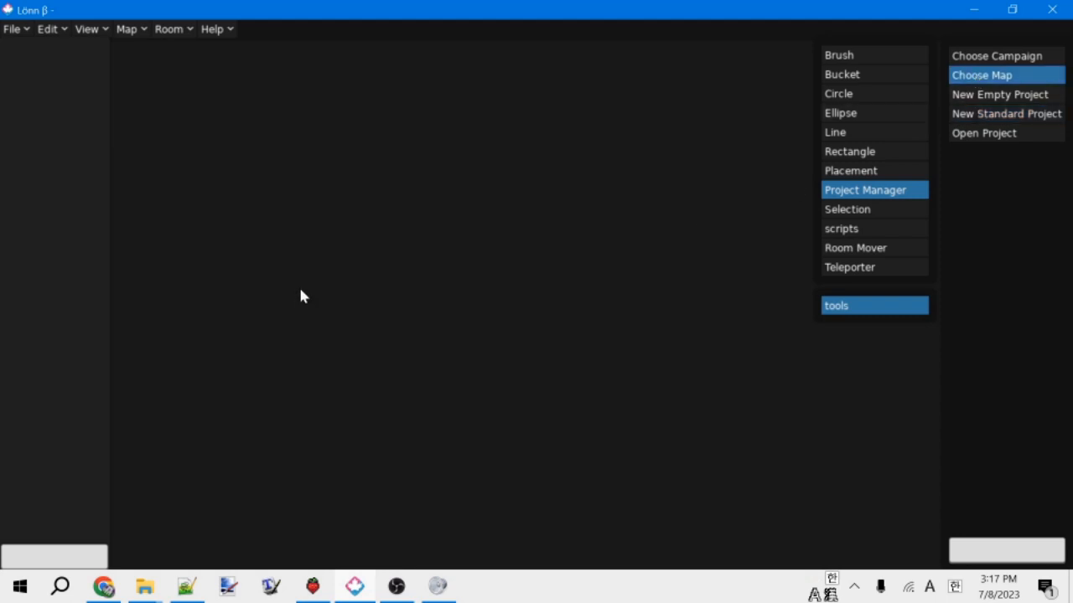
click(981, 75)
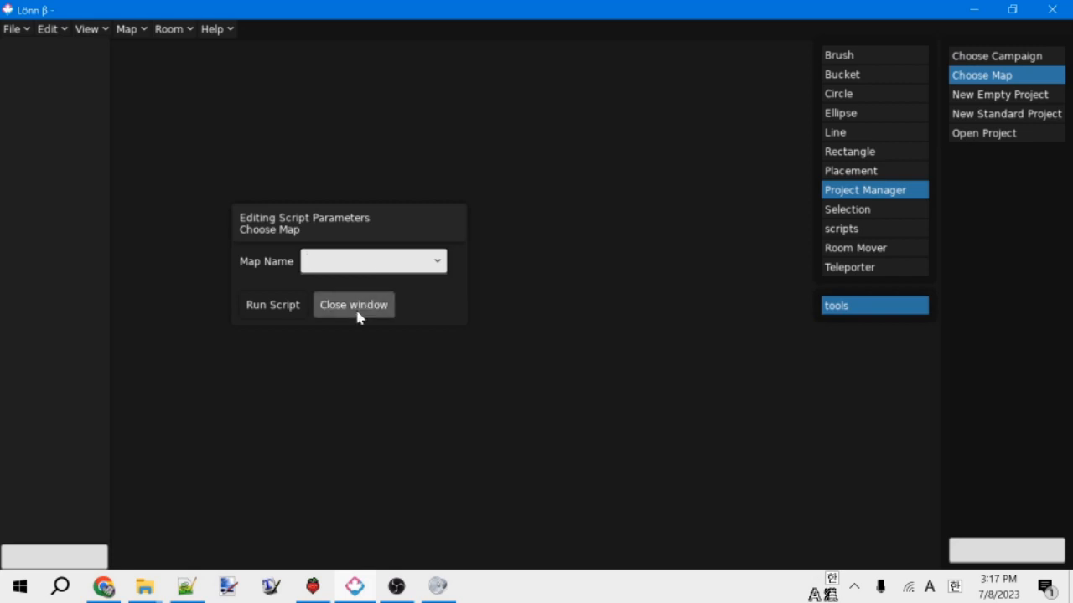
click(353, 304)
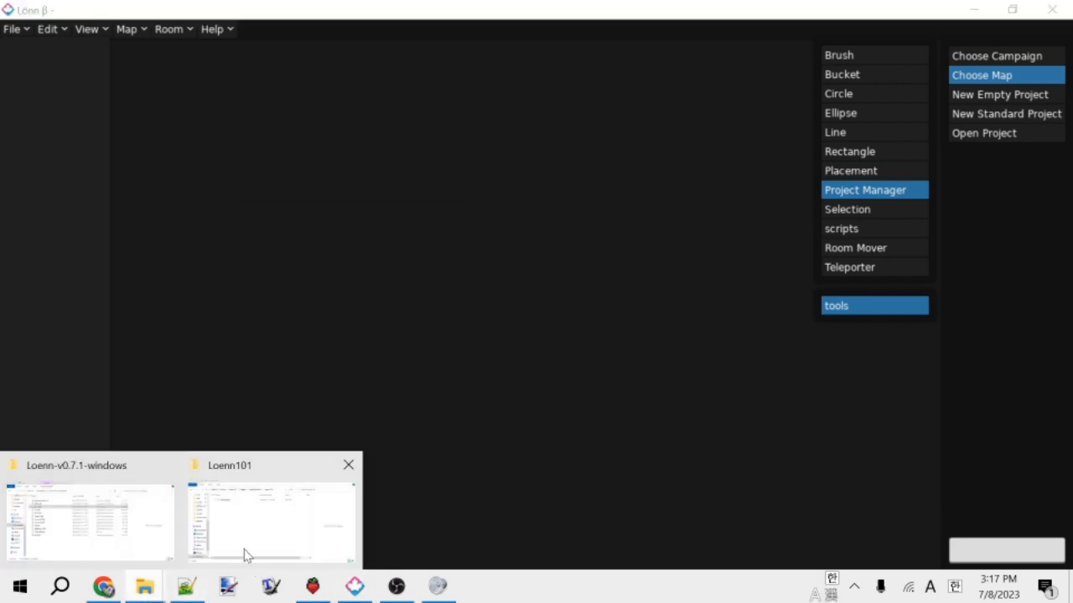
click(270, 520)
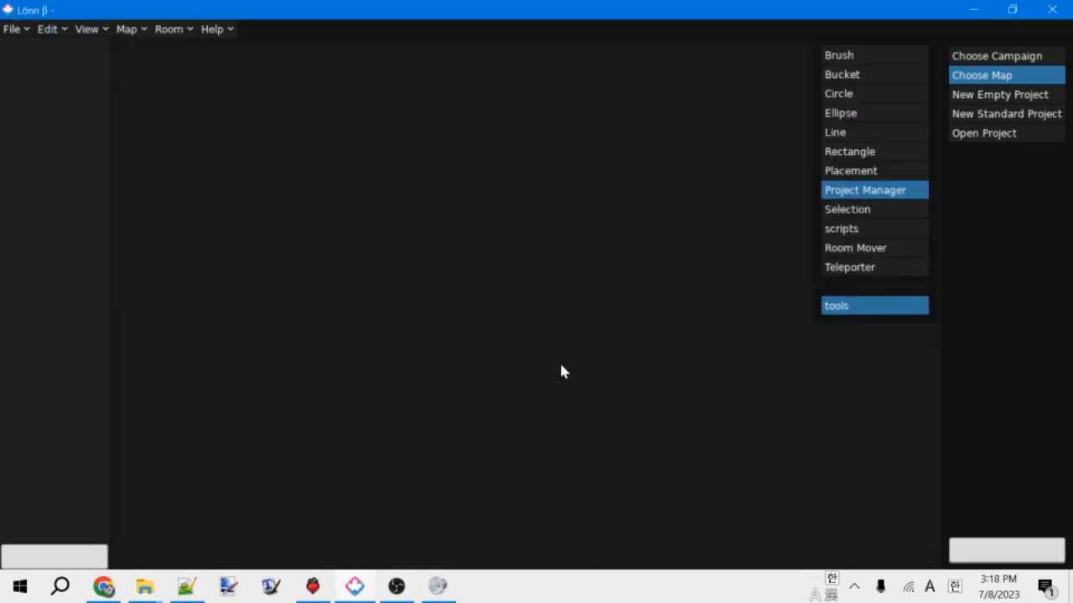
mouse_move(686, 340)
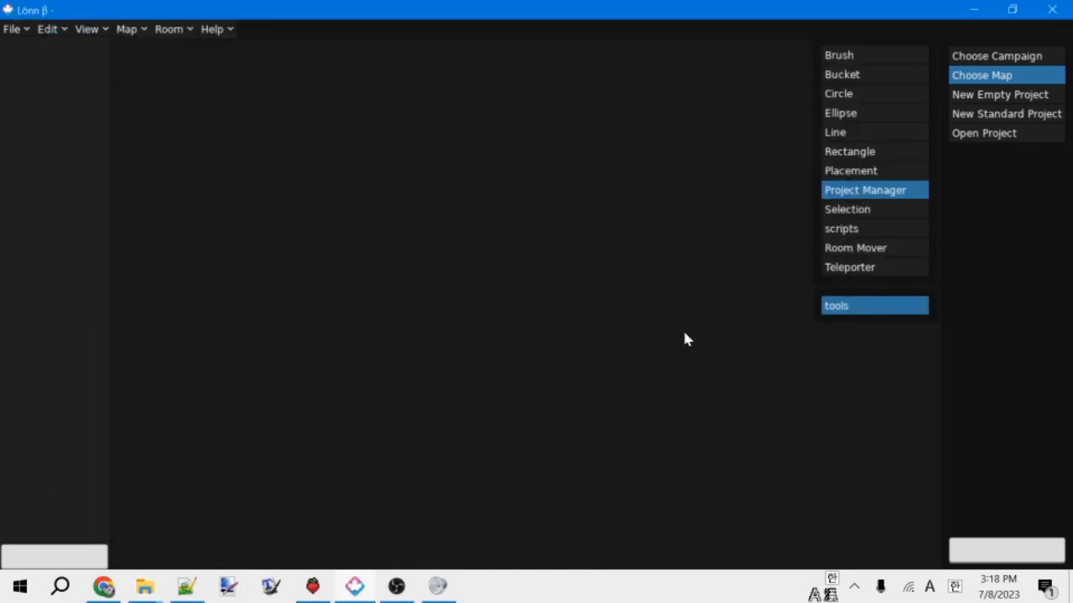
mouse_move(590, 374)
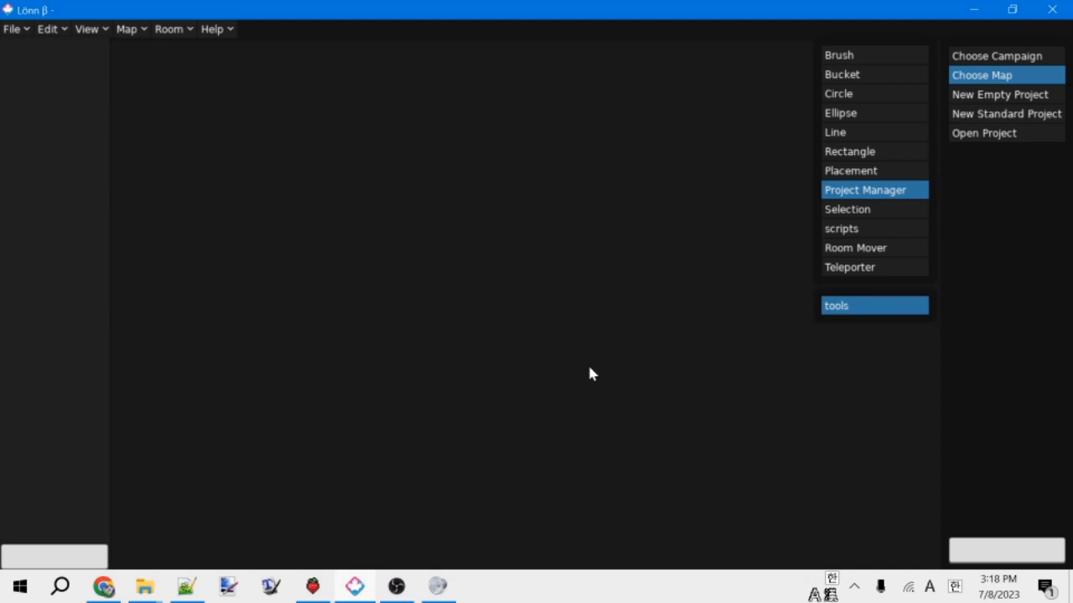
mouse_move(586, 363)
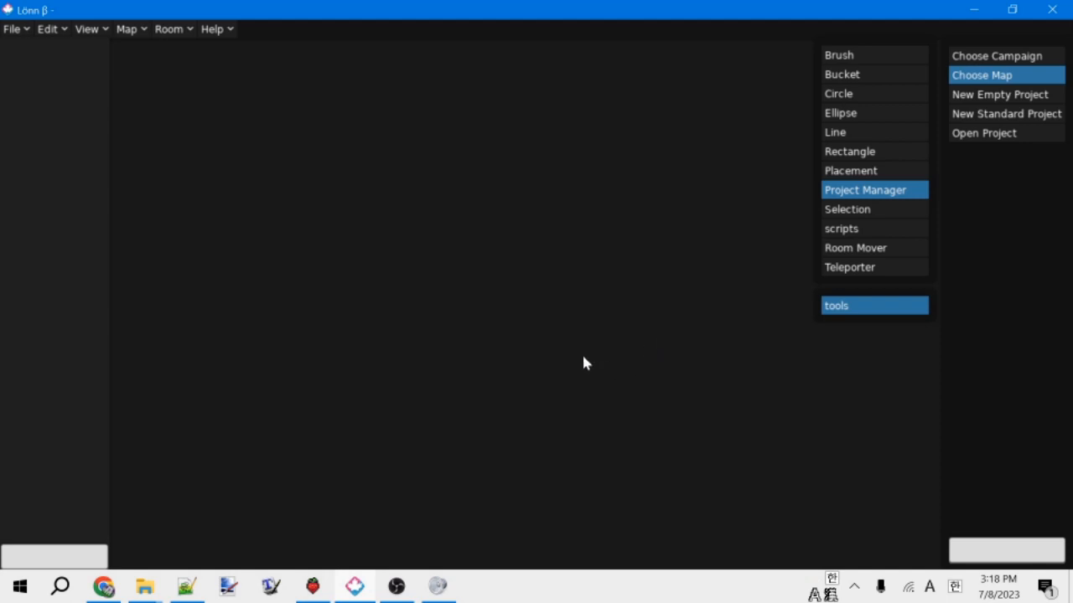
mouse_move(212, 138)
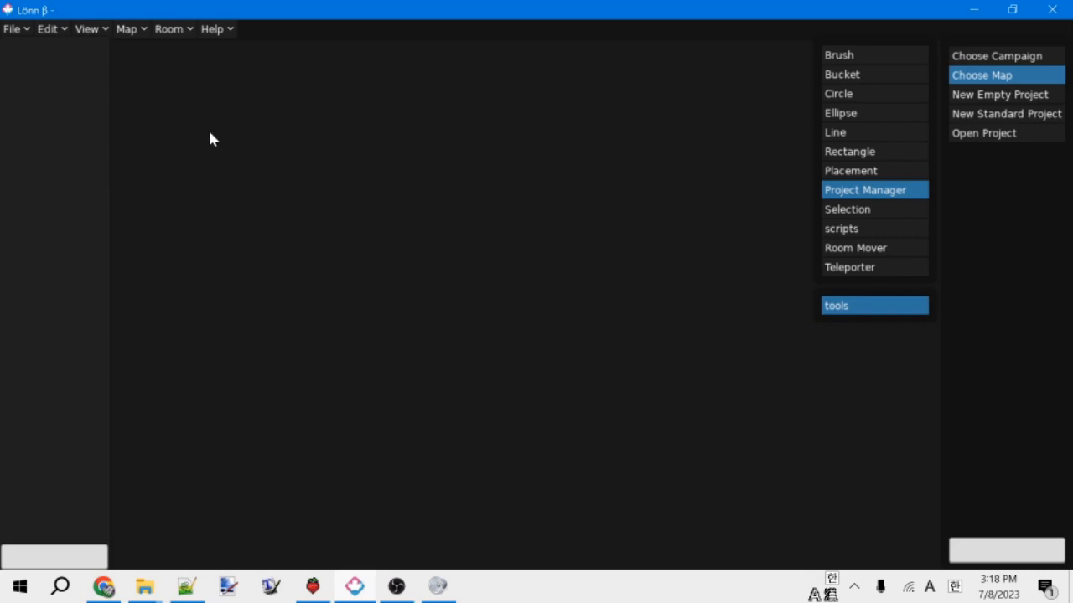
Create room a-01 at 40 by 23 from Room > Add and close the dialog.
click(169, 29)
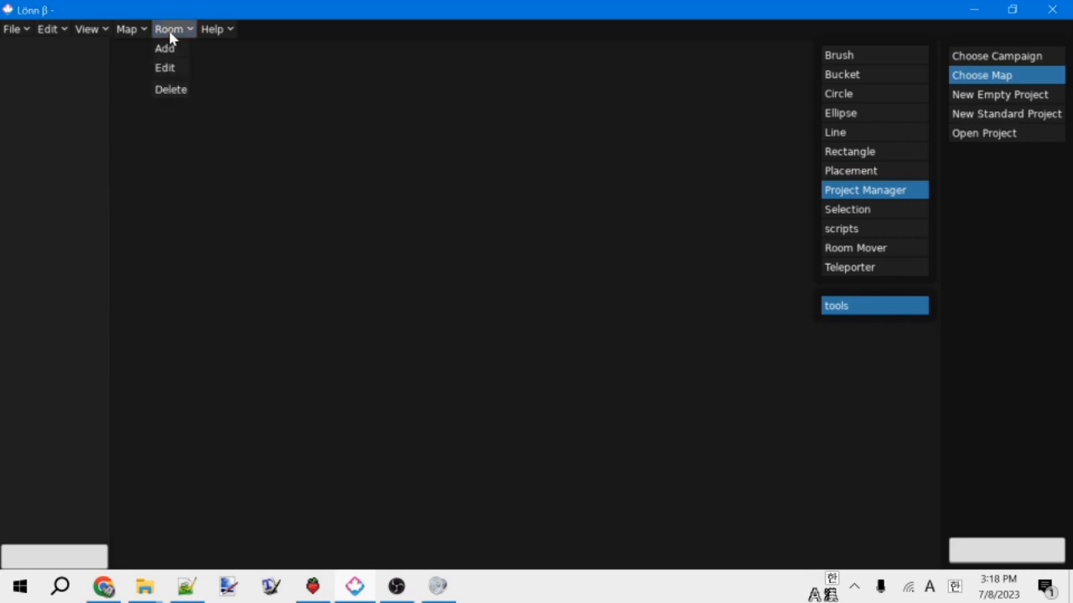
click(165, 48)
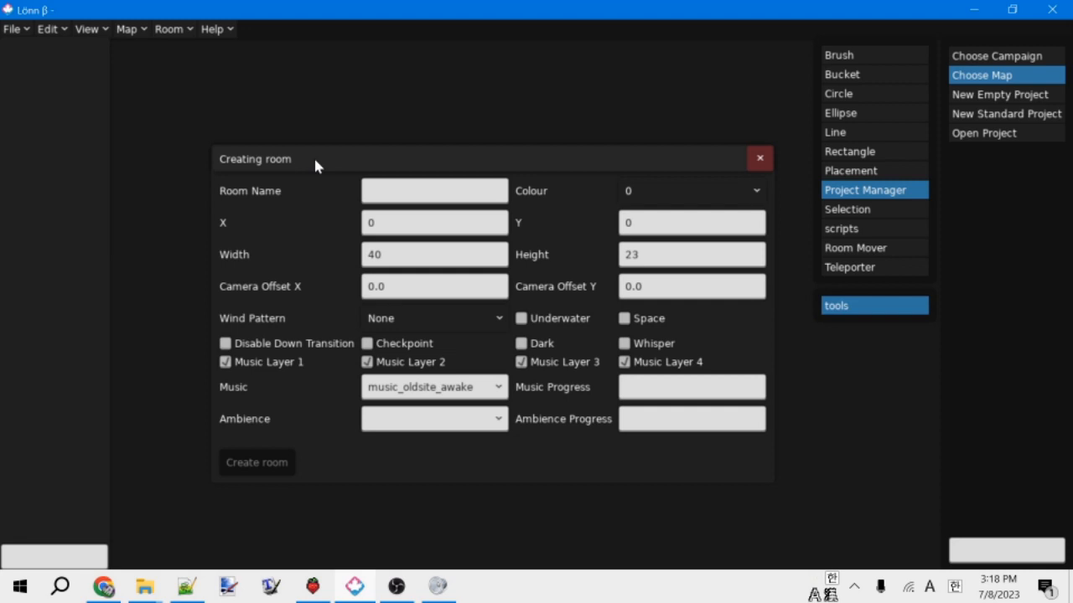
click(434, 190)
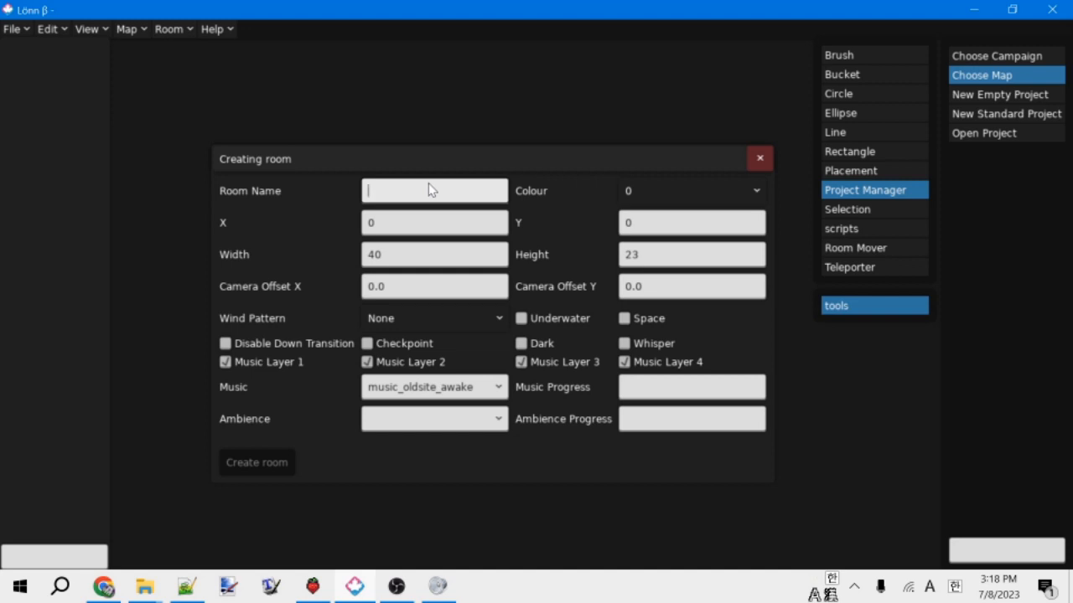
text(a)
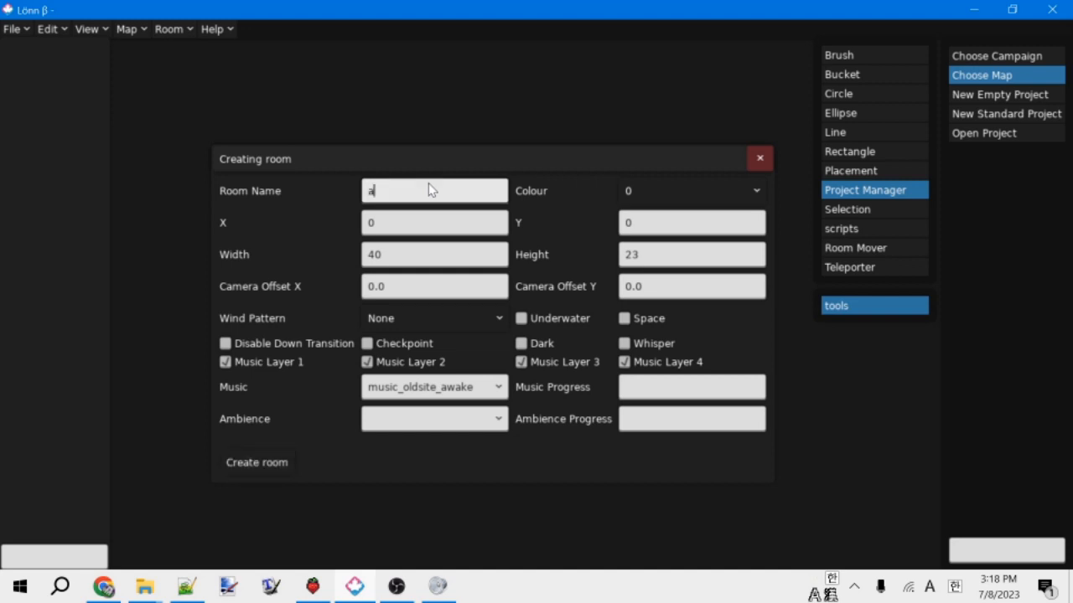
text(-01)
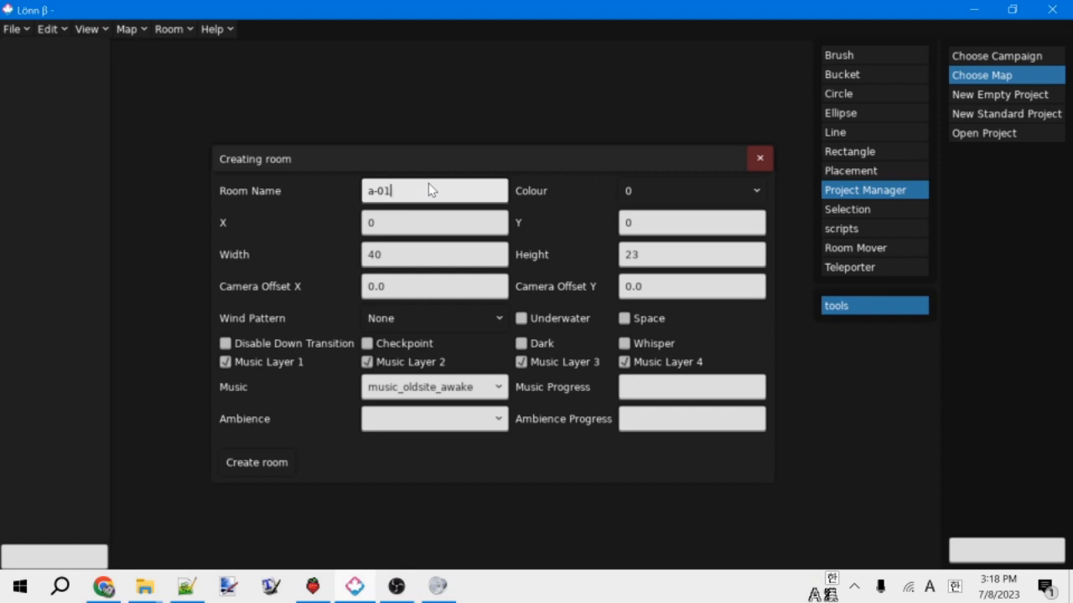
click(256, 462)
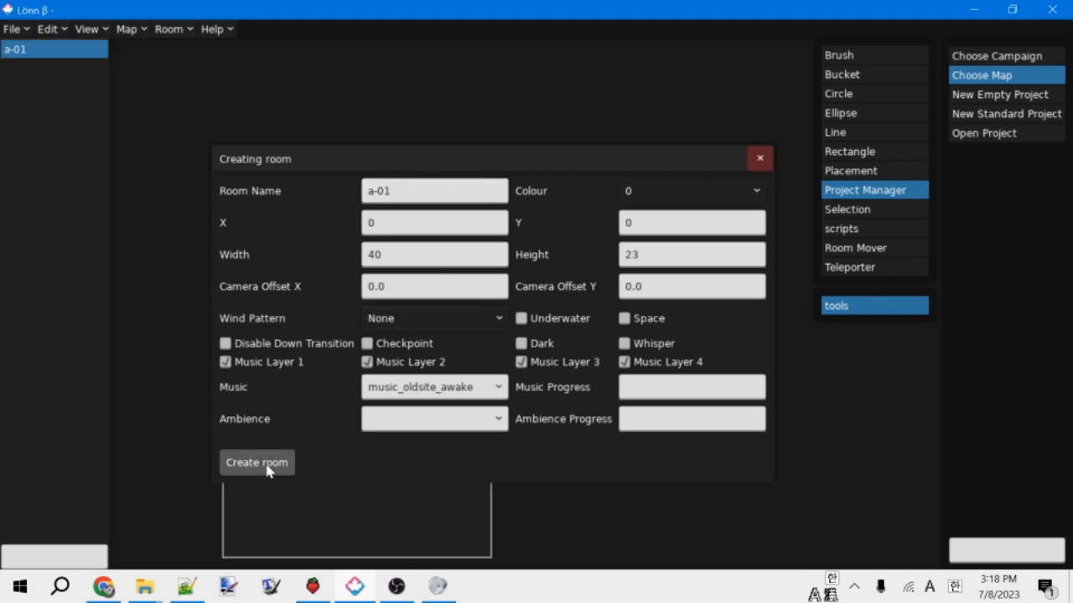
click(256, 463)
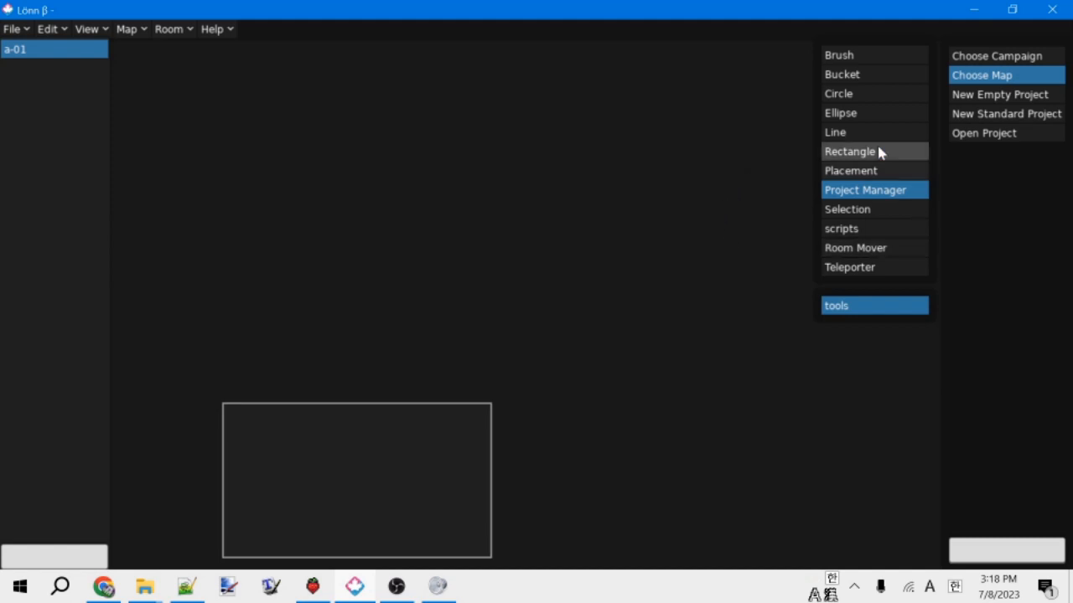
click(839, 54)
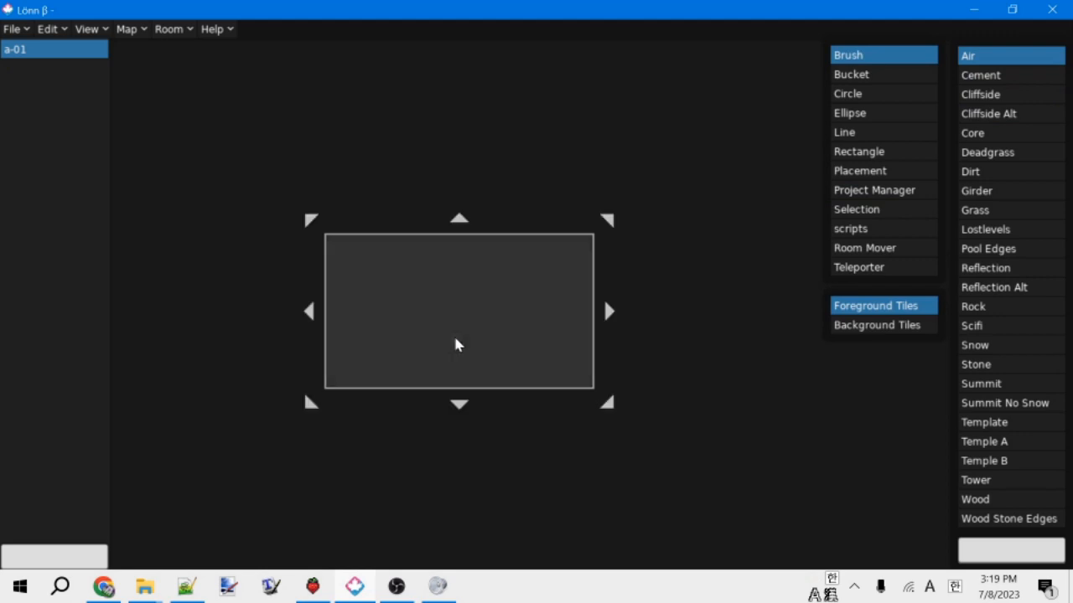
mouse_move(434, 347)
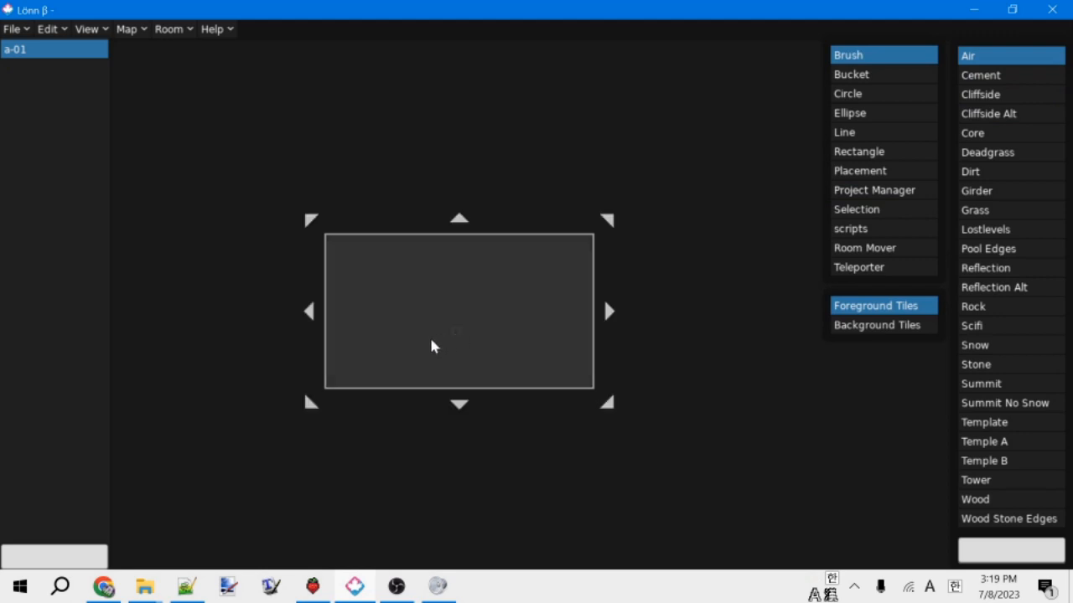
mouse_move(612, 284)
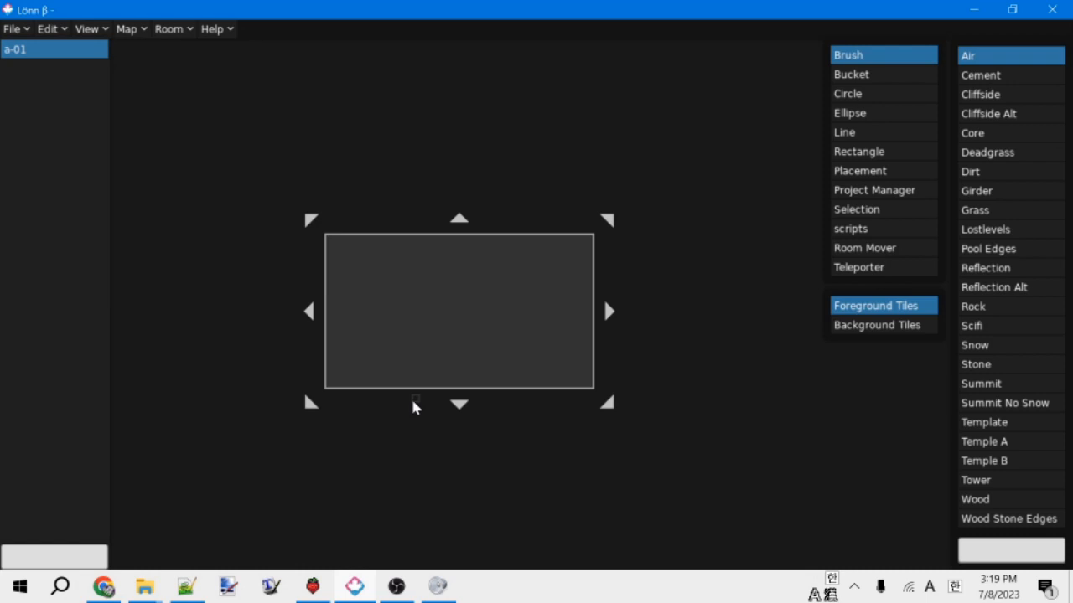
mouse_move(701, 433)
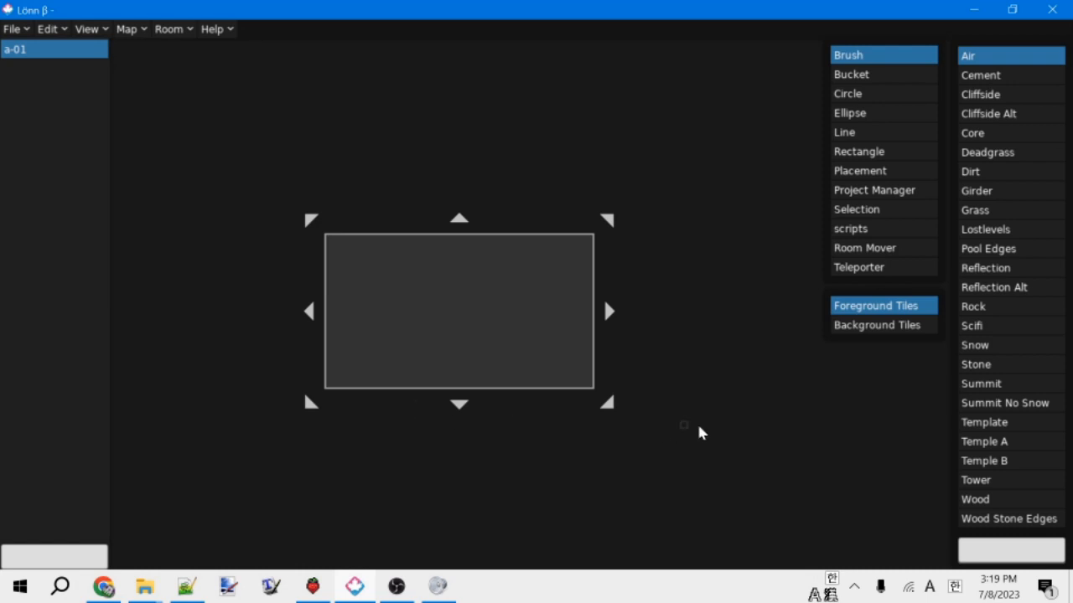
mouse_move(851, 74)
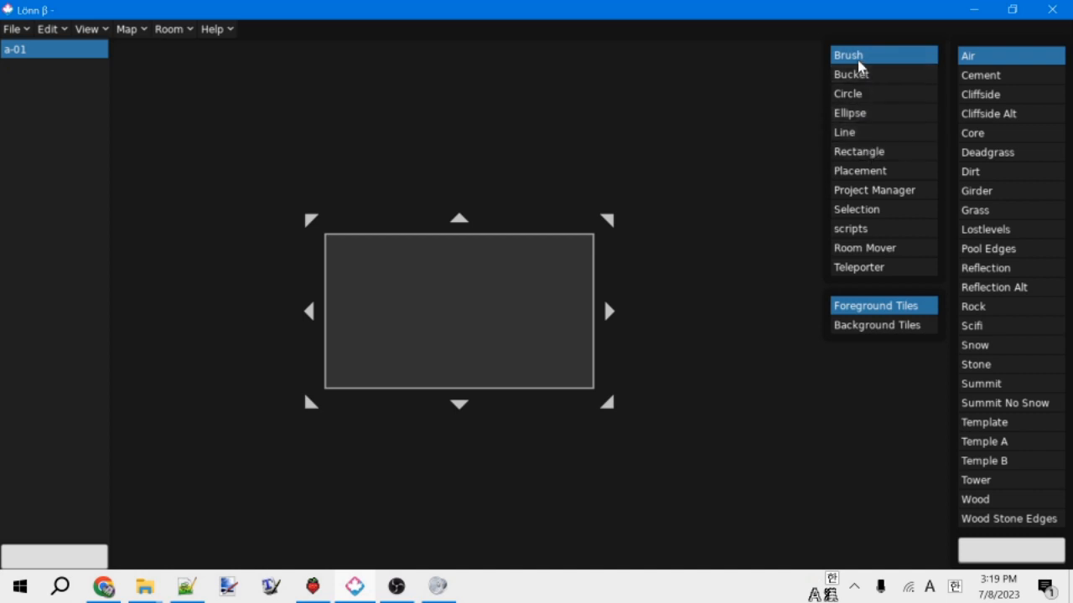
mouse_move(852, 73)
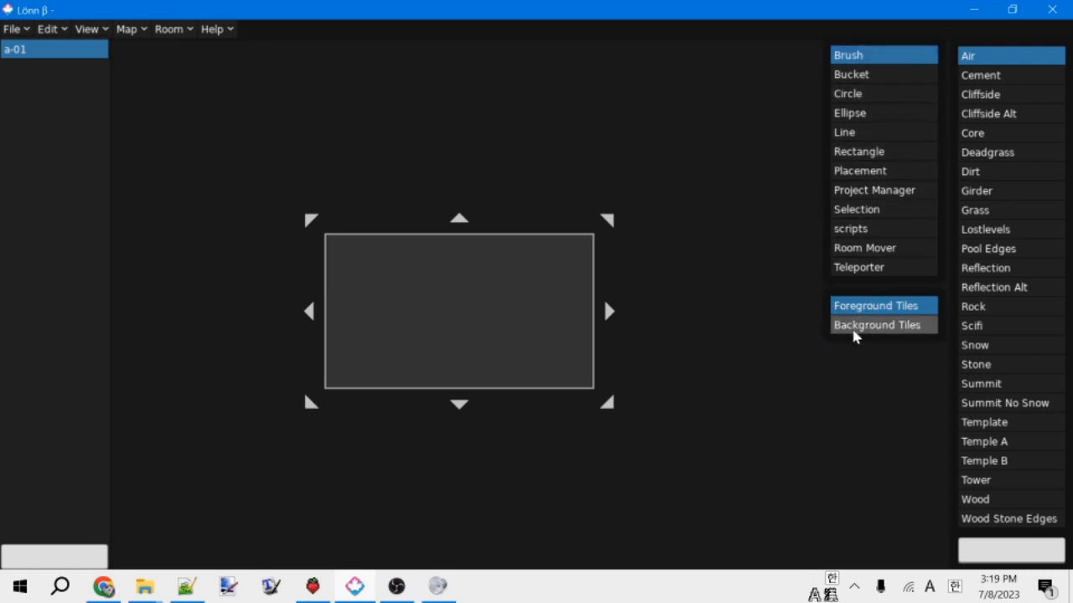
mouse_move(866, 335)
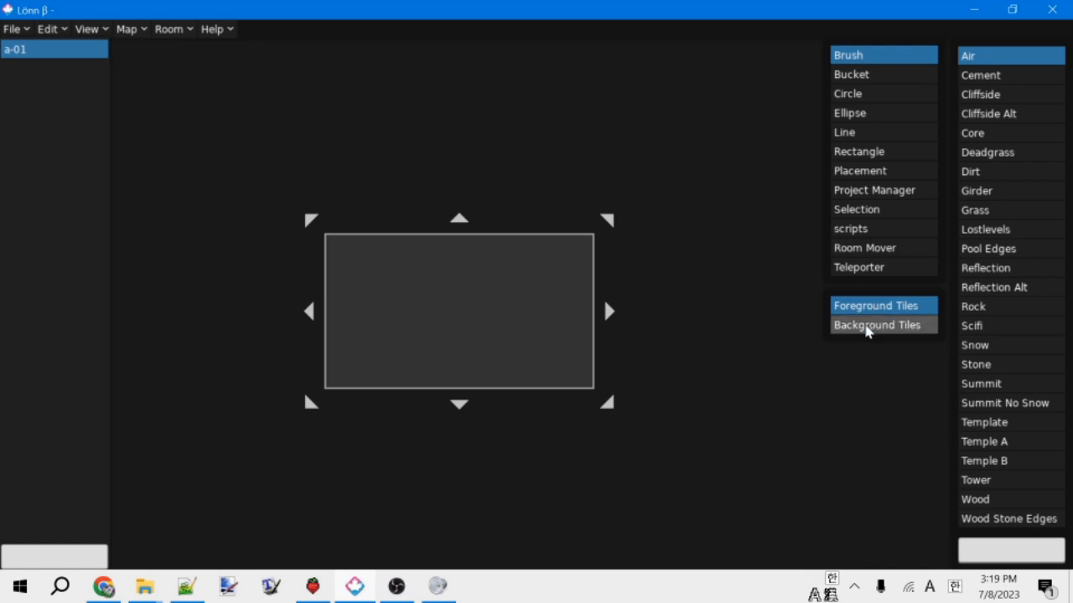
mouse_move(866, 330)
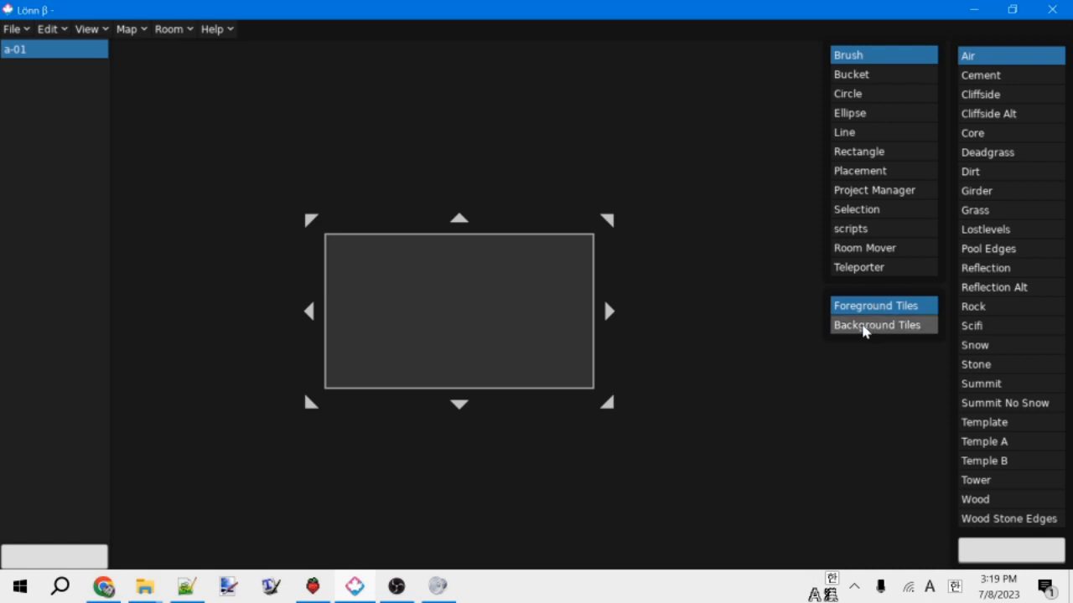
click(876, 325)
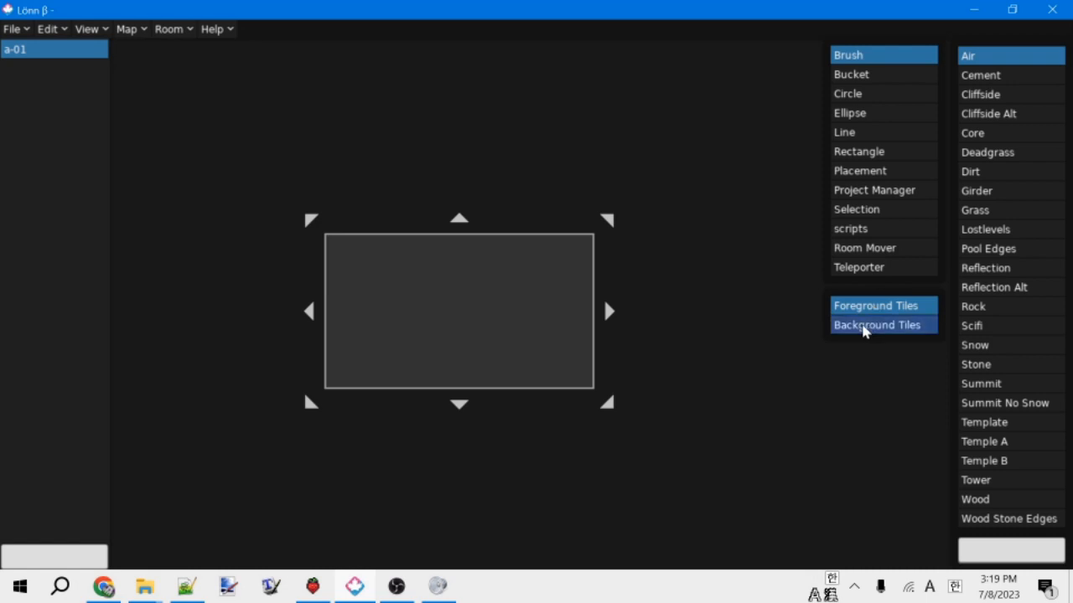
click(875, 305)
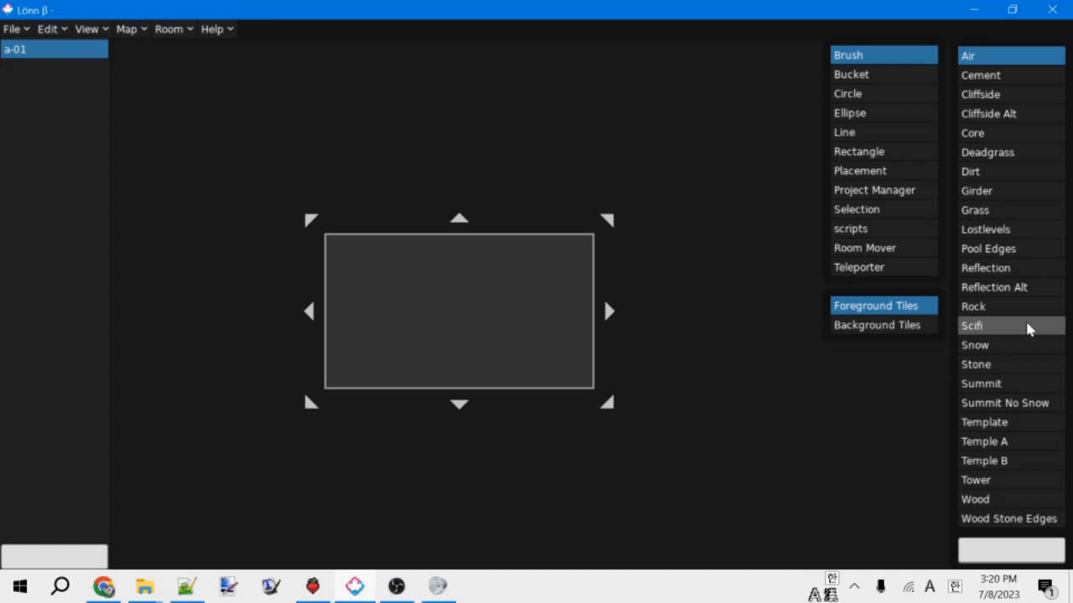
Select the Cliffside Alt tileset and choose the drawing mode for the ovals.
click(988, 113)
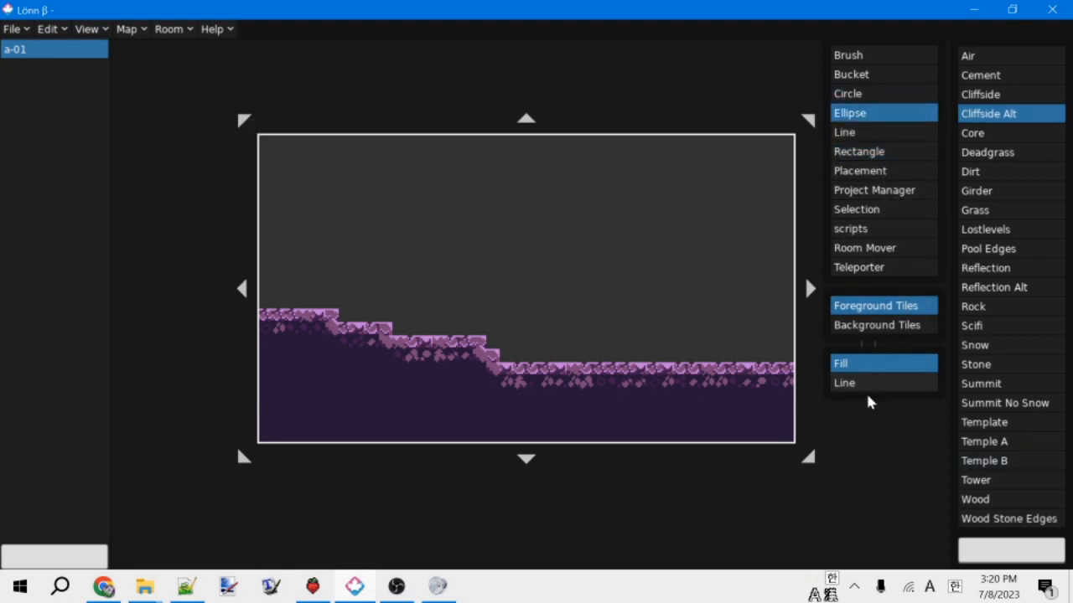
click(844, 383)
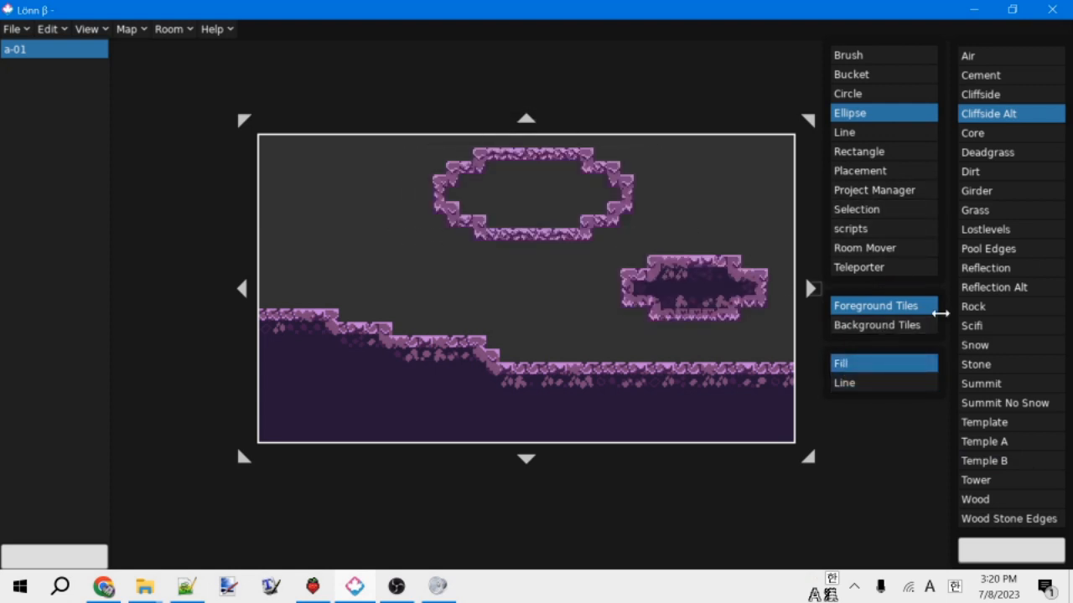
Pick the Rectangle tool and Air tile to erase the right-hand oval platform.
click(876, 325)
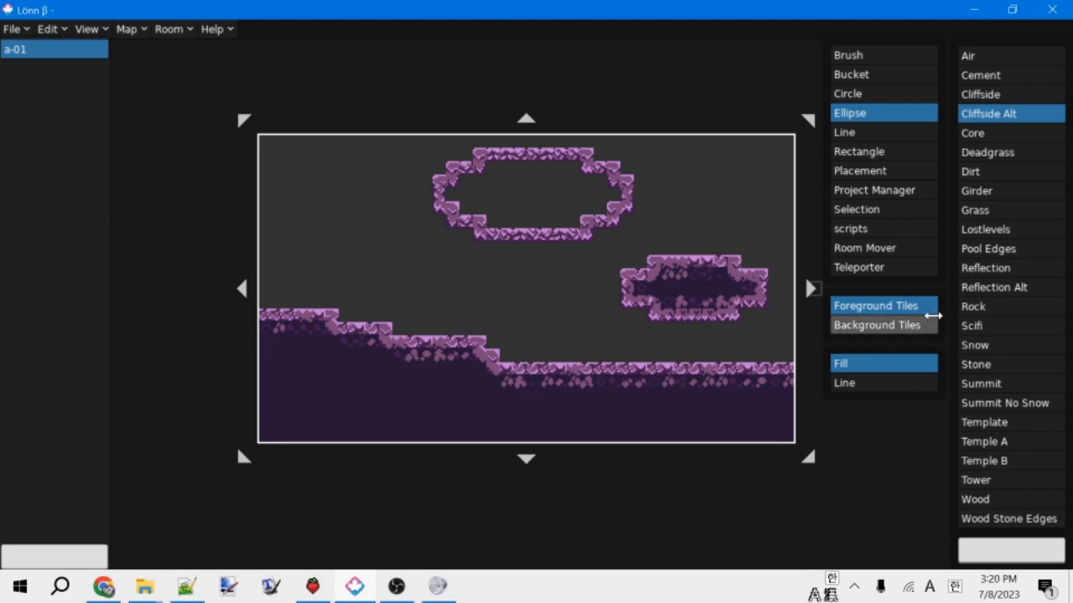
mouse_move(922, 325)
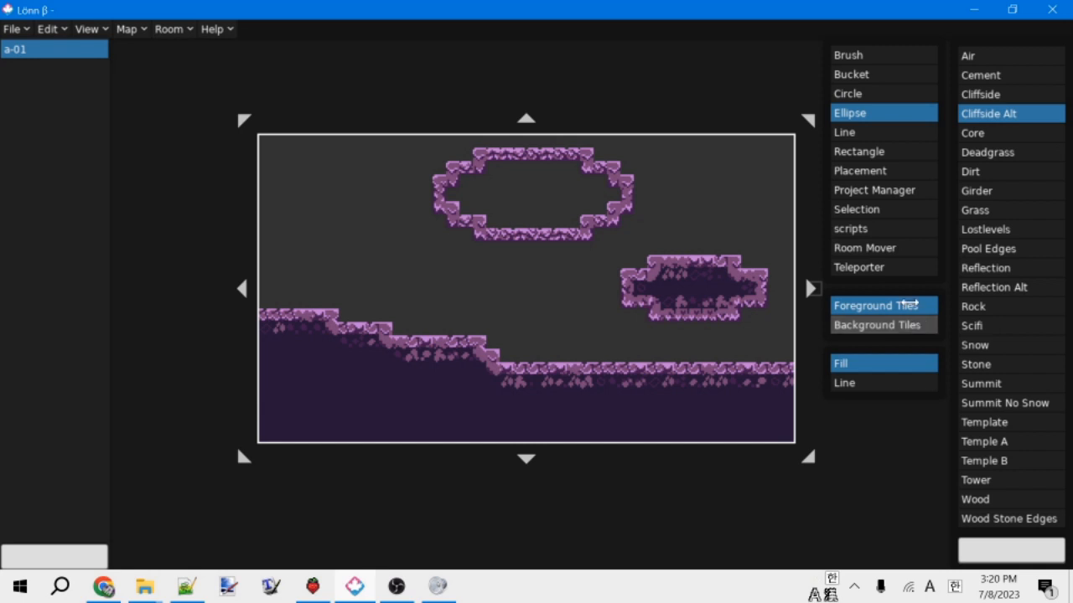
click(858, 151)
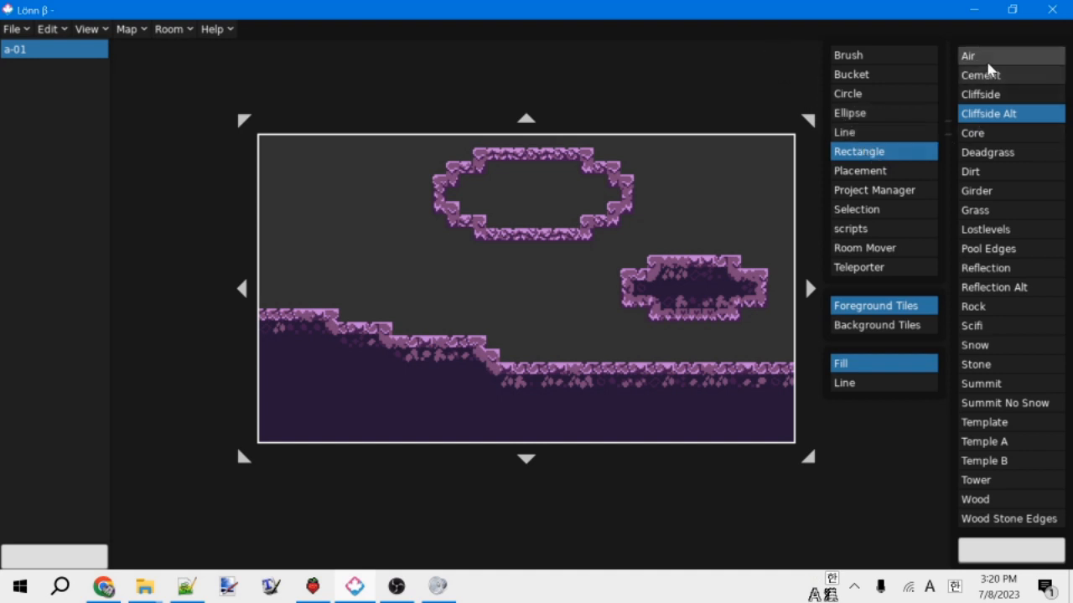
click(968, 56)
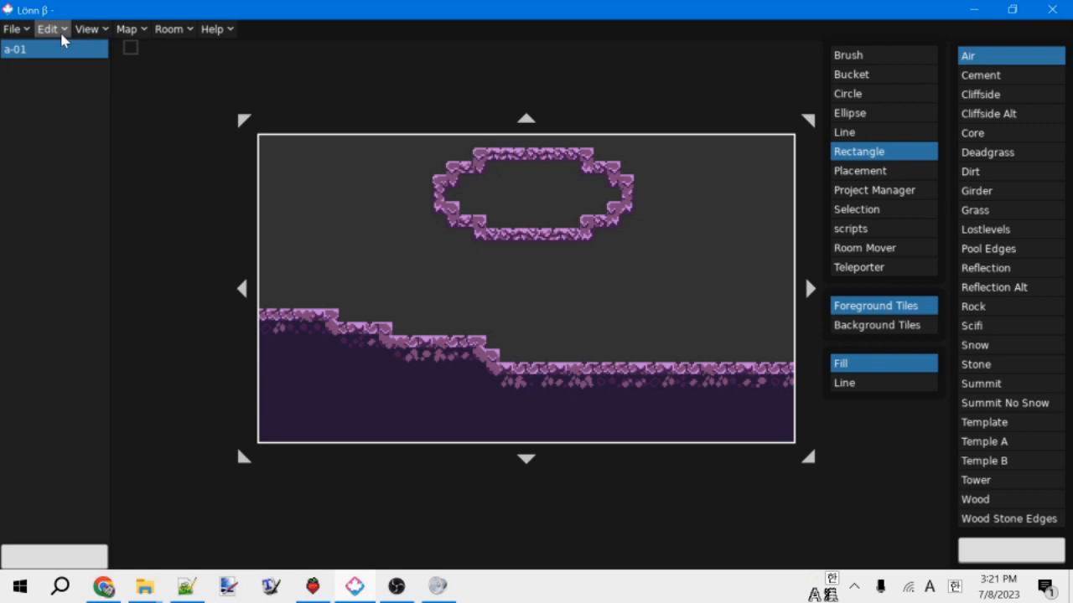
click(48, 28)
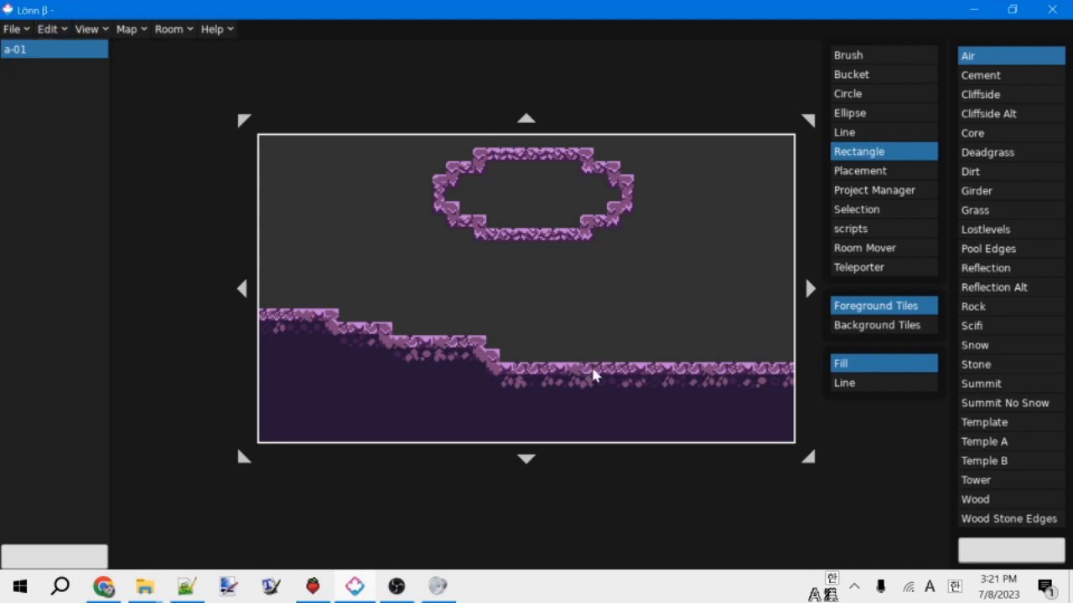
mouse_move(670, 378)
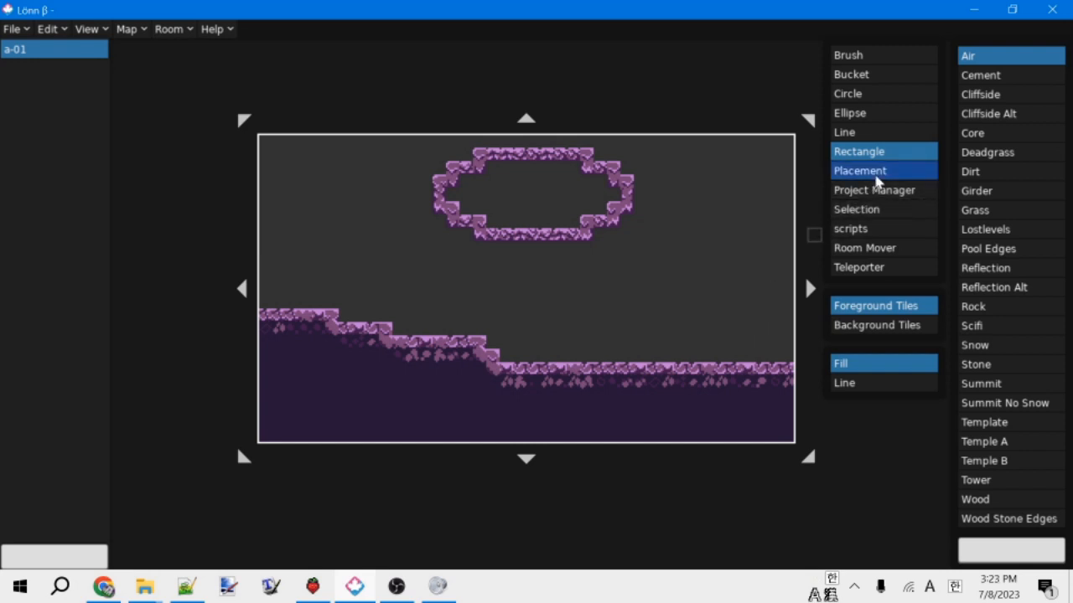
Place the Player (Spawn Point) entity and drag it onto the middle ground step.
click(797, 305)
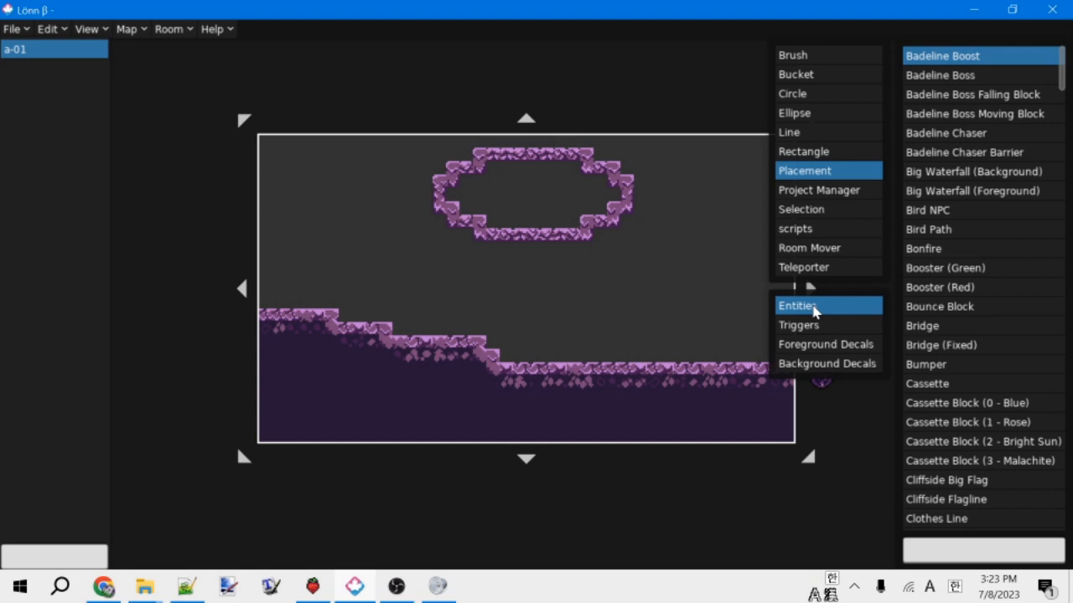
mouse_move(809, 326)
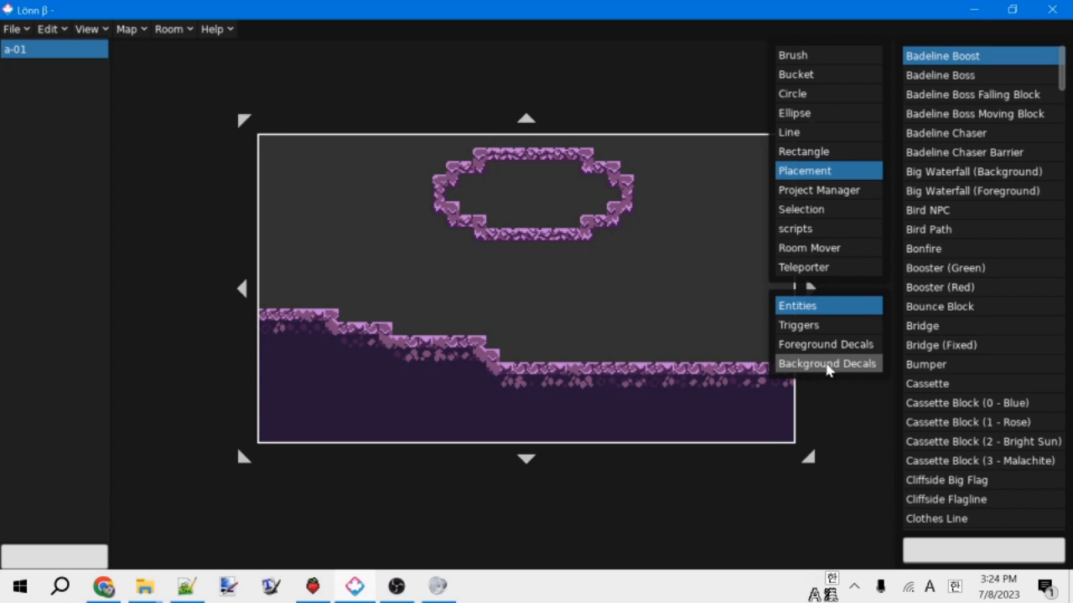
mouse_move(951, 524)
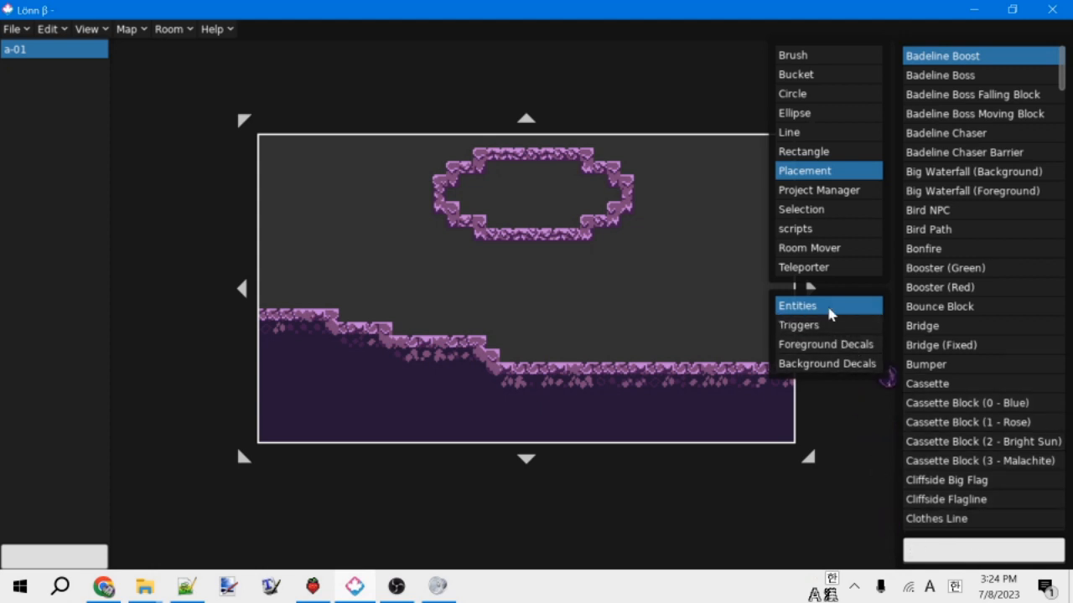
mouse_move(826, 344)
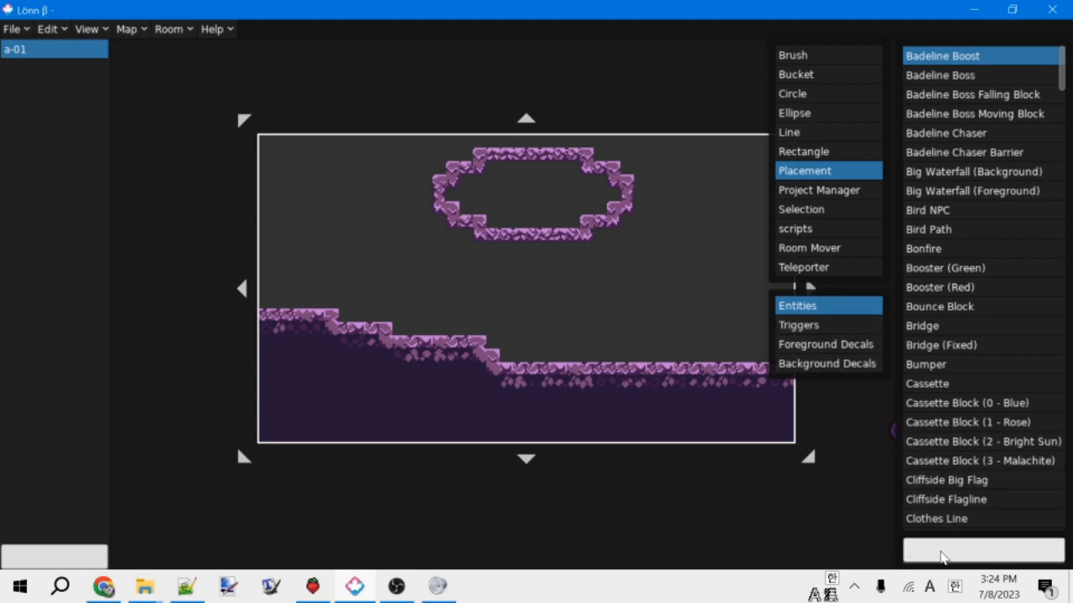
text(spawn point)
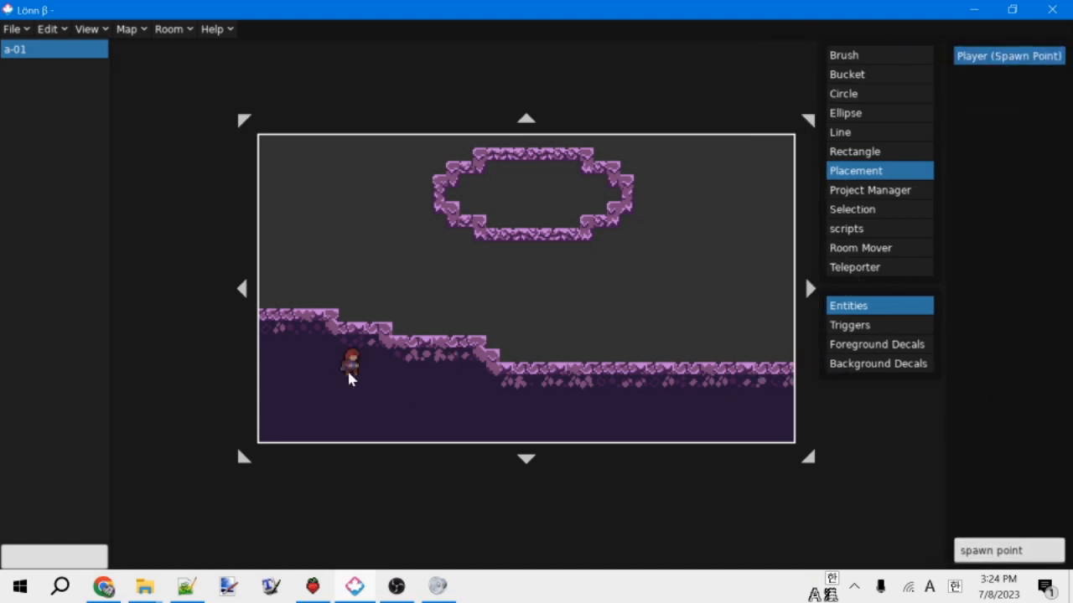
drag(352, 360, 458, 319)
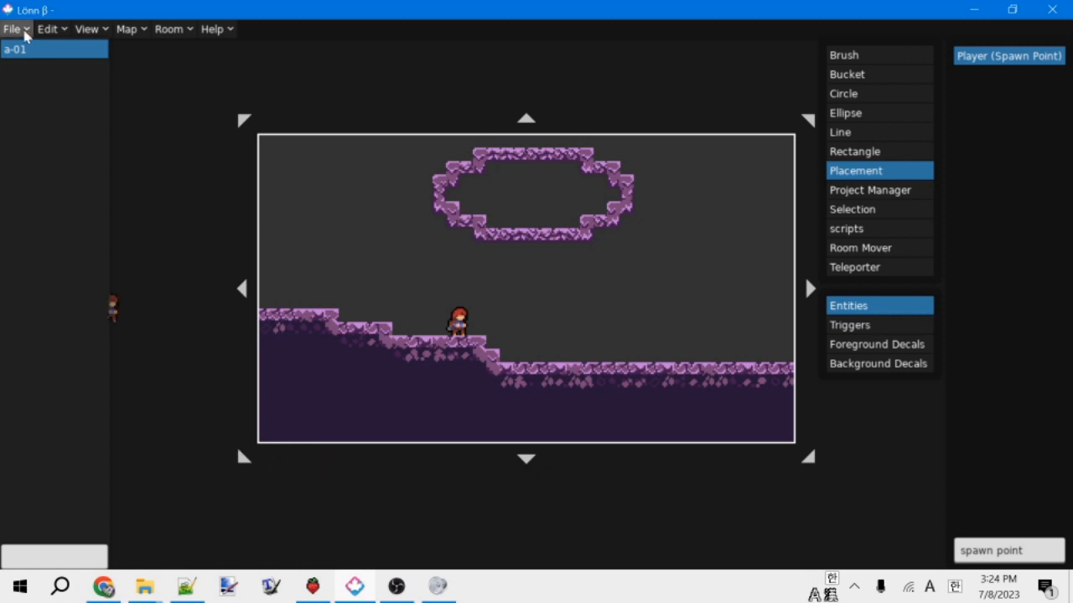
Shift the floating purple tile ring toward the right of a-01 on the Foreground Tiles layer.
click(12, 29)
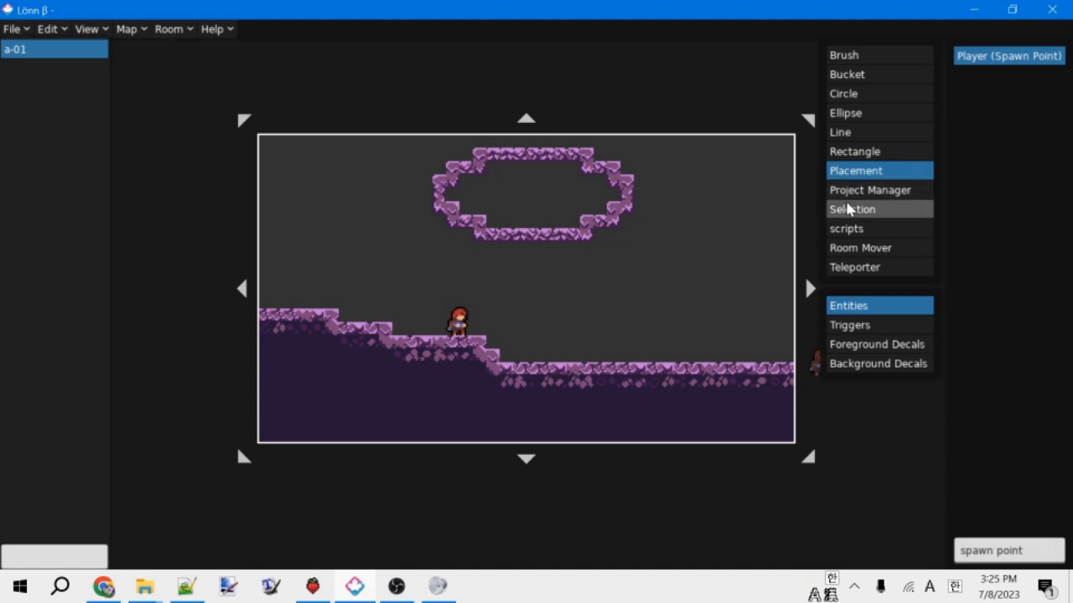
click(851, 209)
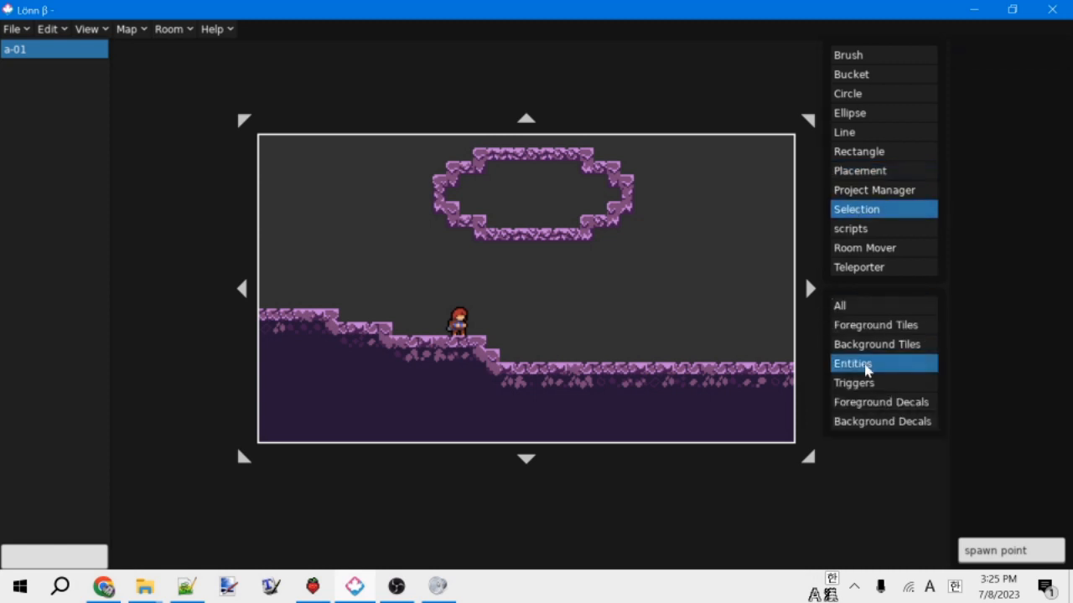
mouse_move(874, 325)
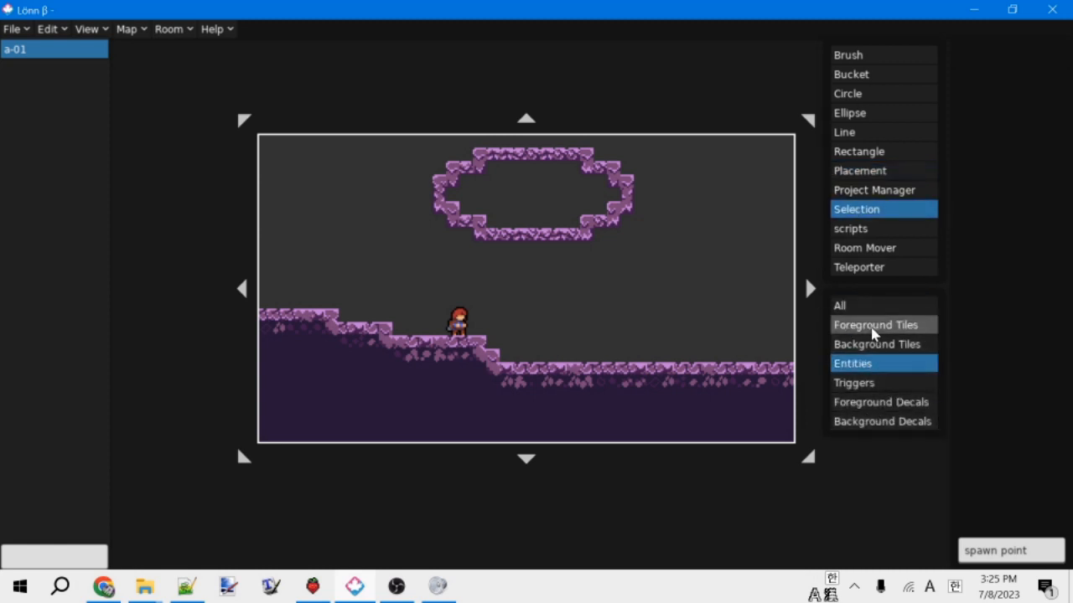
click(875, 325)
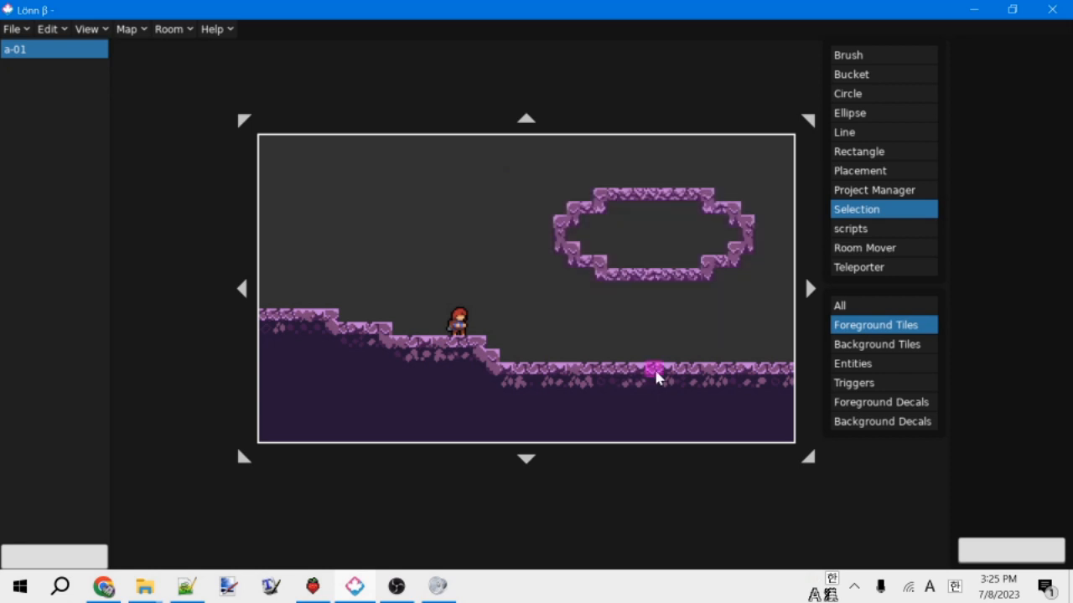
mouse_move(807, 214)
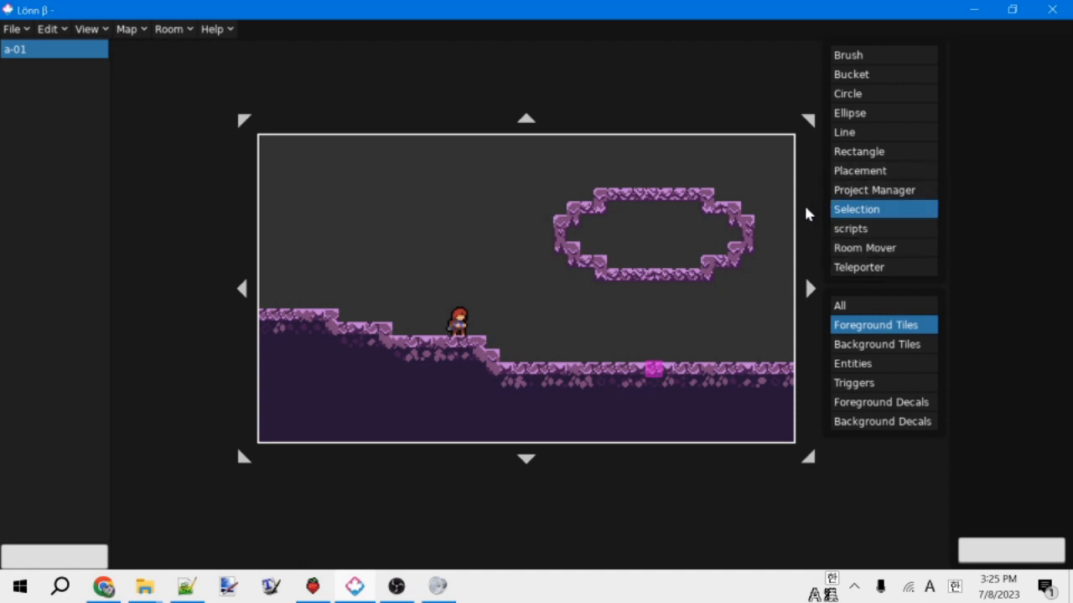
click(874, 190)
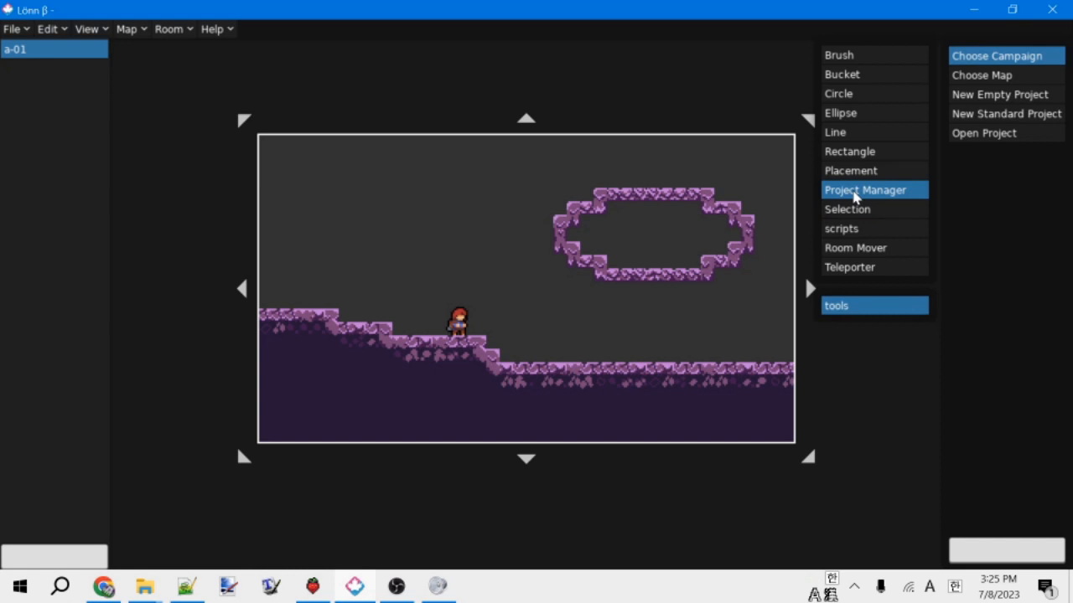
Browse the map scripts and Teleporter options for room a-01 and save the 1-example map.
click(841, 228)
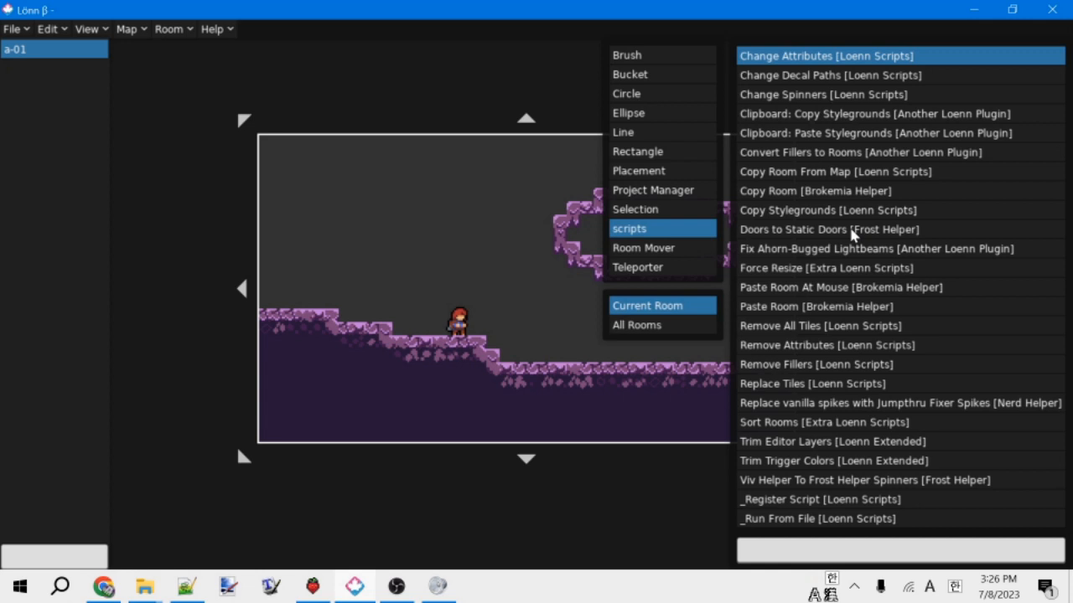
mouse_move(953, 347)
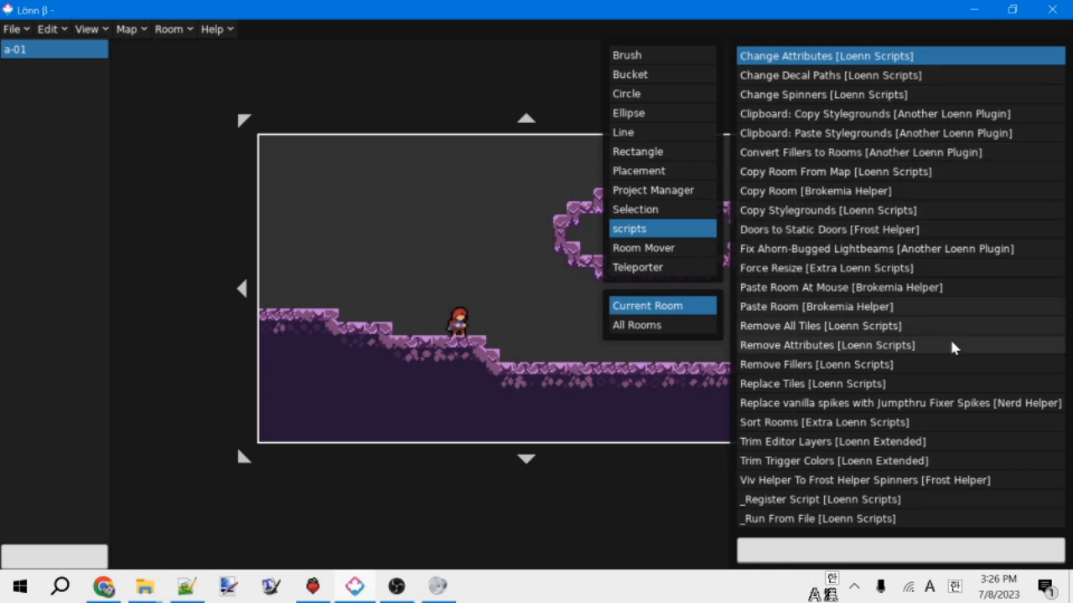
mouse_move(856, 364)
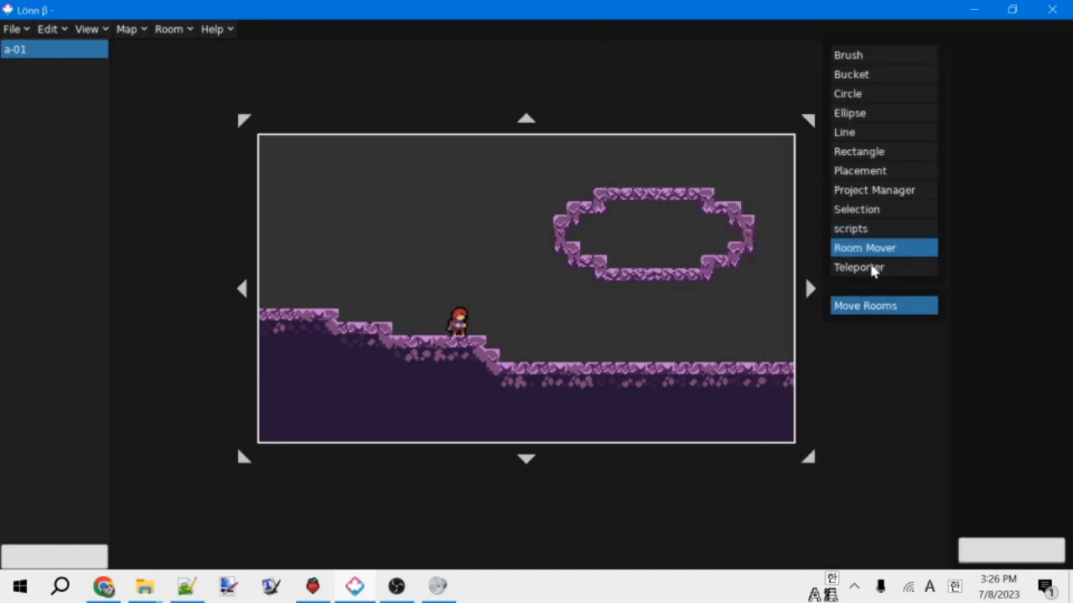
mouse_move(895, 247)
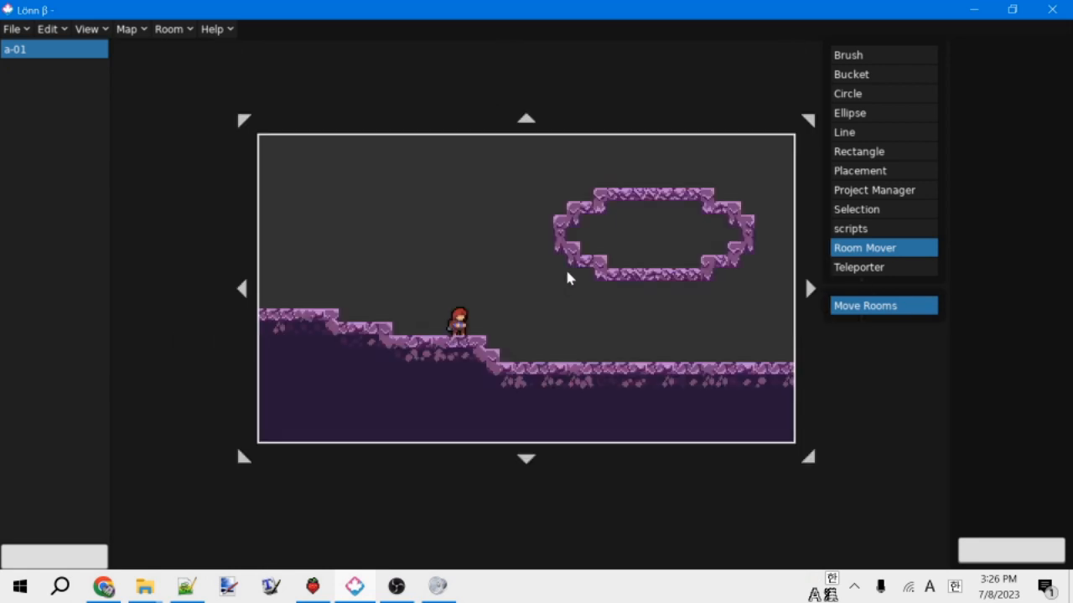
mouse_move(792, 338)
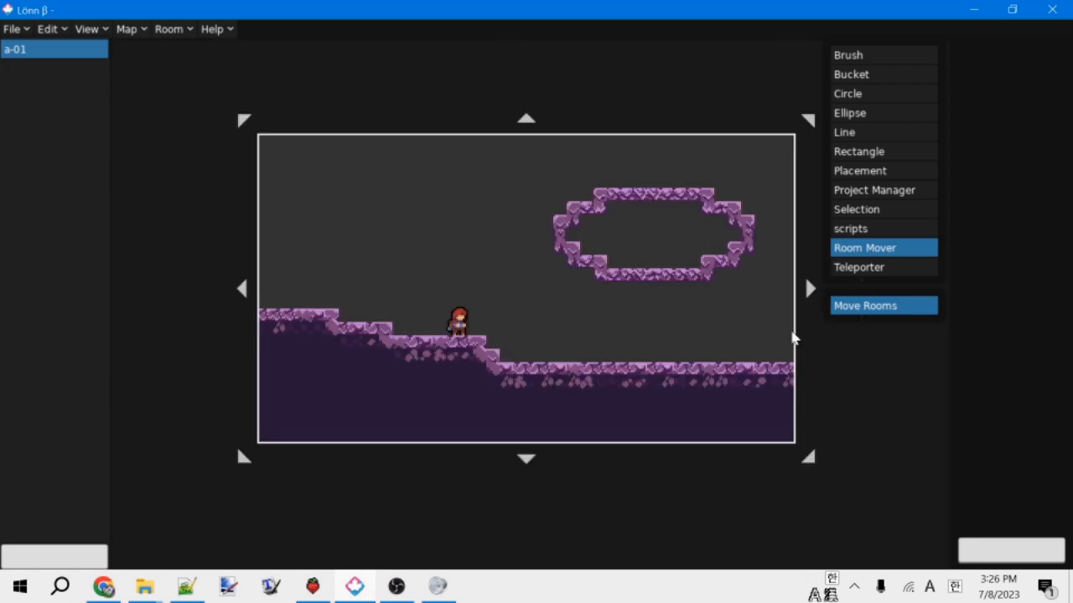
click(858, 267)
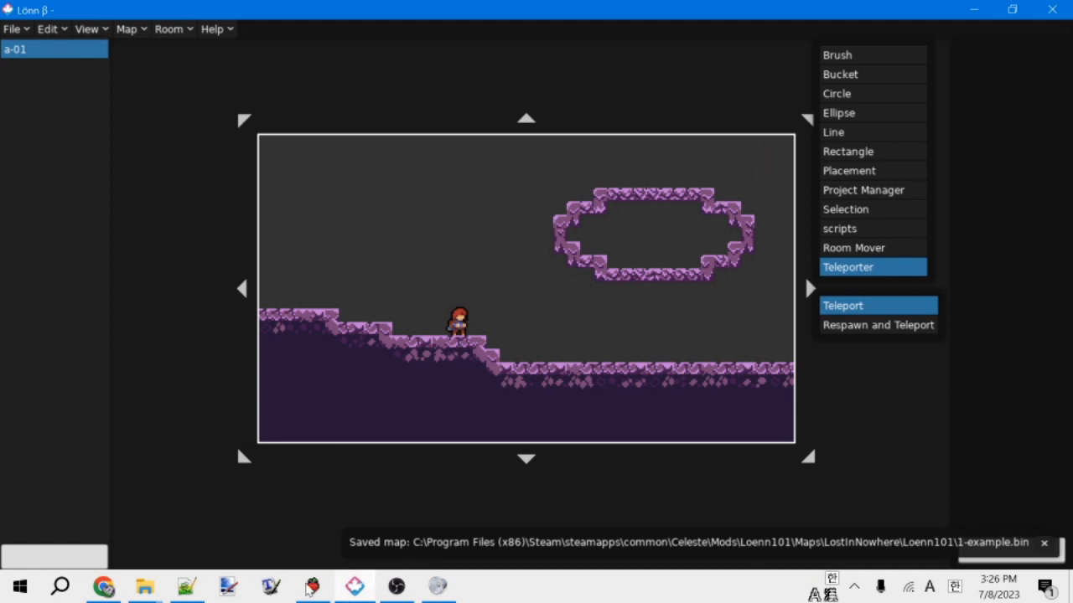
click(311, 585)
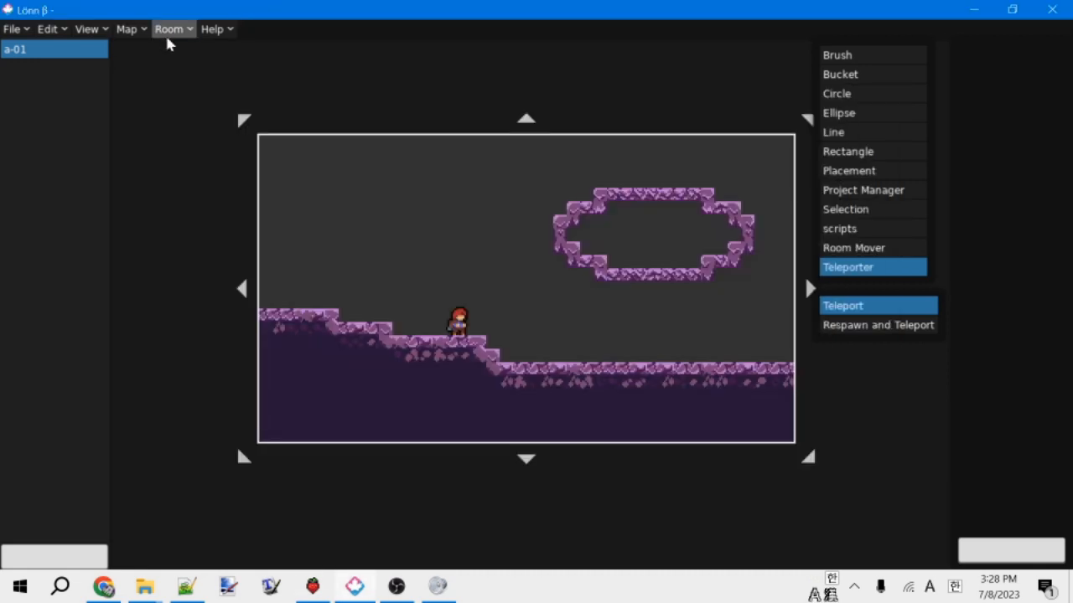
Create a 40 by 23 room named a-02 at X 40, directly right of a-01.
click(168, 28)
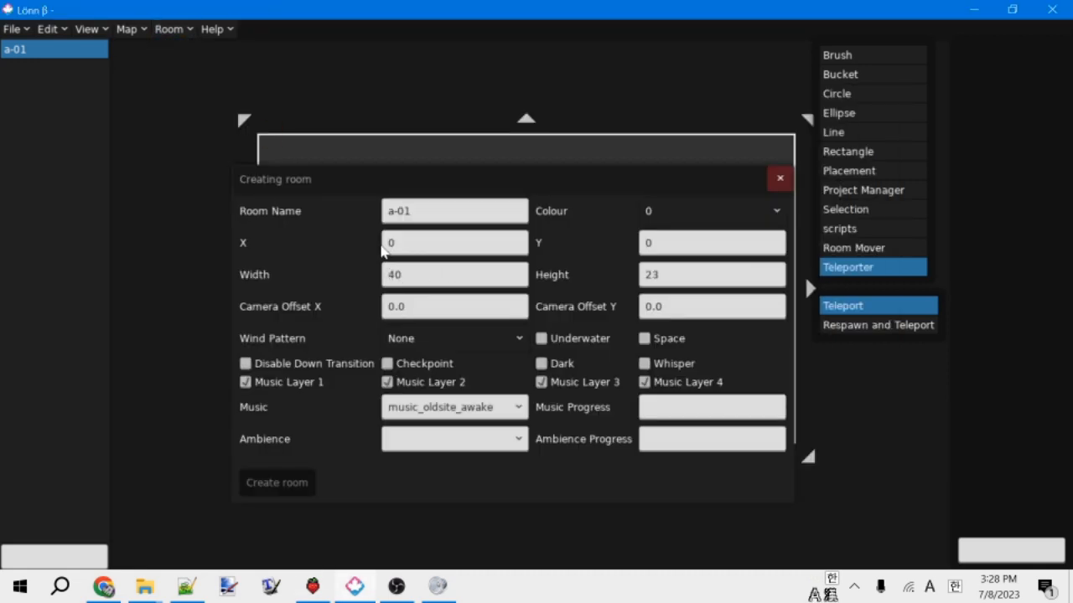
text(a-02)
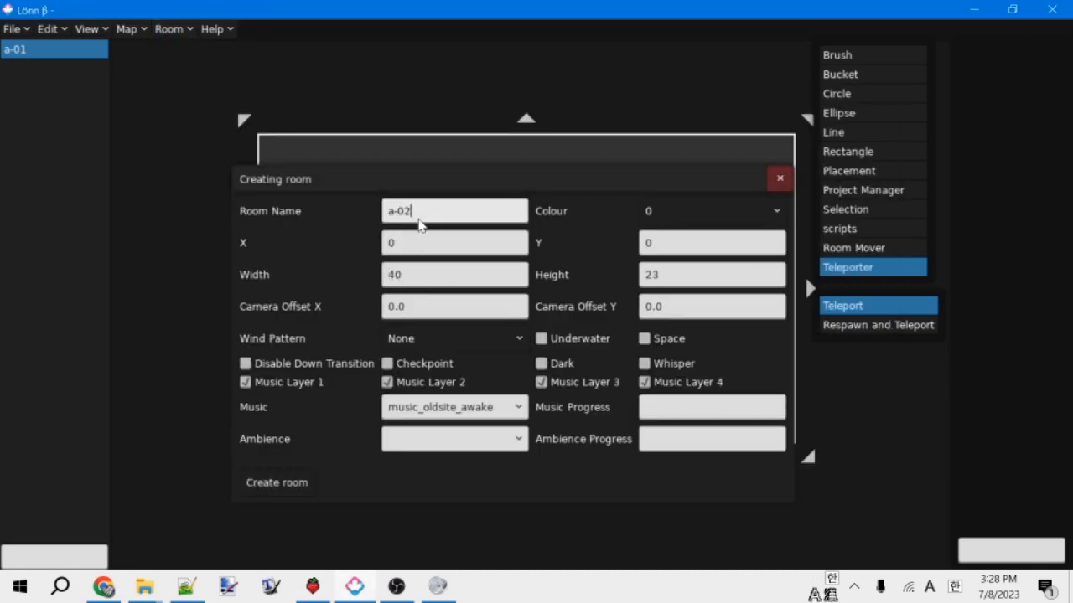
mouse_move(325, 308)
text(40)
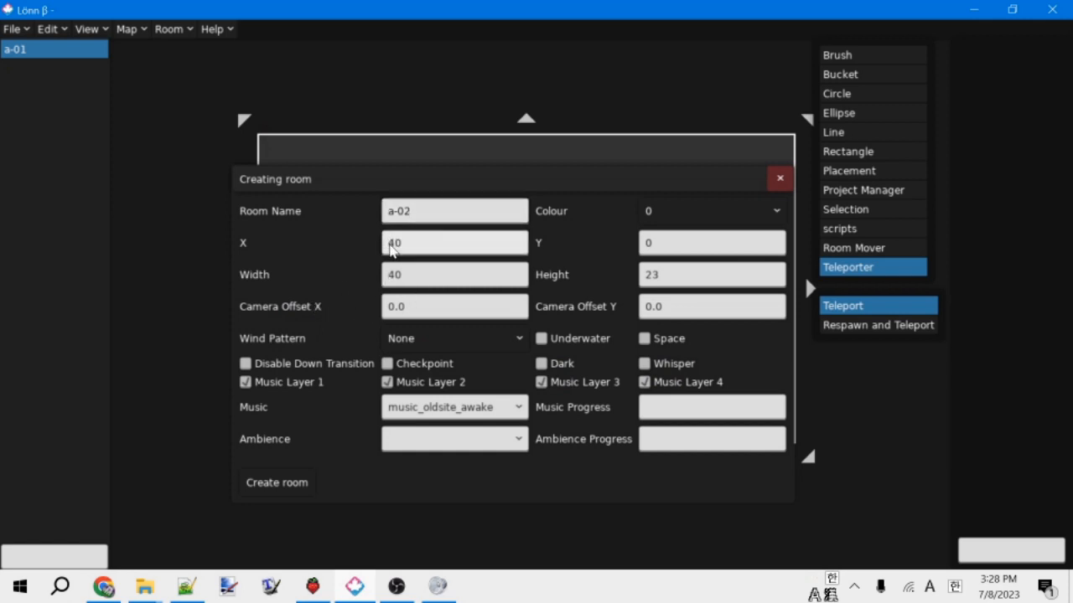
mouse_move(293, 475)
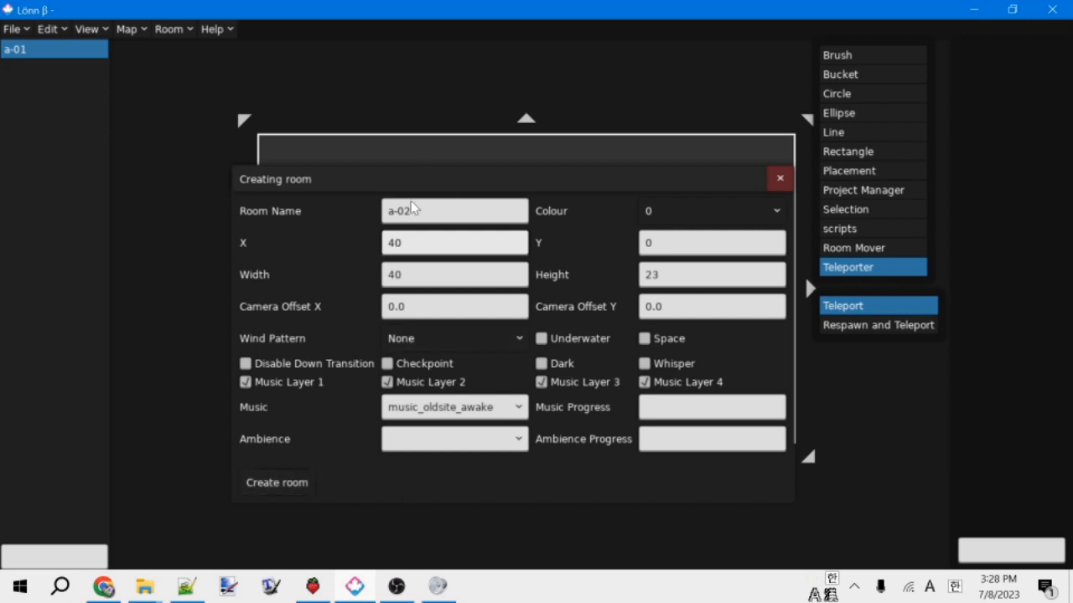
click(277, 482)
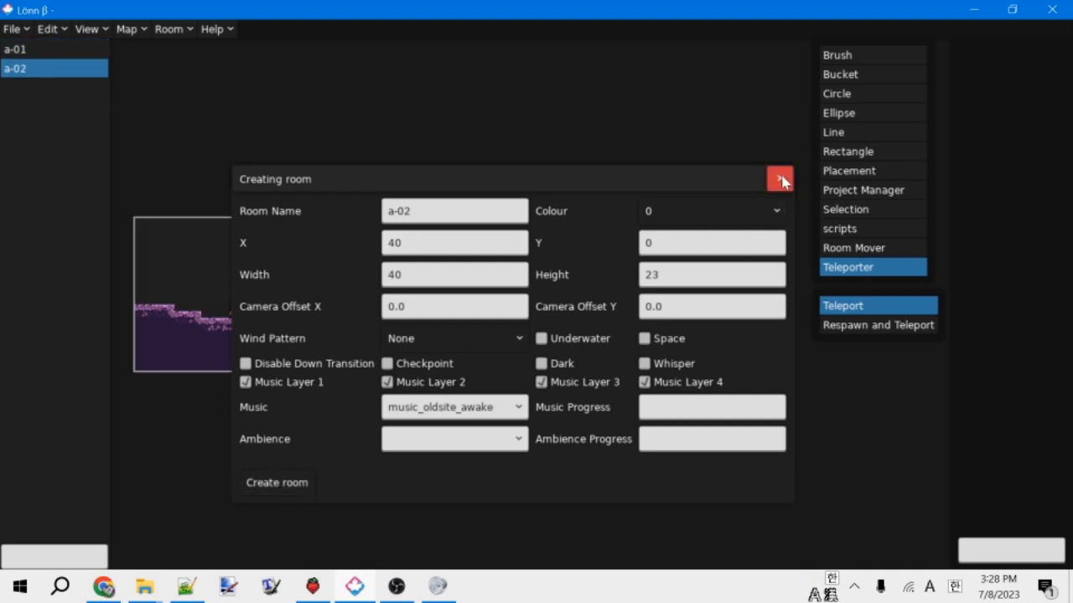
click(779, 178)
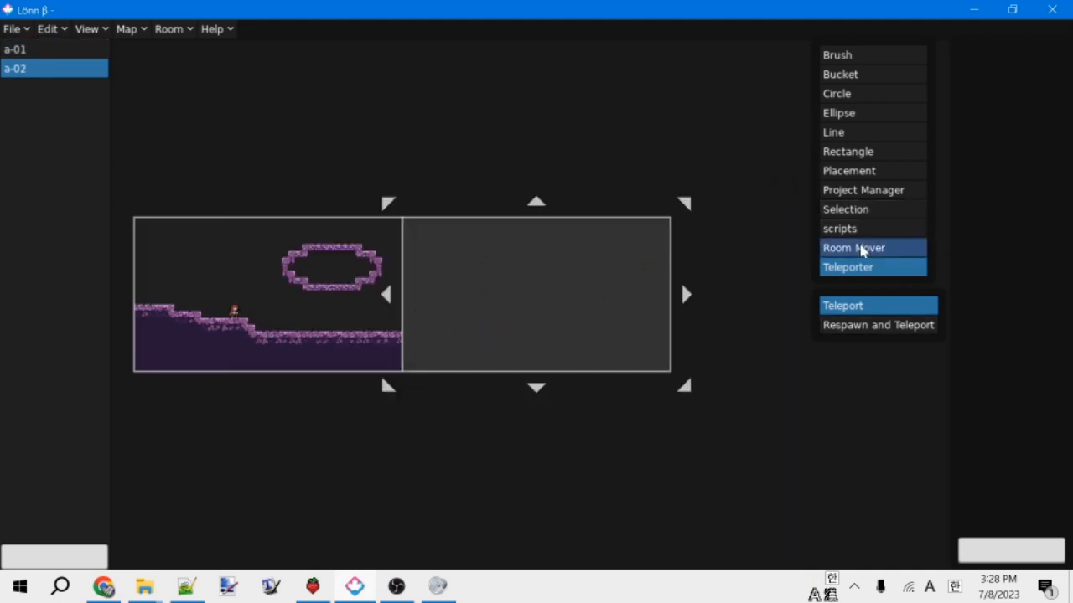
Draw stepped Cliffside Alt ground in a-02, then paint Grass on both rooms' raised steps.
click(853, 247)
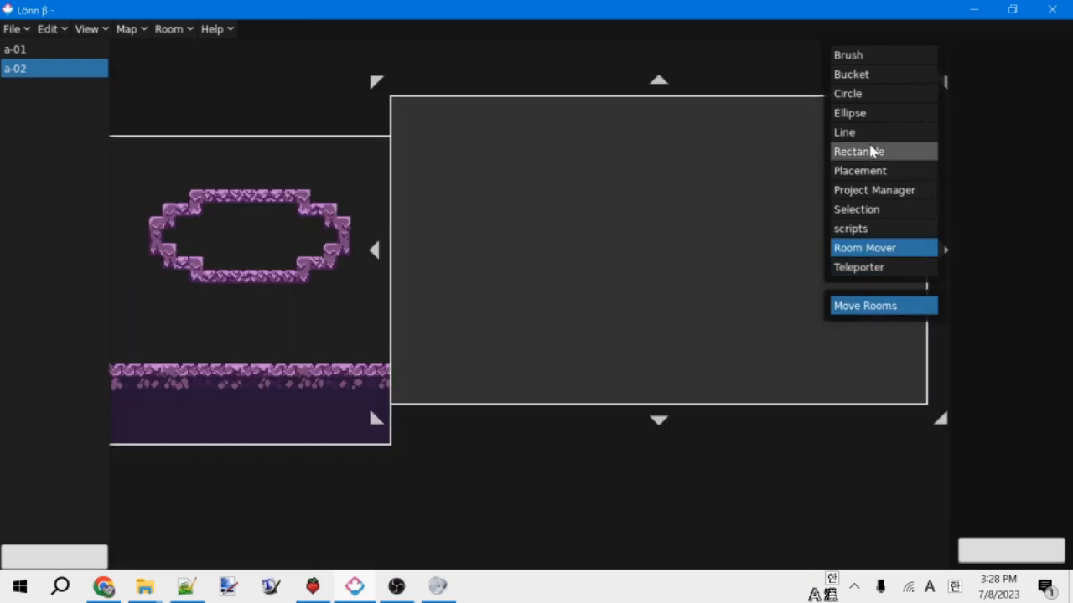
click(858, 150)
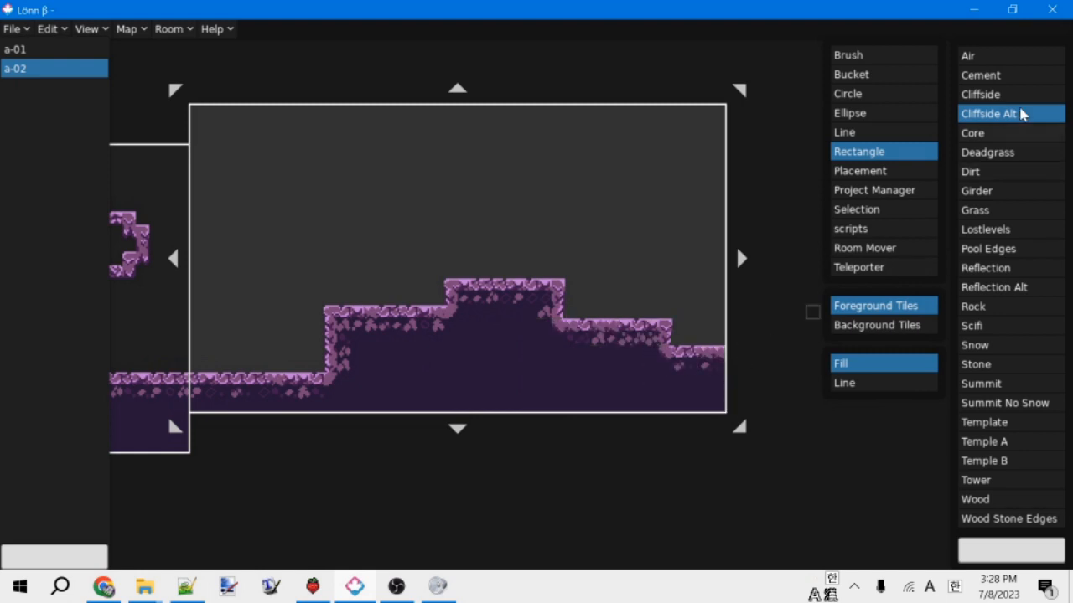
click(974, 209)
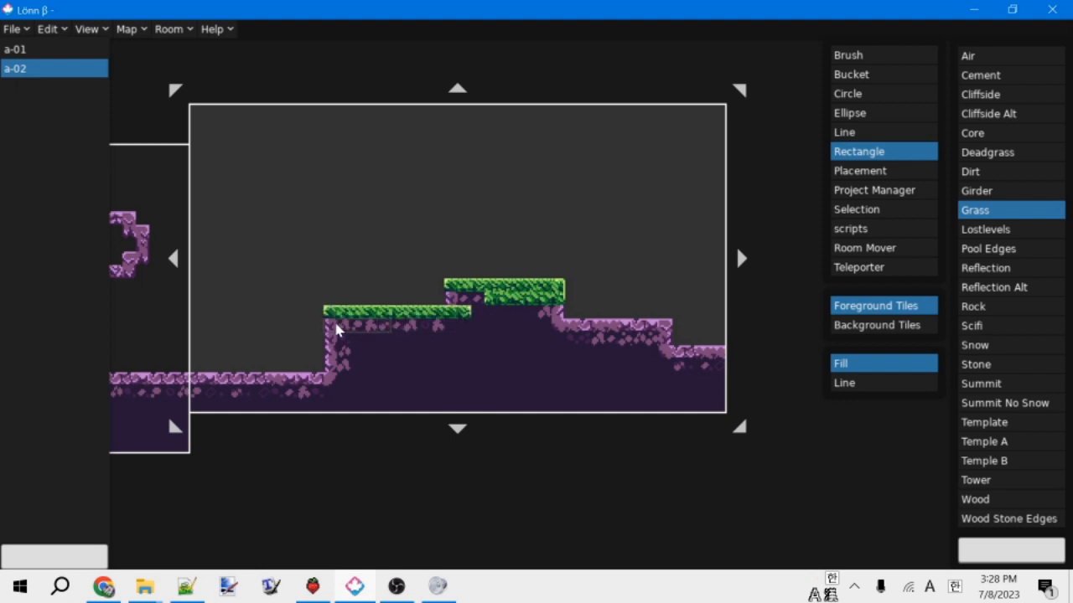
click(15, 49)
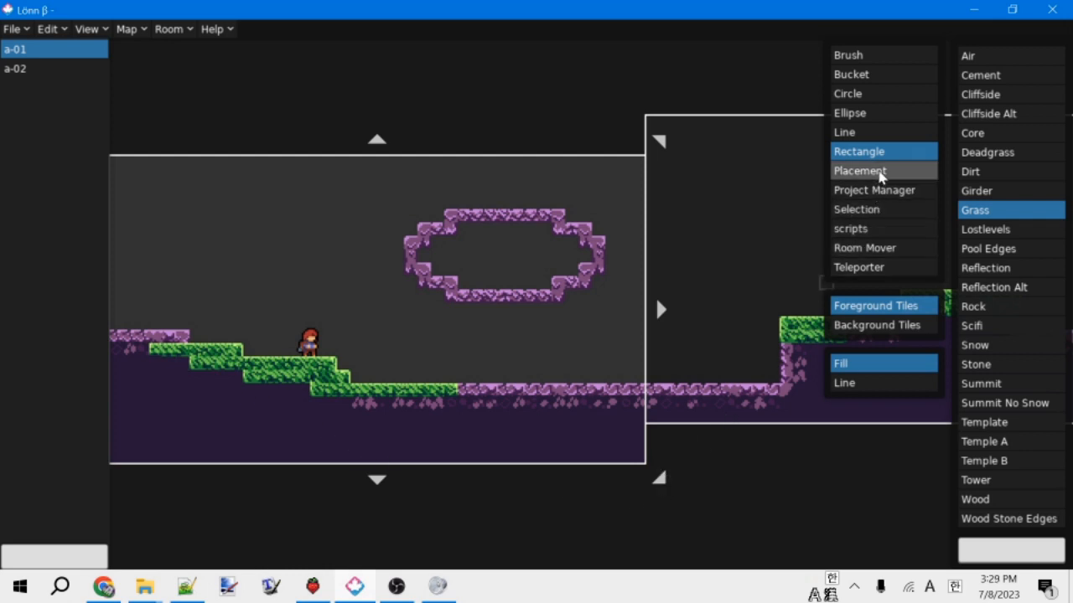
Place a Player spawn point on a-02's low ground, save, and launch Celeste.
click(17, 69)
text(spawn point)
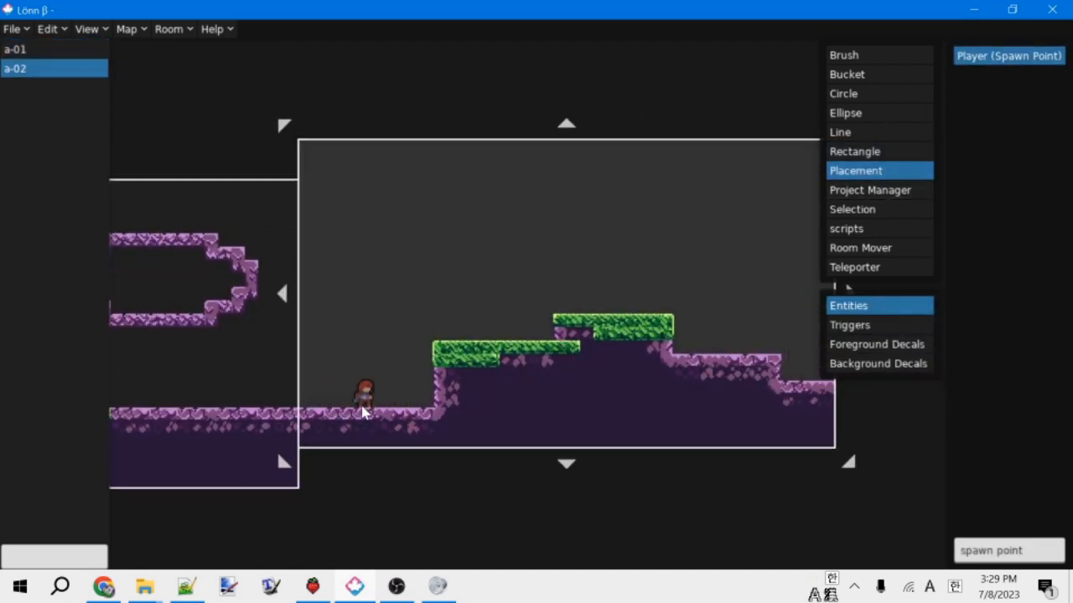
click(658, 394)
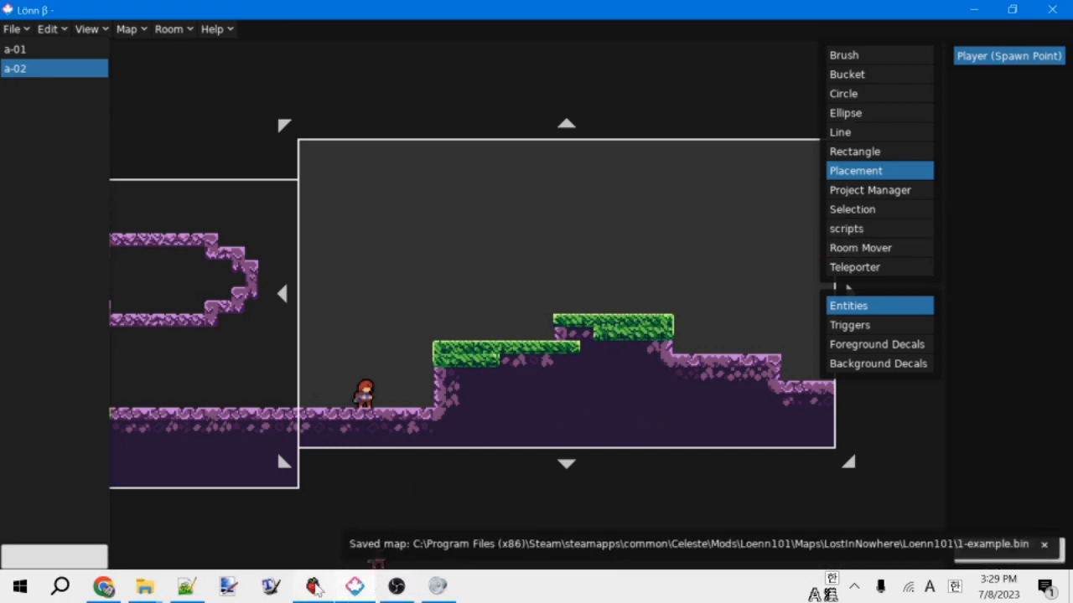
click(312, 586)
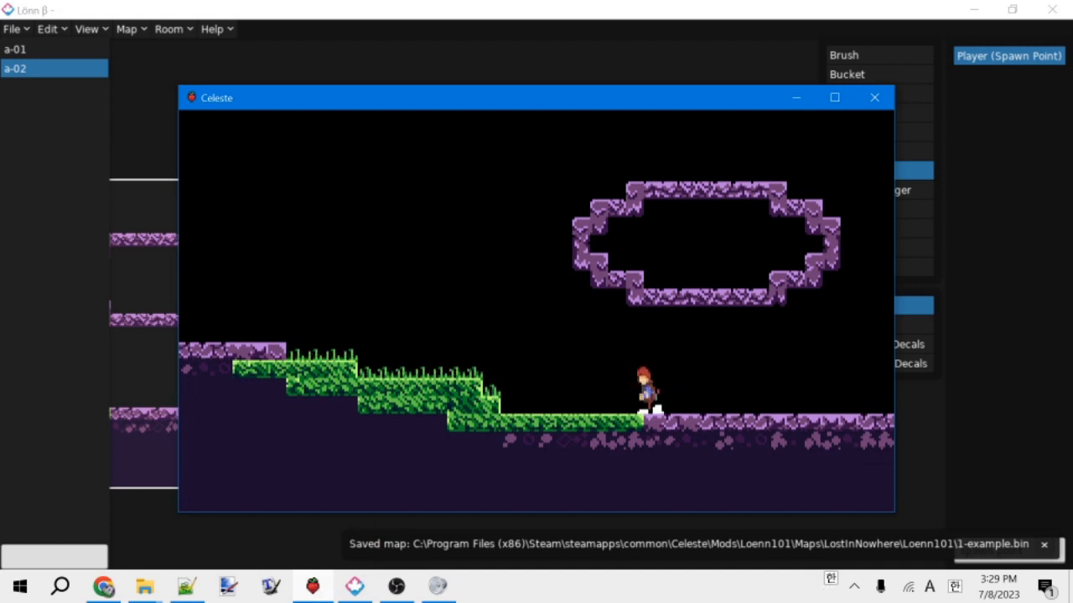